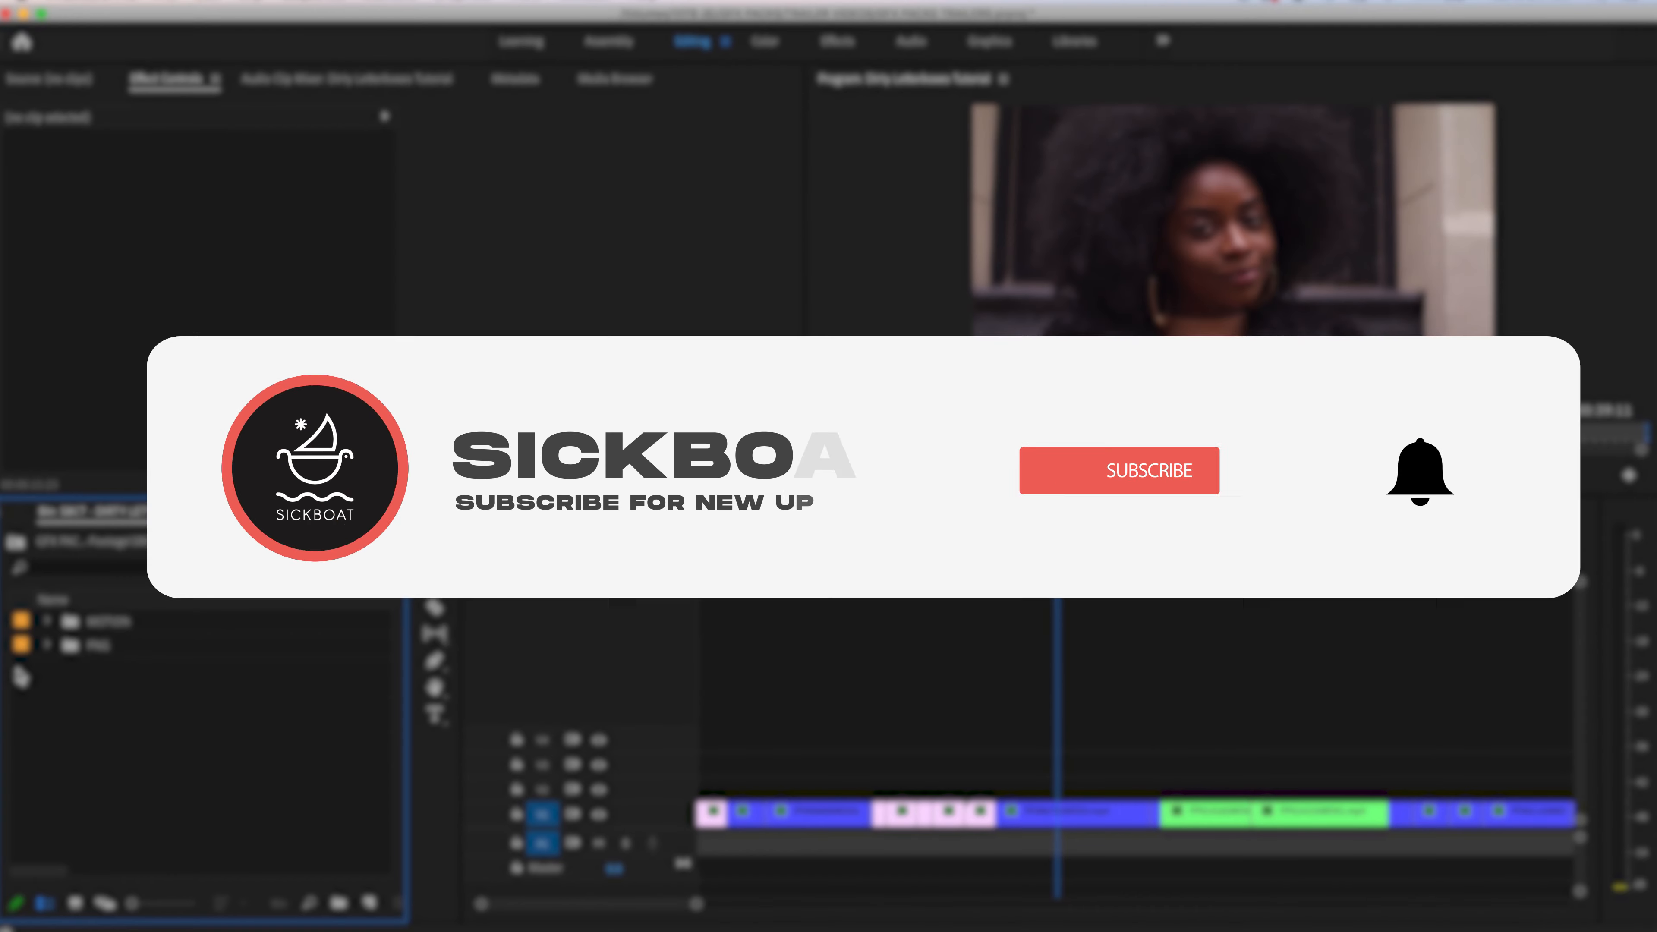
Expand the matte pack's PNG folder to reveal its aspect-ratio subfolders (1.33 to 2.40)
left_click(1119, 469)
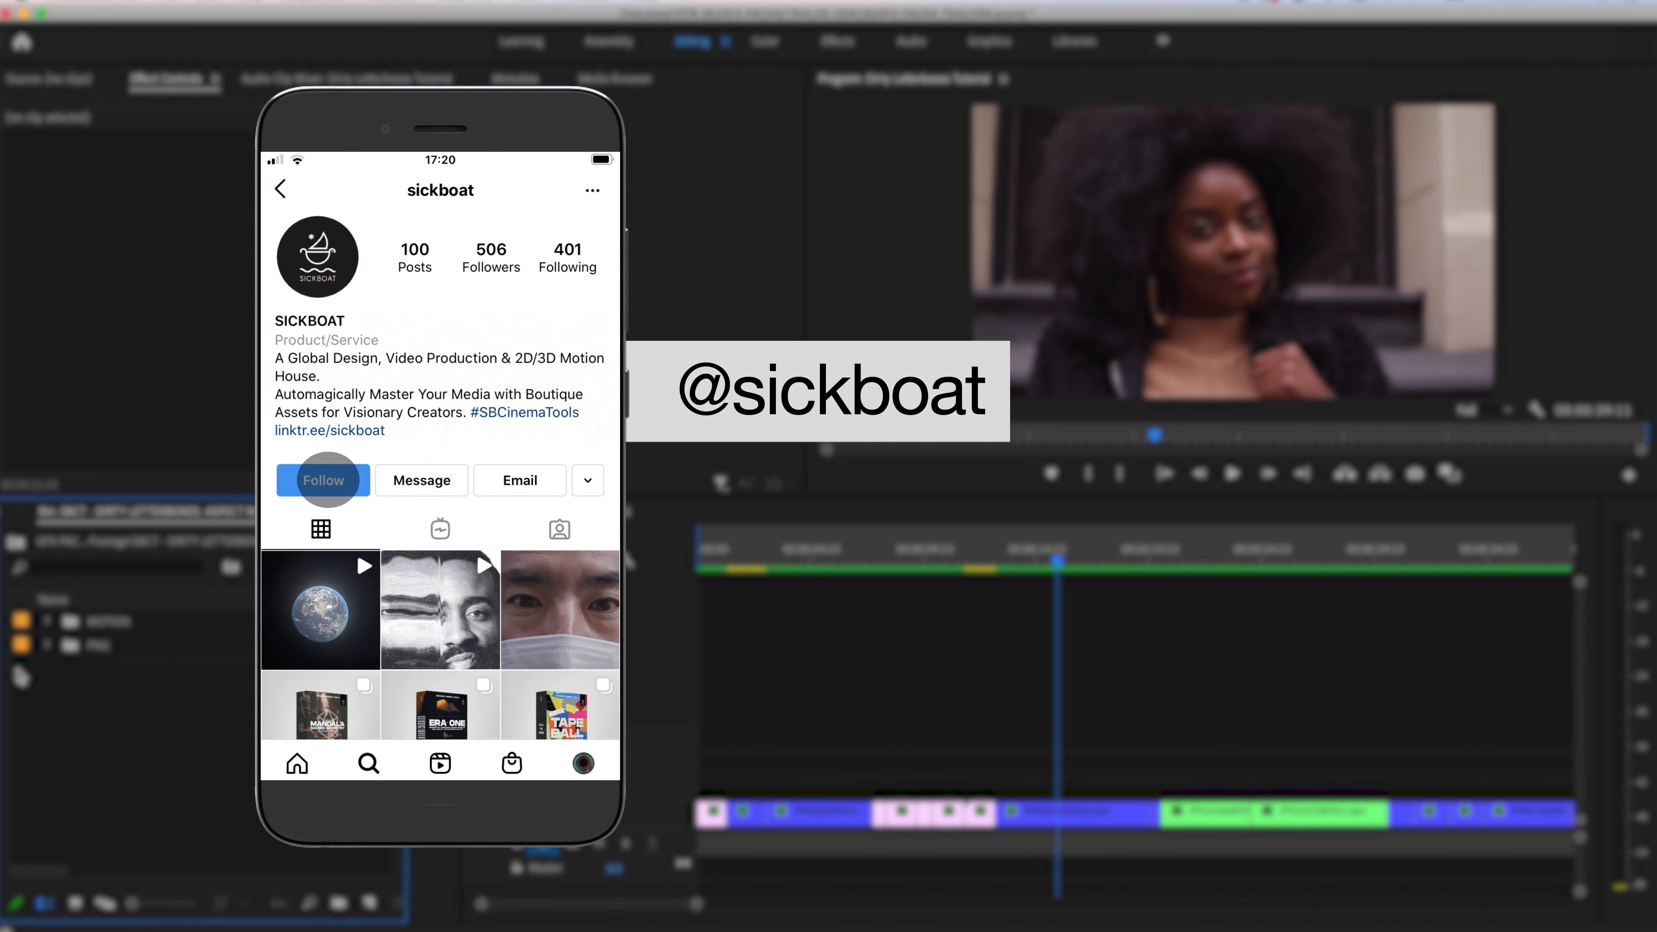
left_click(322, 480)
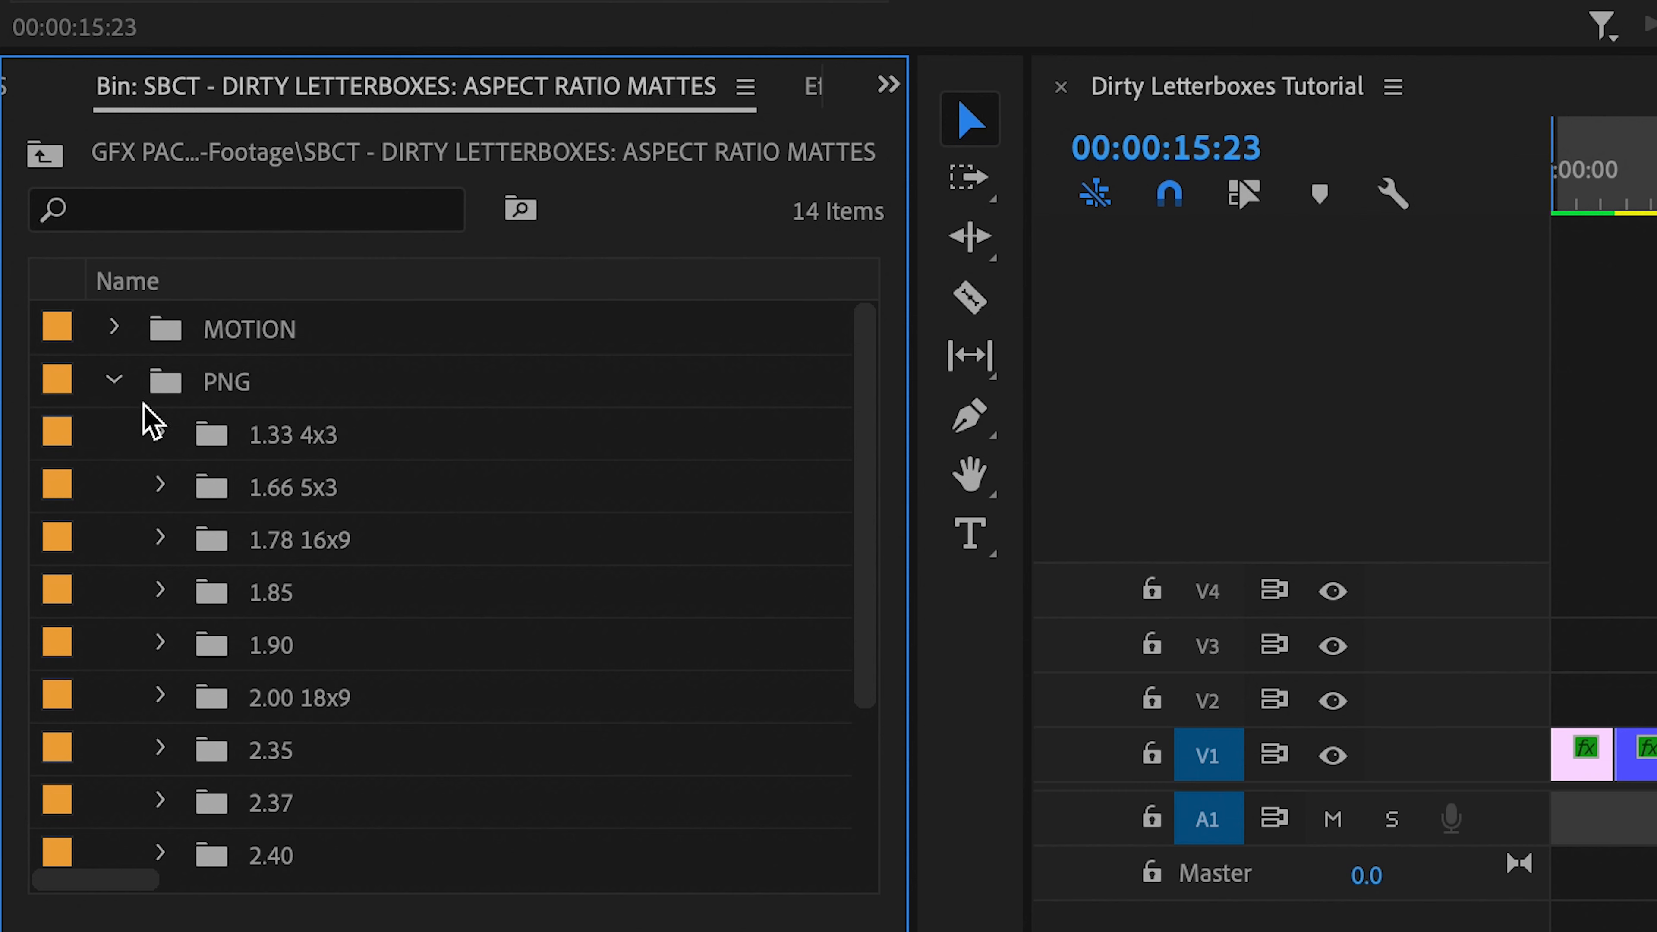
Expand the MOTION mattes and browse its ratio folders down to 2.37 and 3.5 18x5
left_click(114, 328)
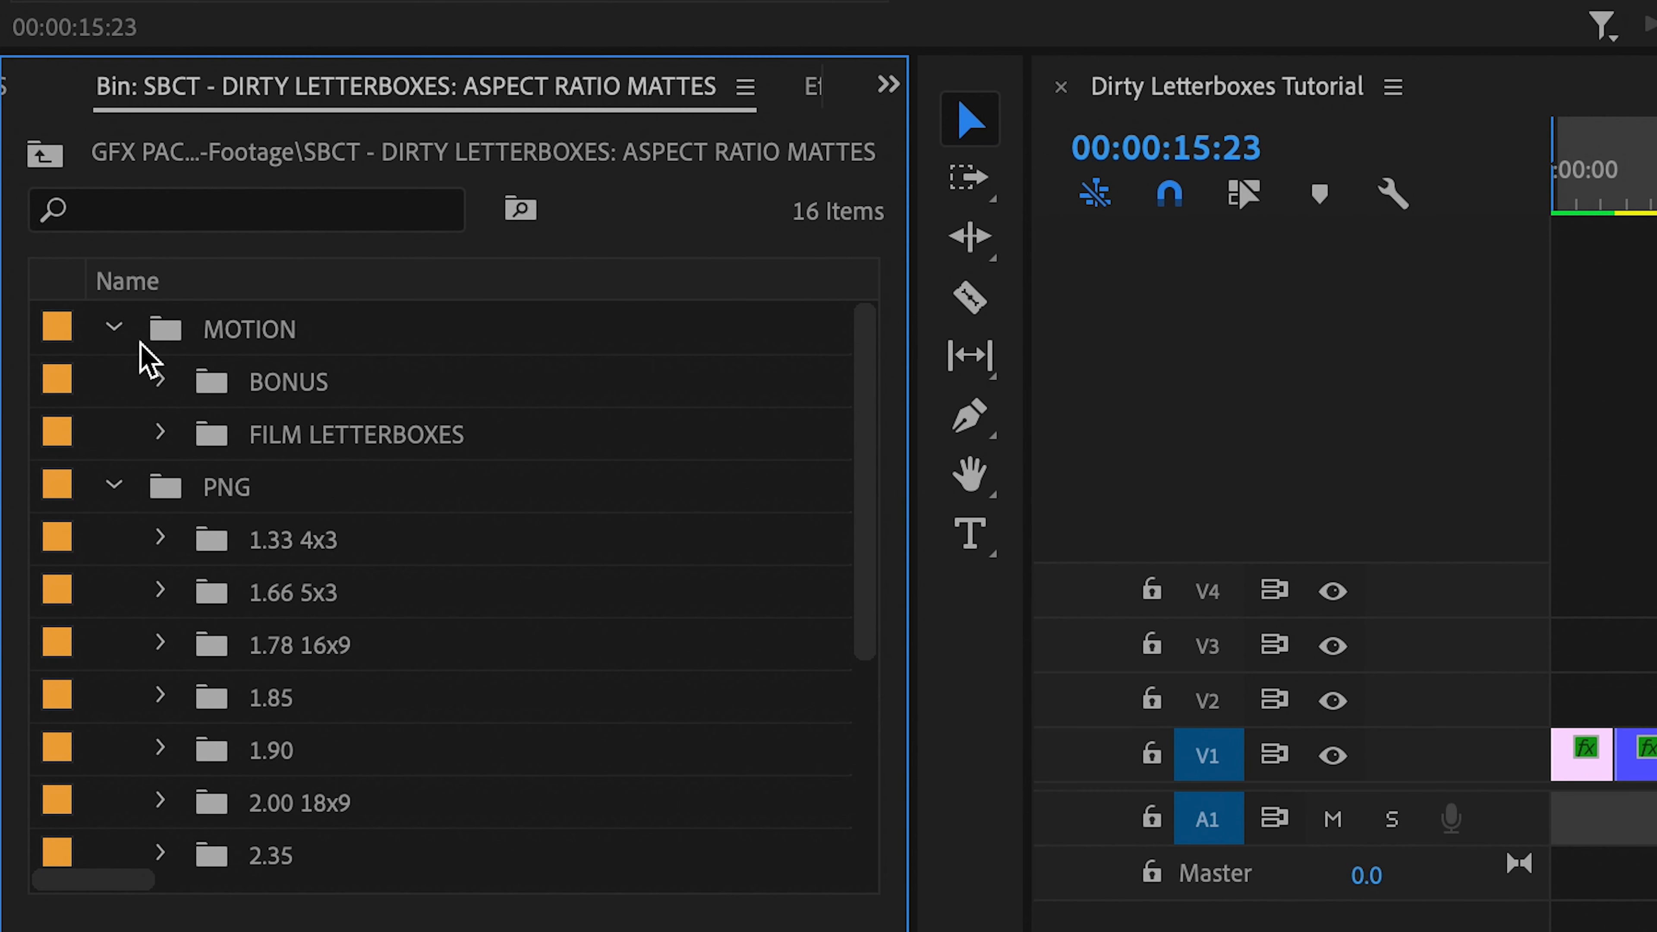
left_click(250, 329)
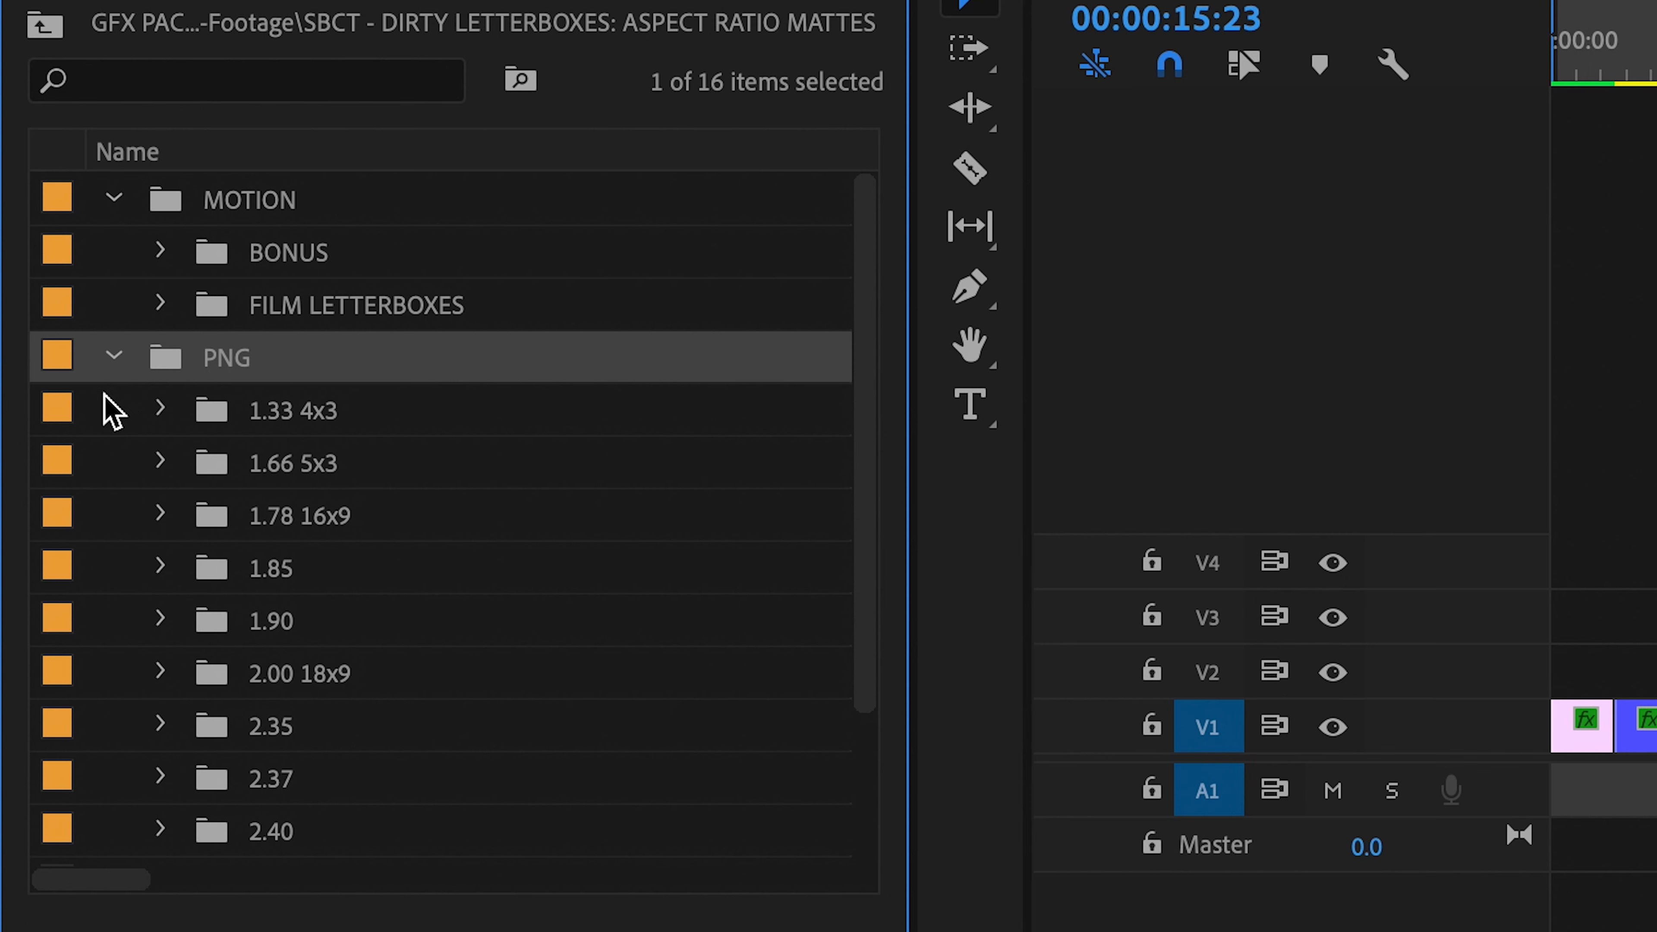
scroll("down", 3)
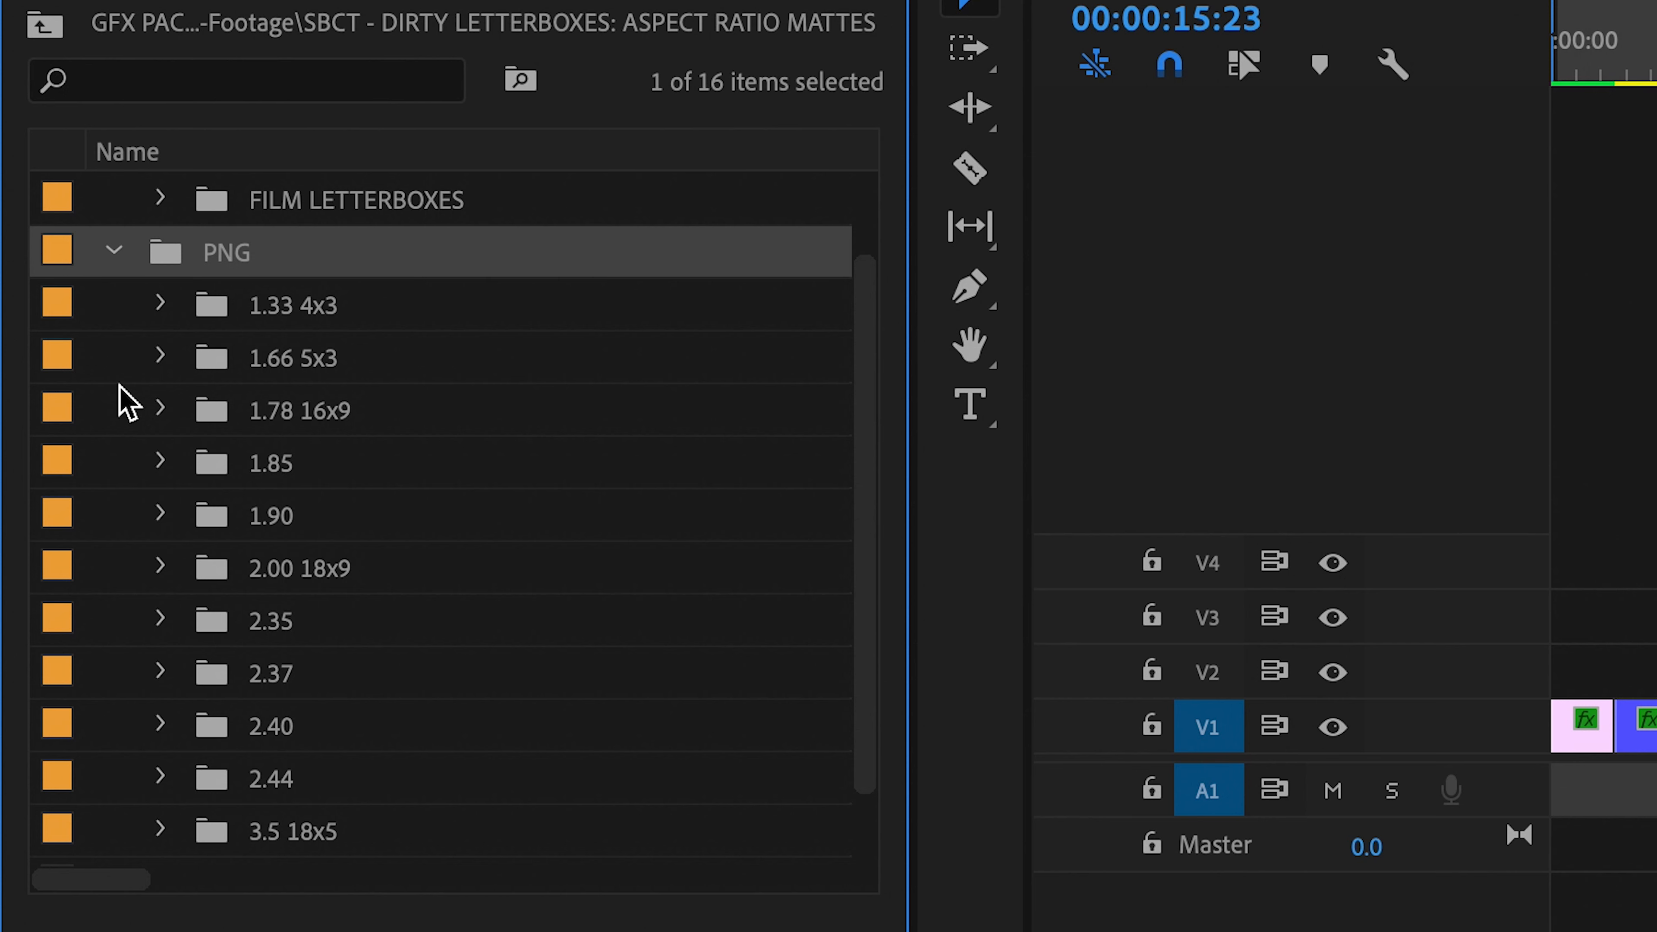
mouse_move(310, 333)
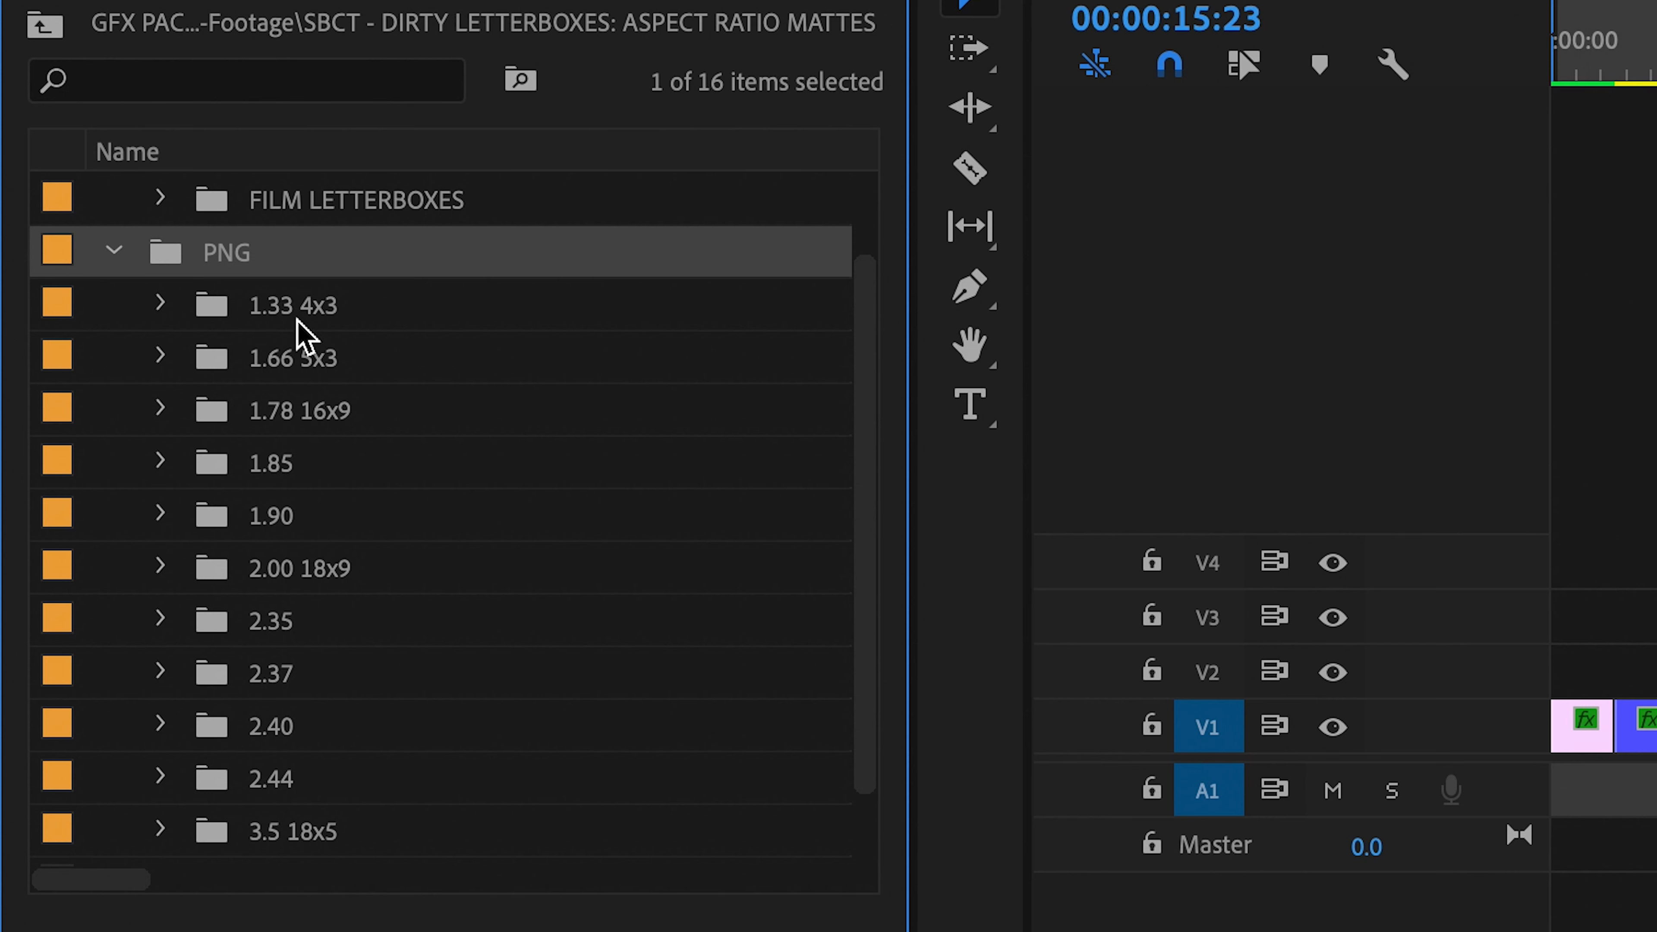
mouse_move(300, 306)
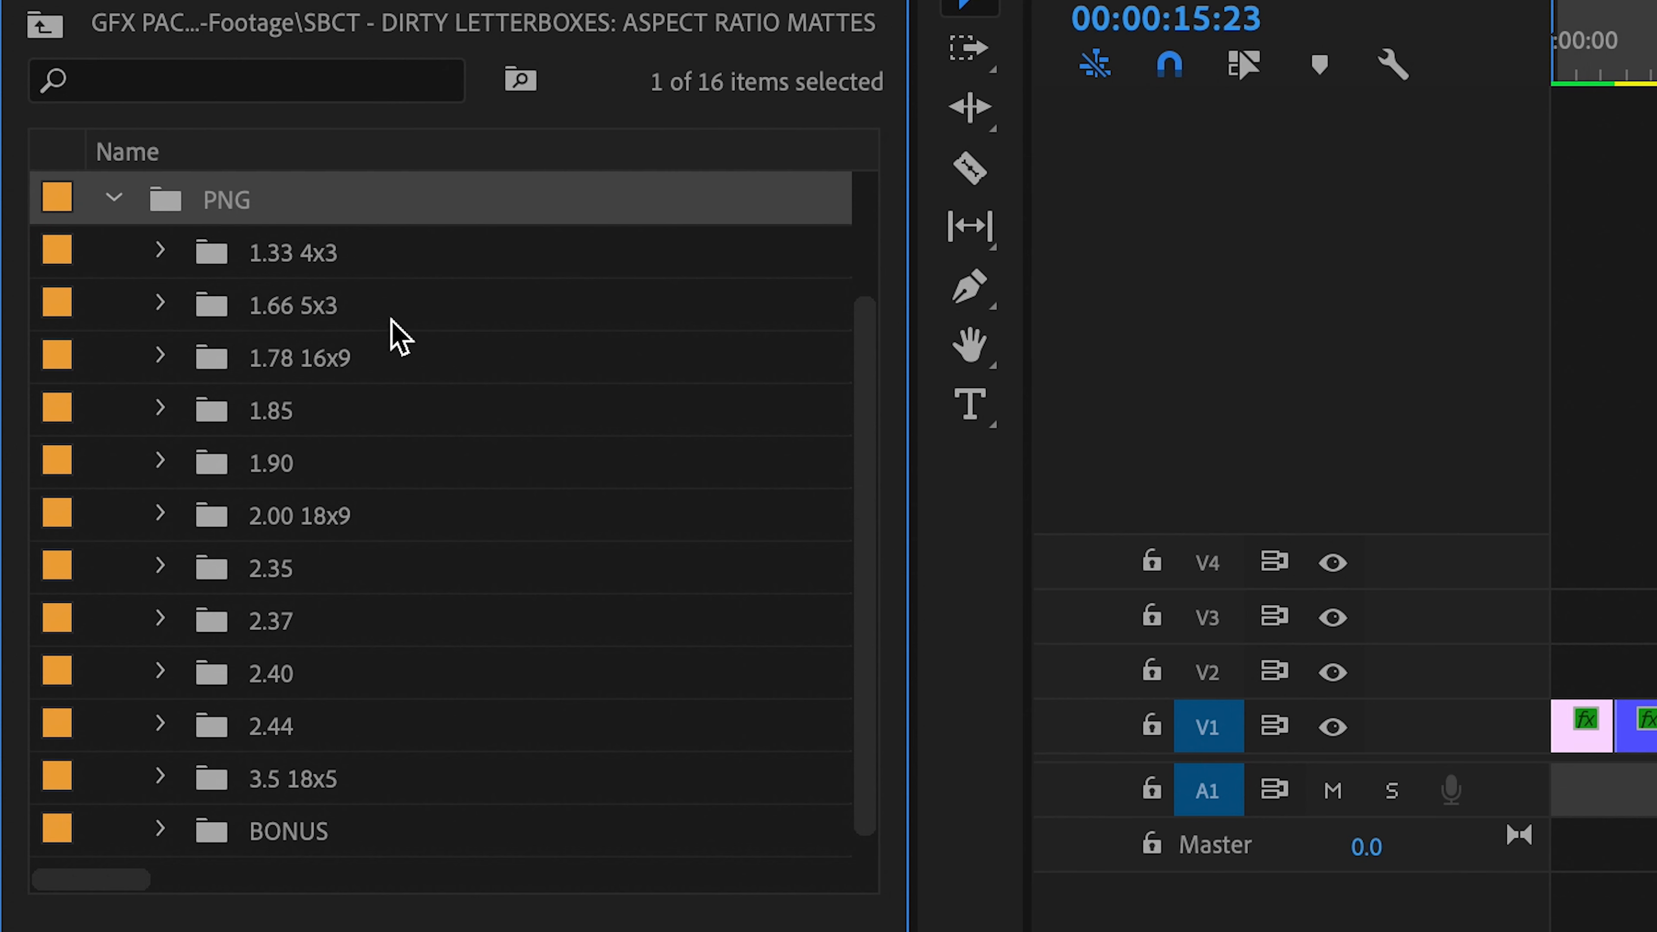
mouse_move(425, 538)
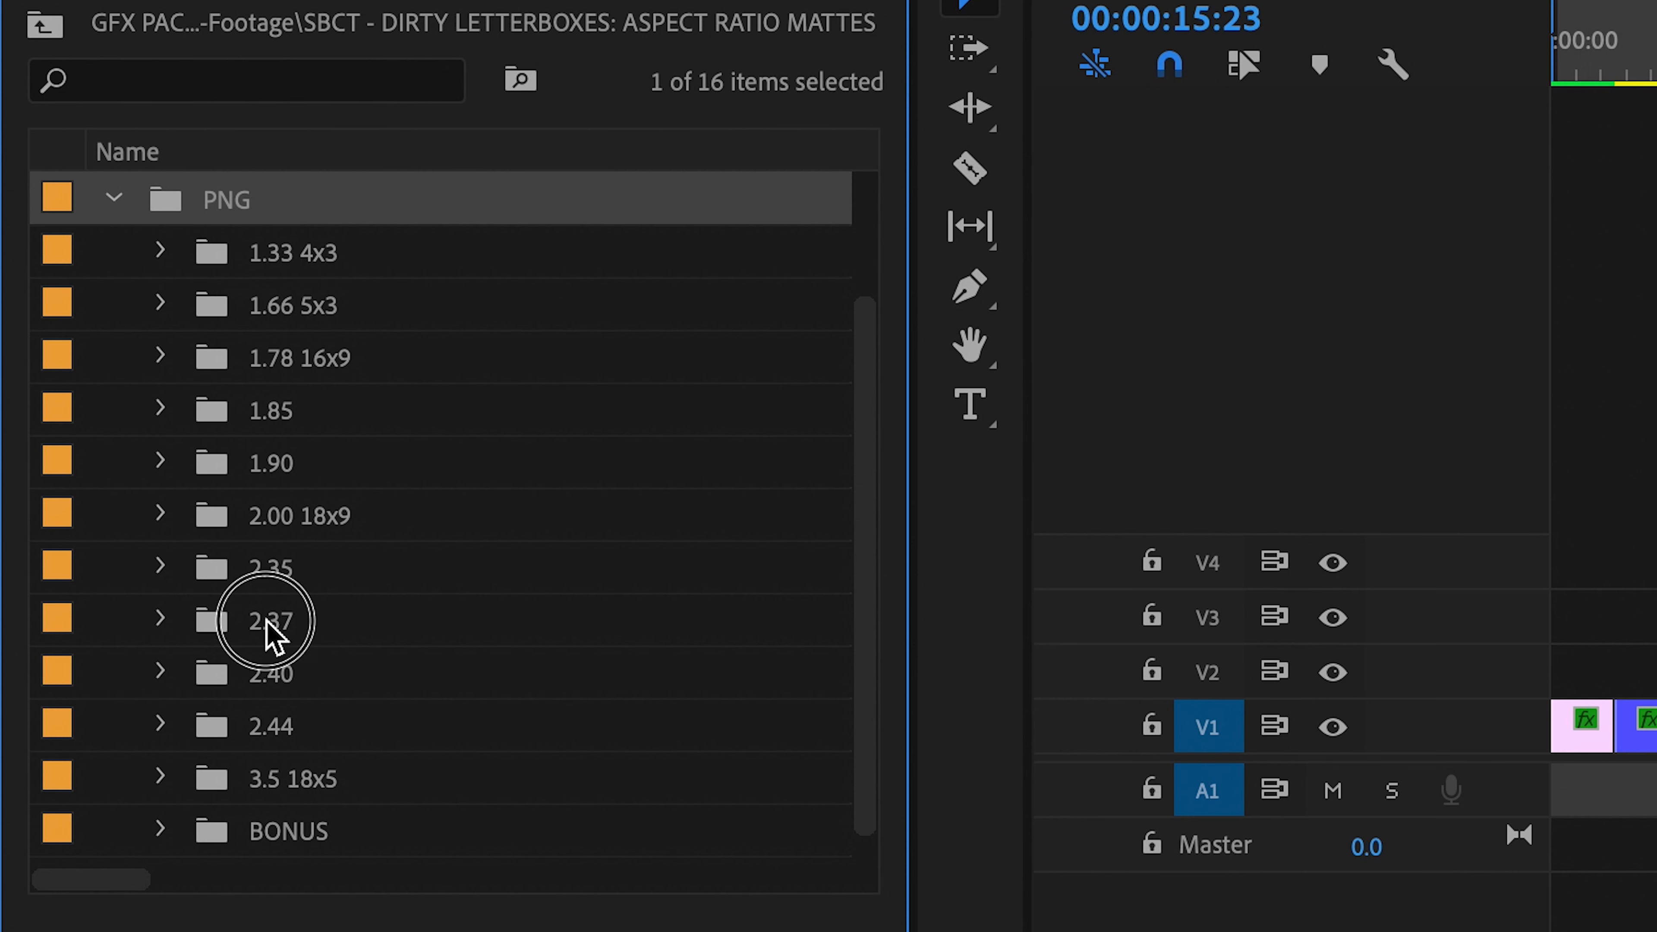
left_click(270, 620)
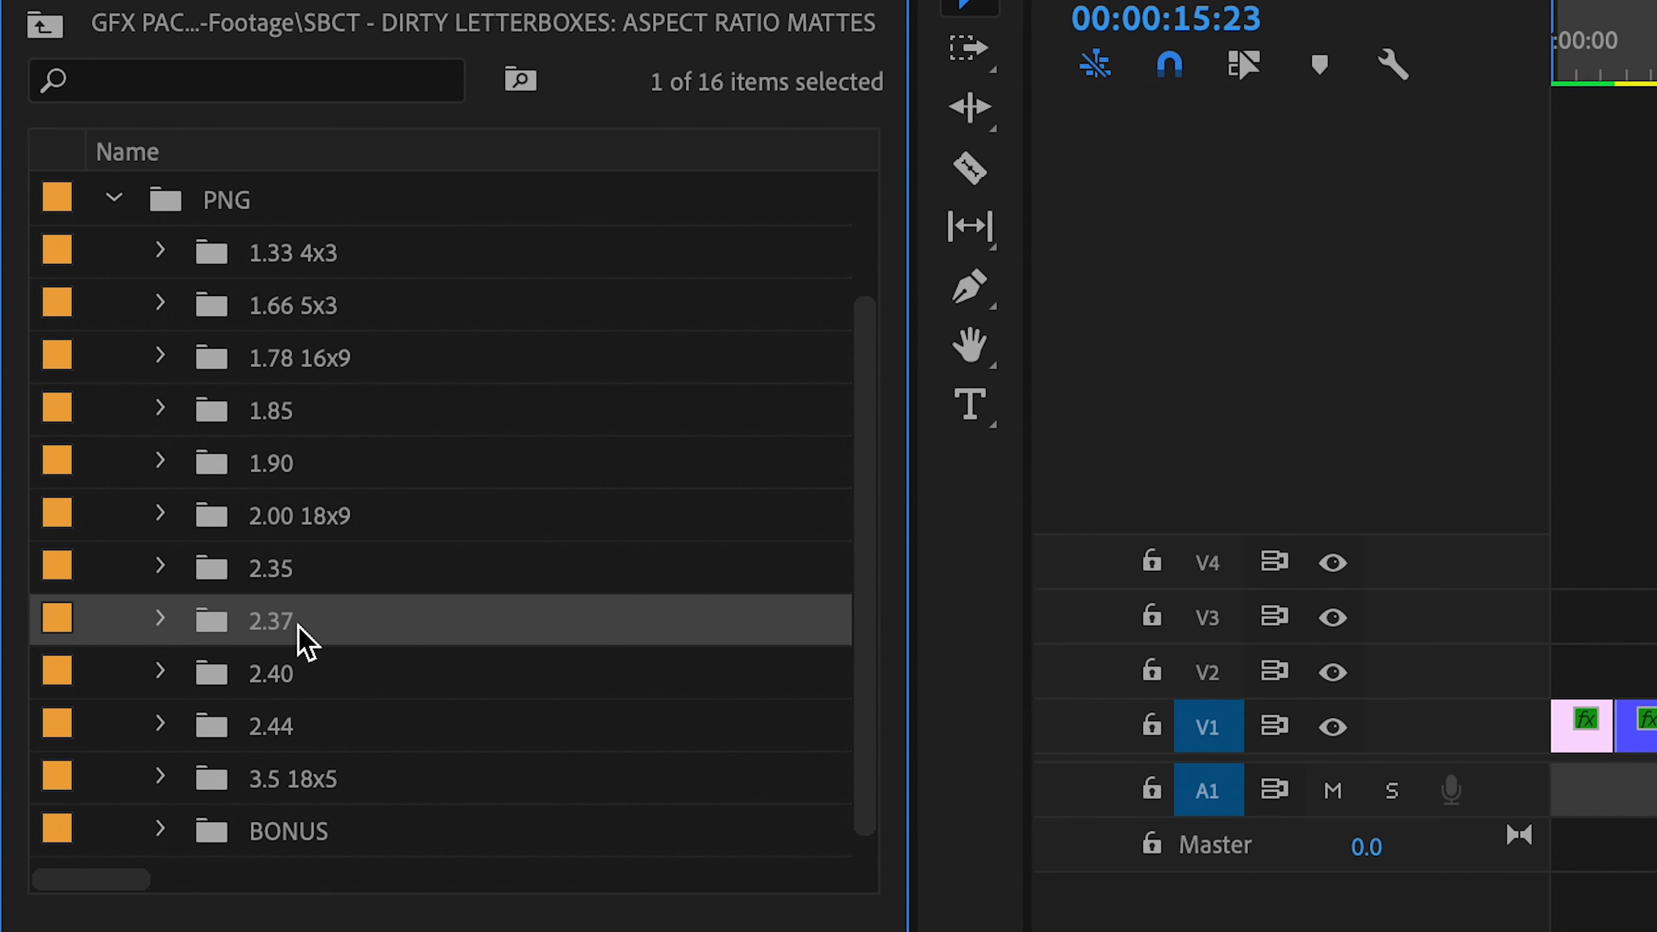
mouse_move(312, 674)
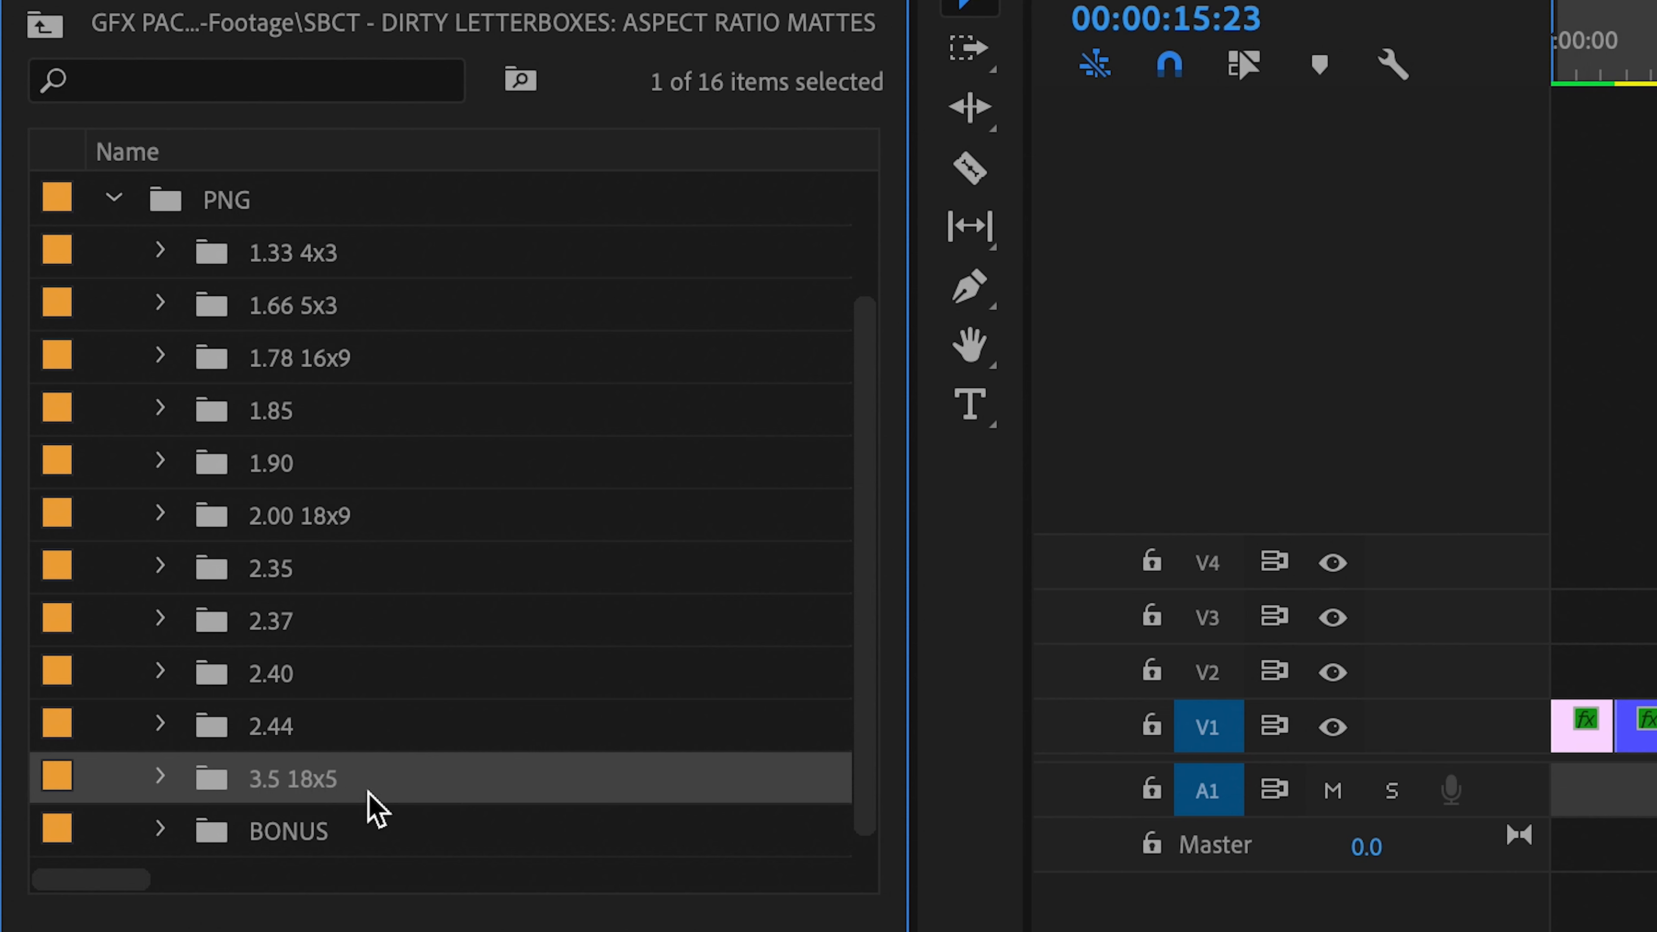
mouse_move(164, 692)
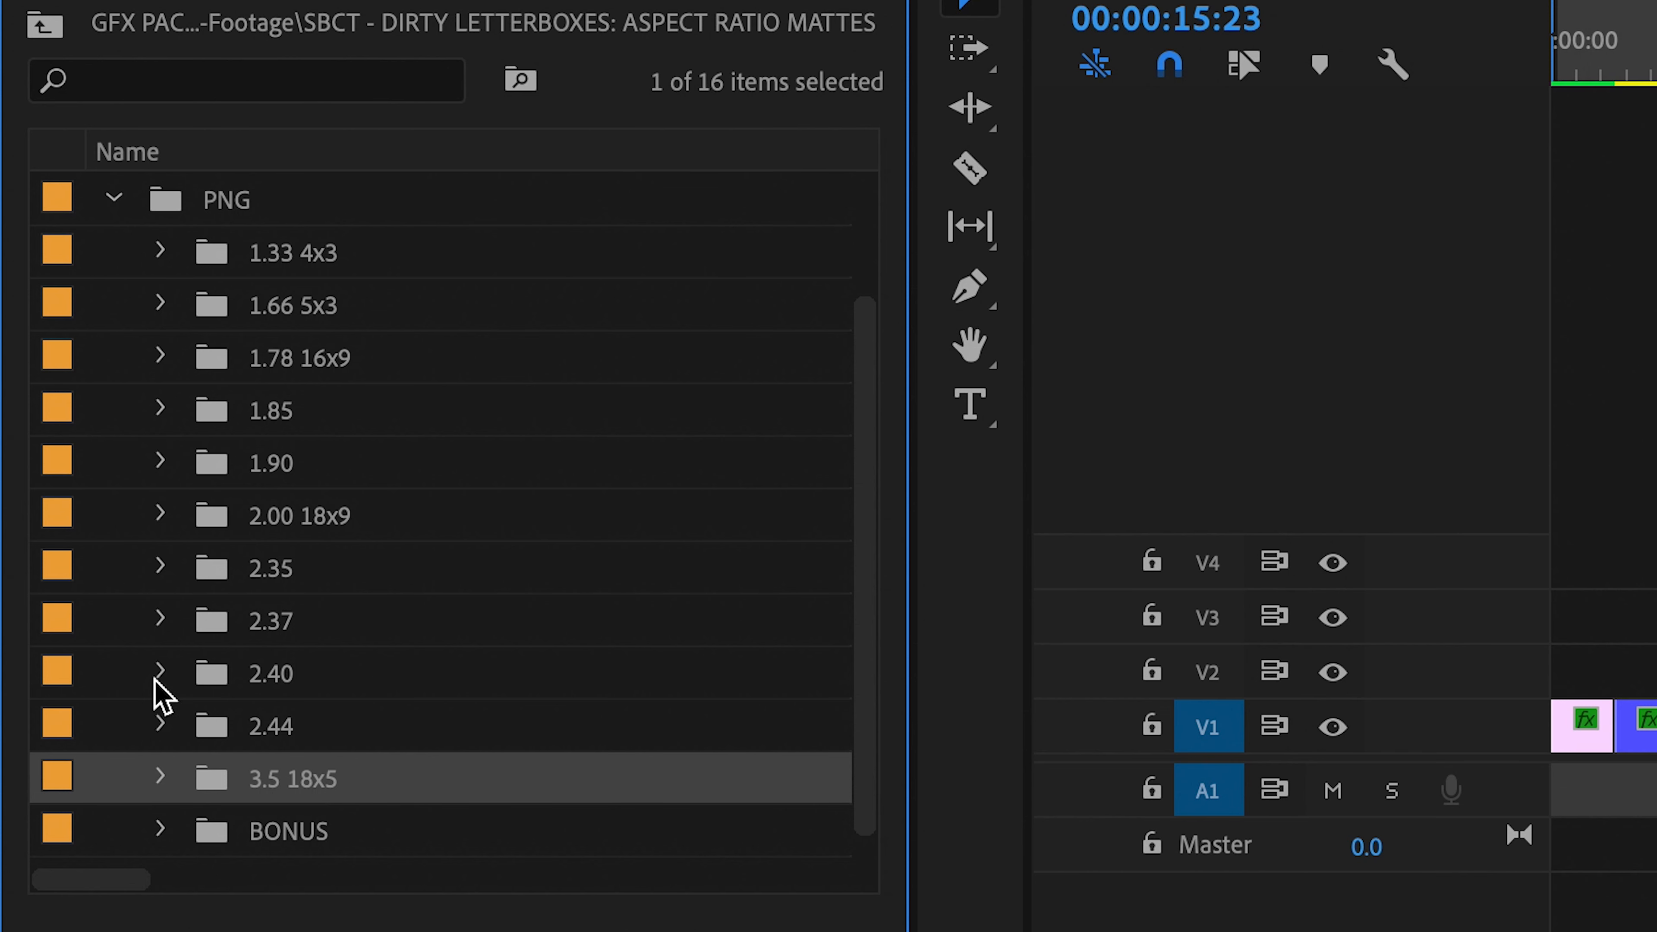
left_click(288, 832)
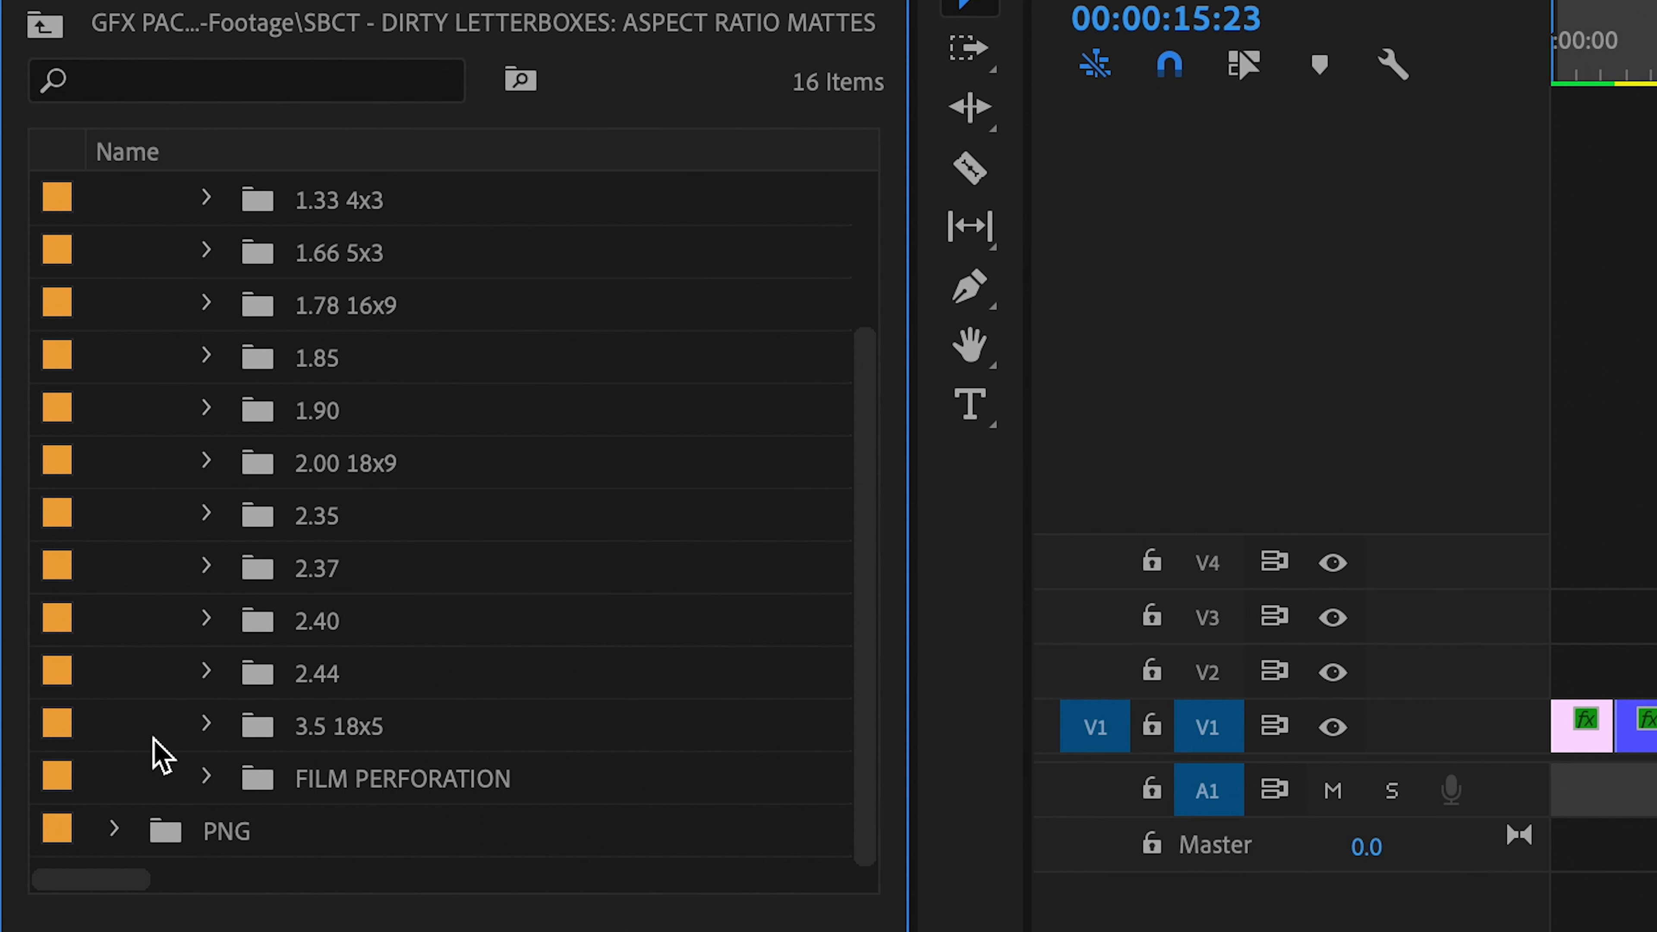
mouse_move(161, 396)
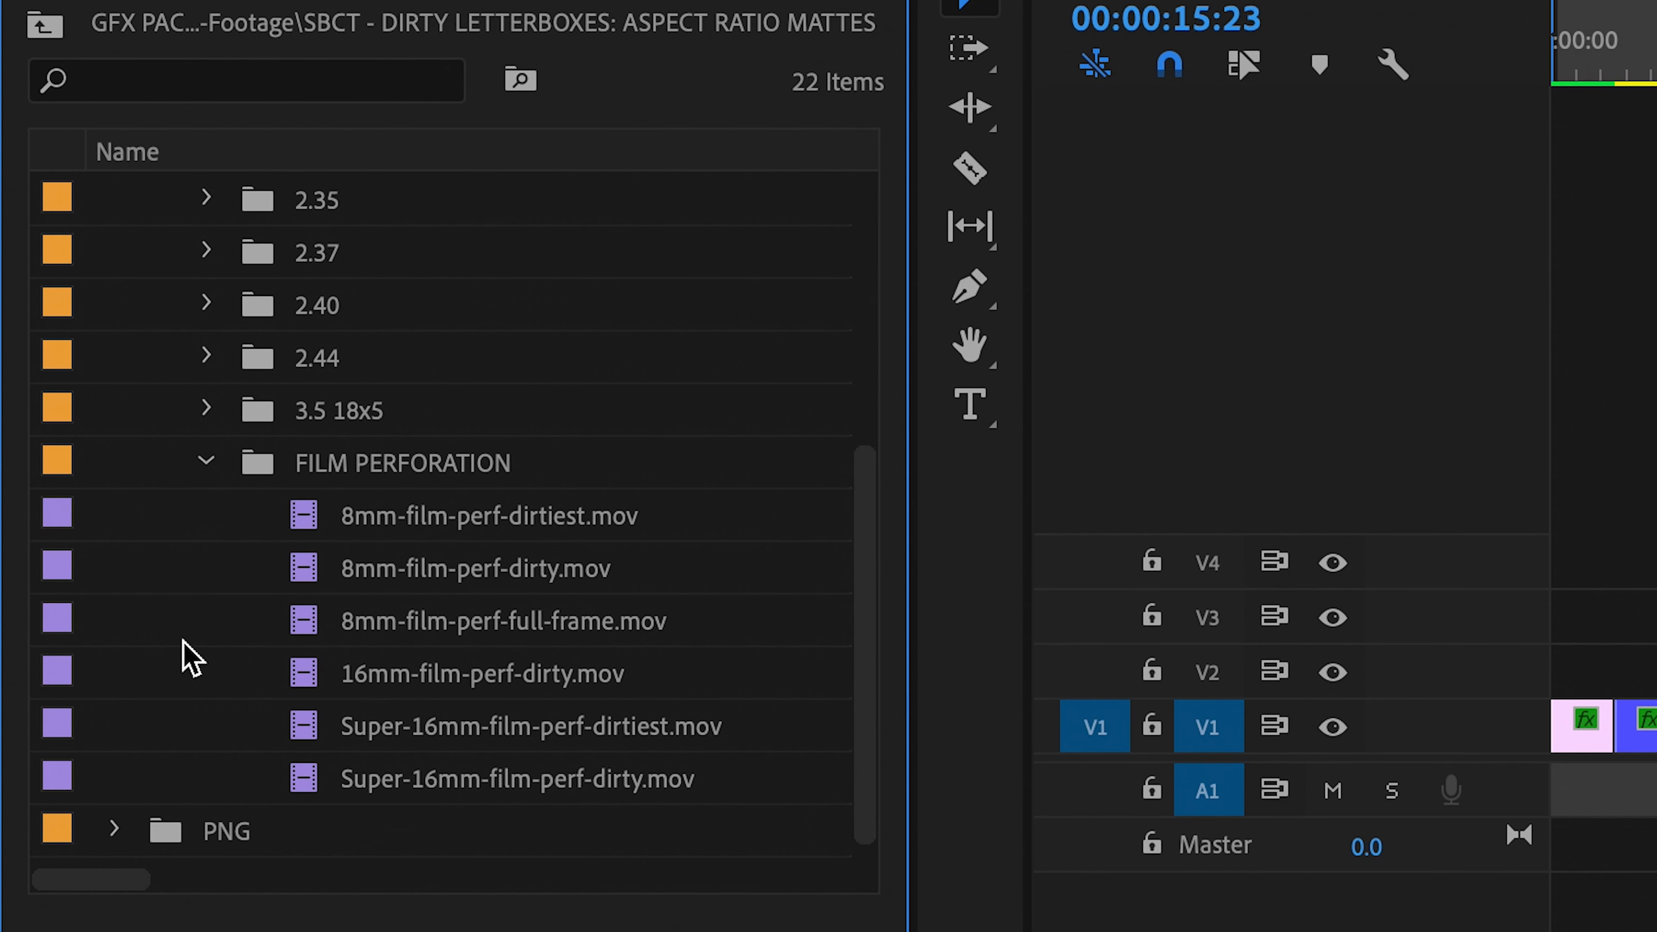
Select a film perforation clip and load it in the Source Monitor for preview
left_click(489, 516)
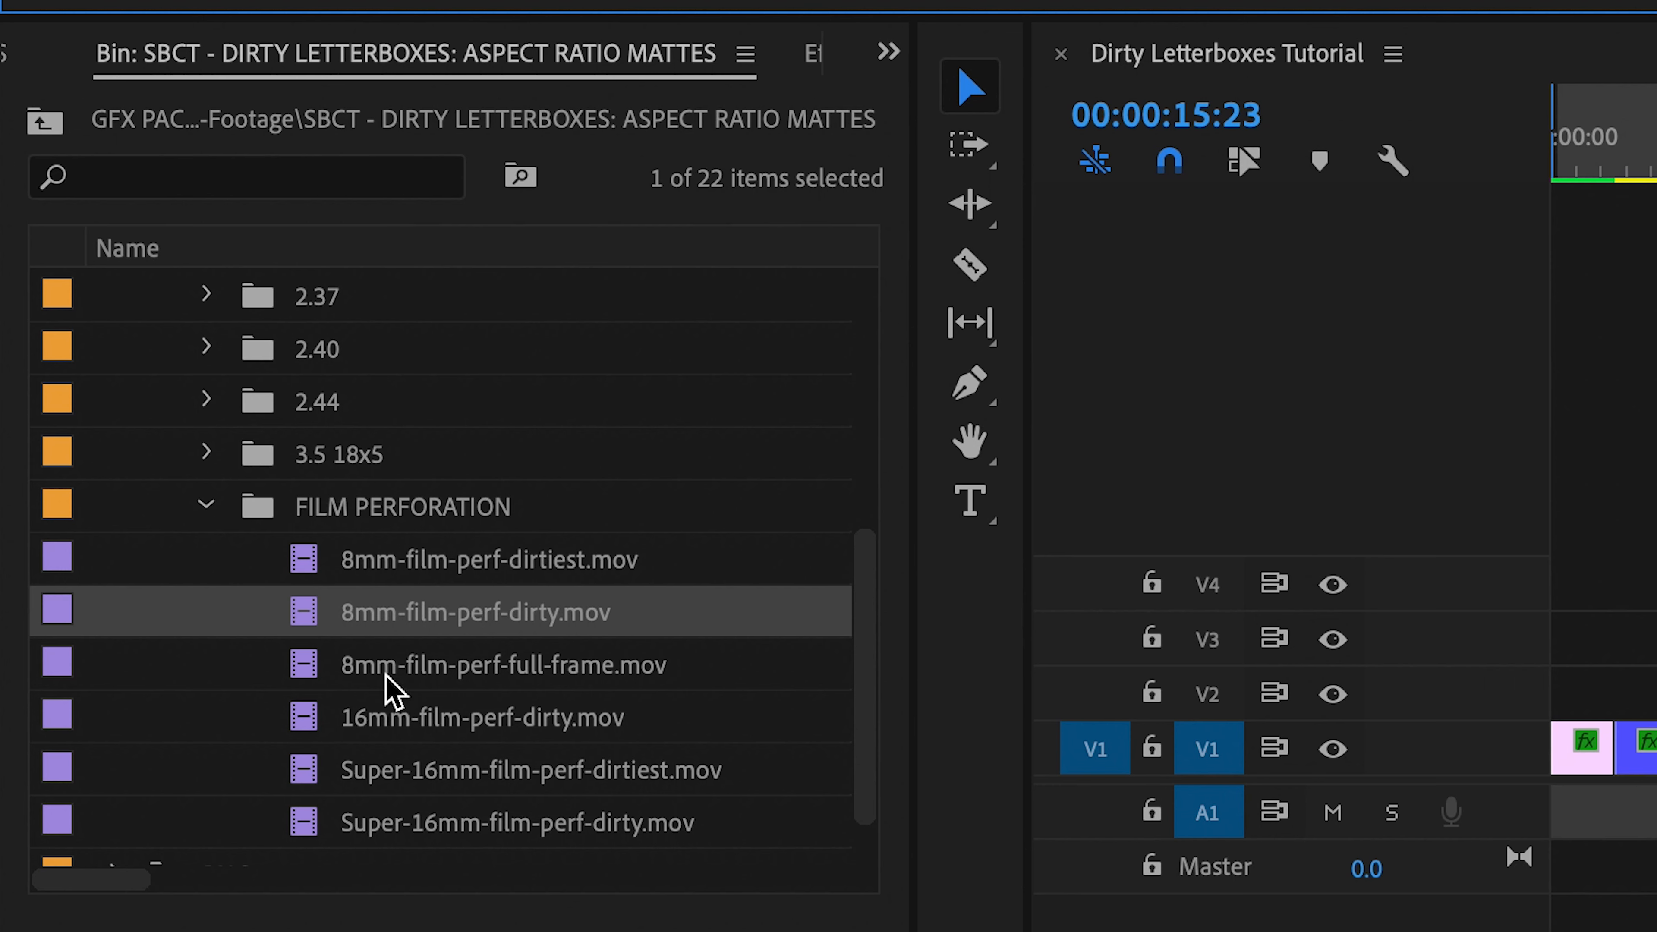
scroll("down", 3)
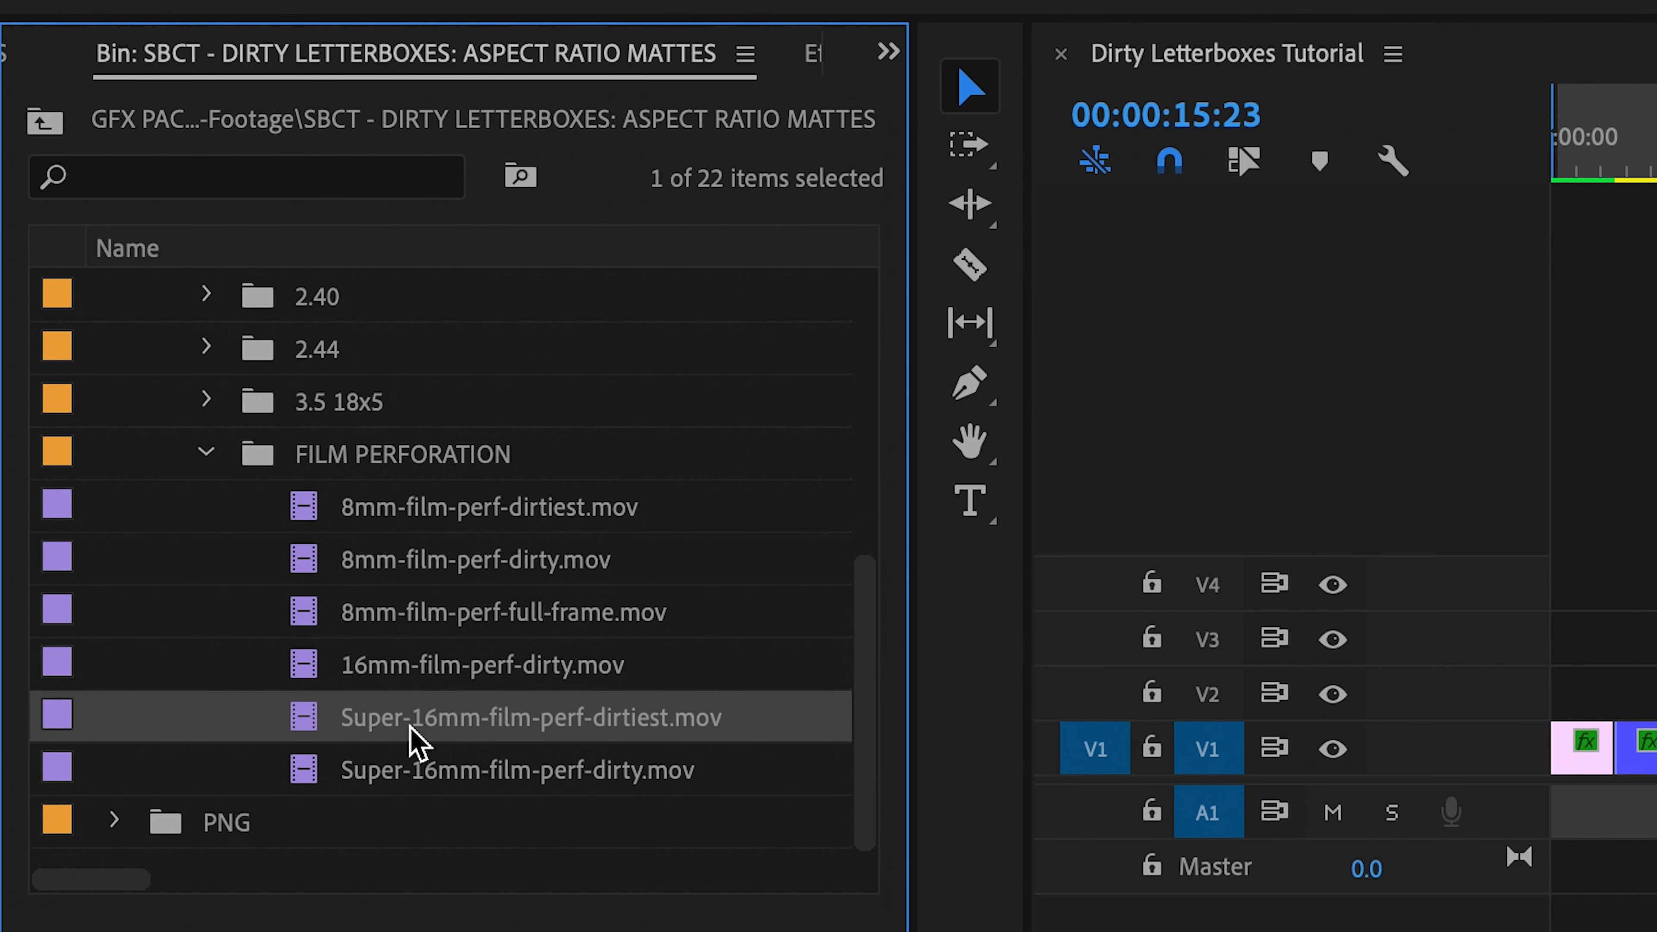
double_click(528, 716)
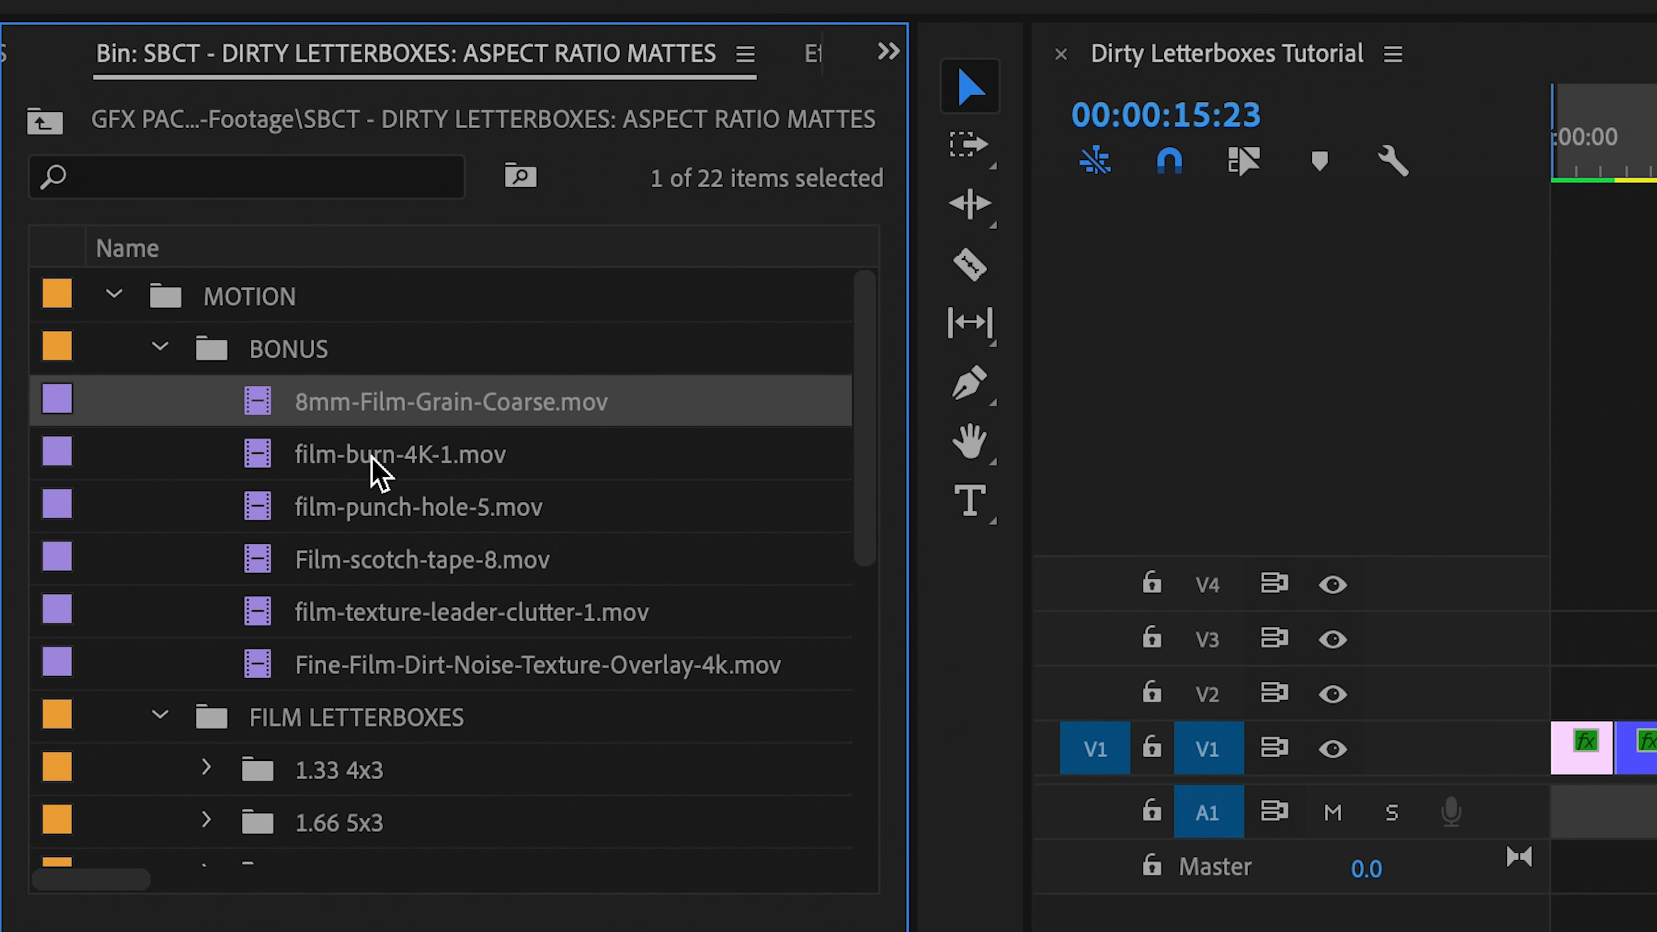
mouse_move(367, 585)
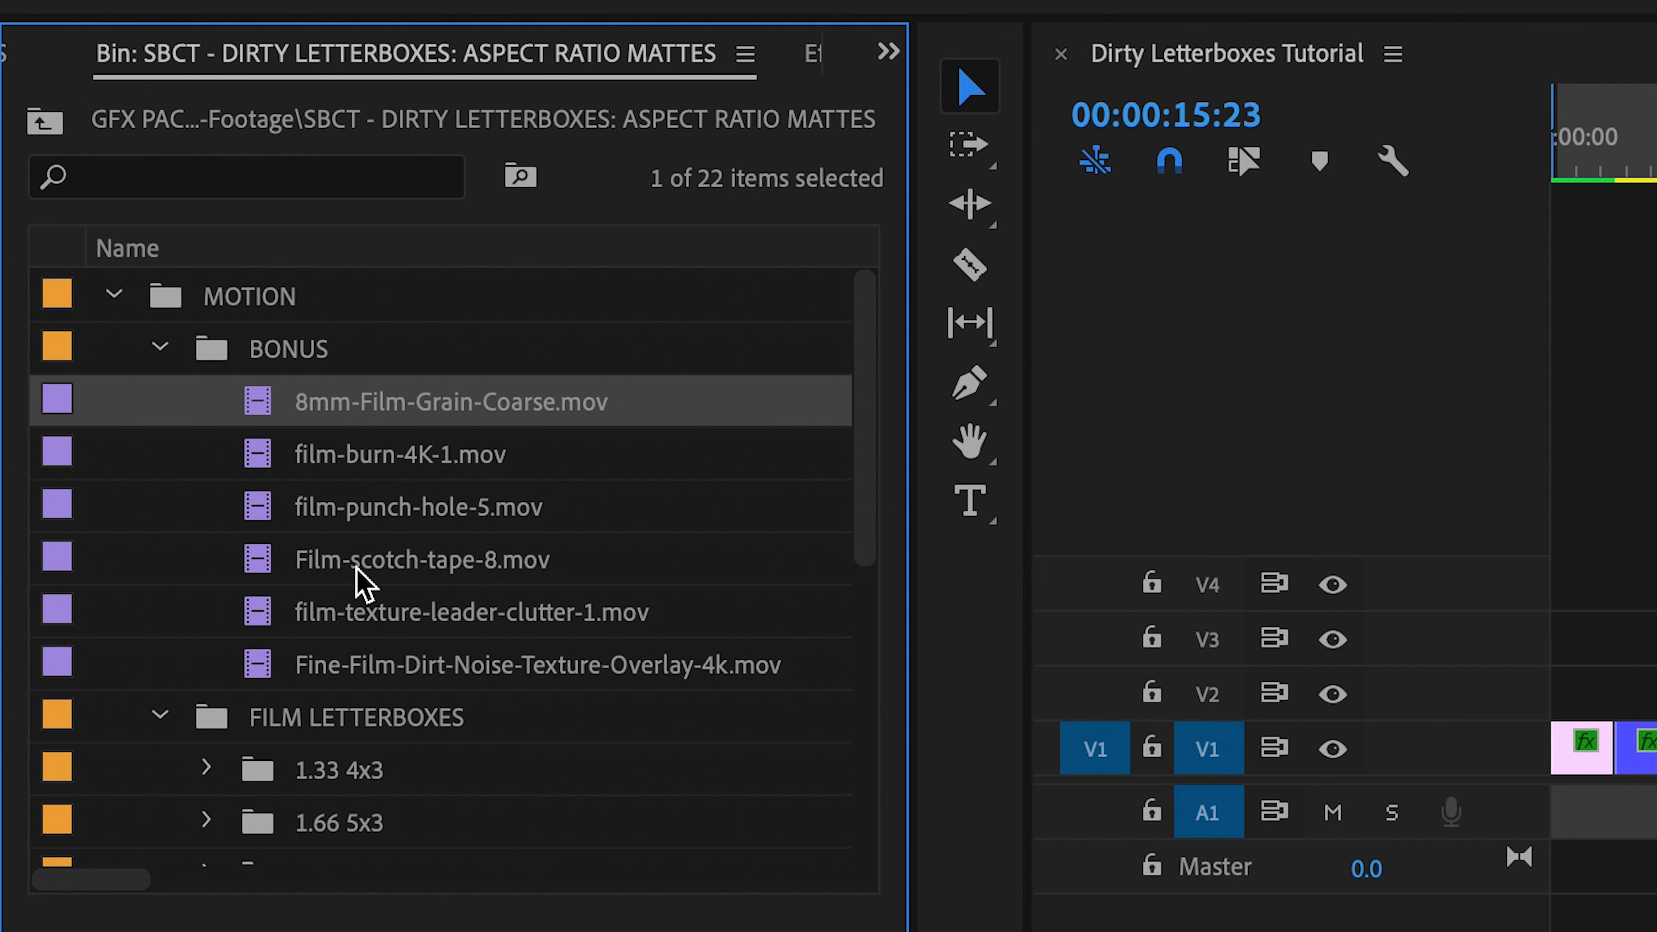
Expand the BONUS folder listing grain, film burn, punch hole and tape clips
left_click(470, 611)
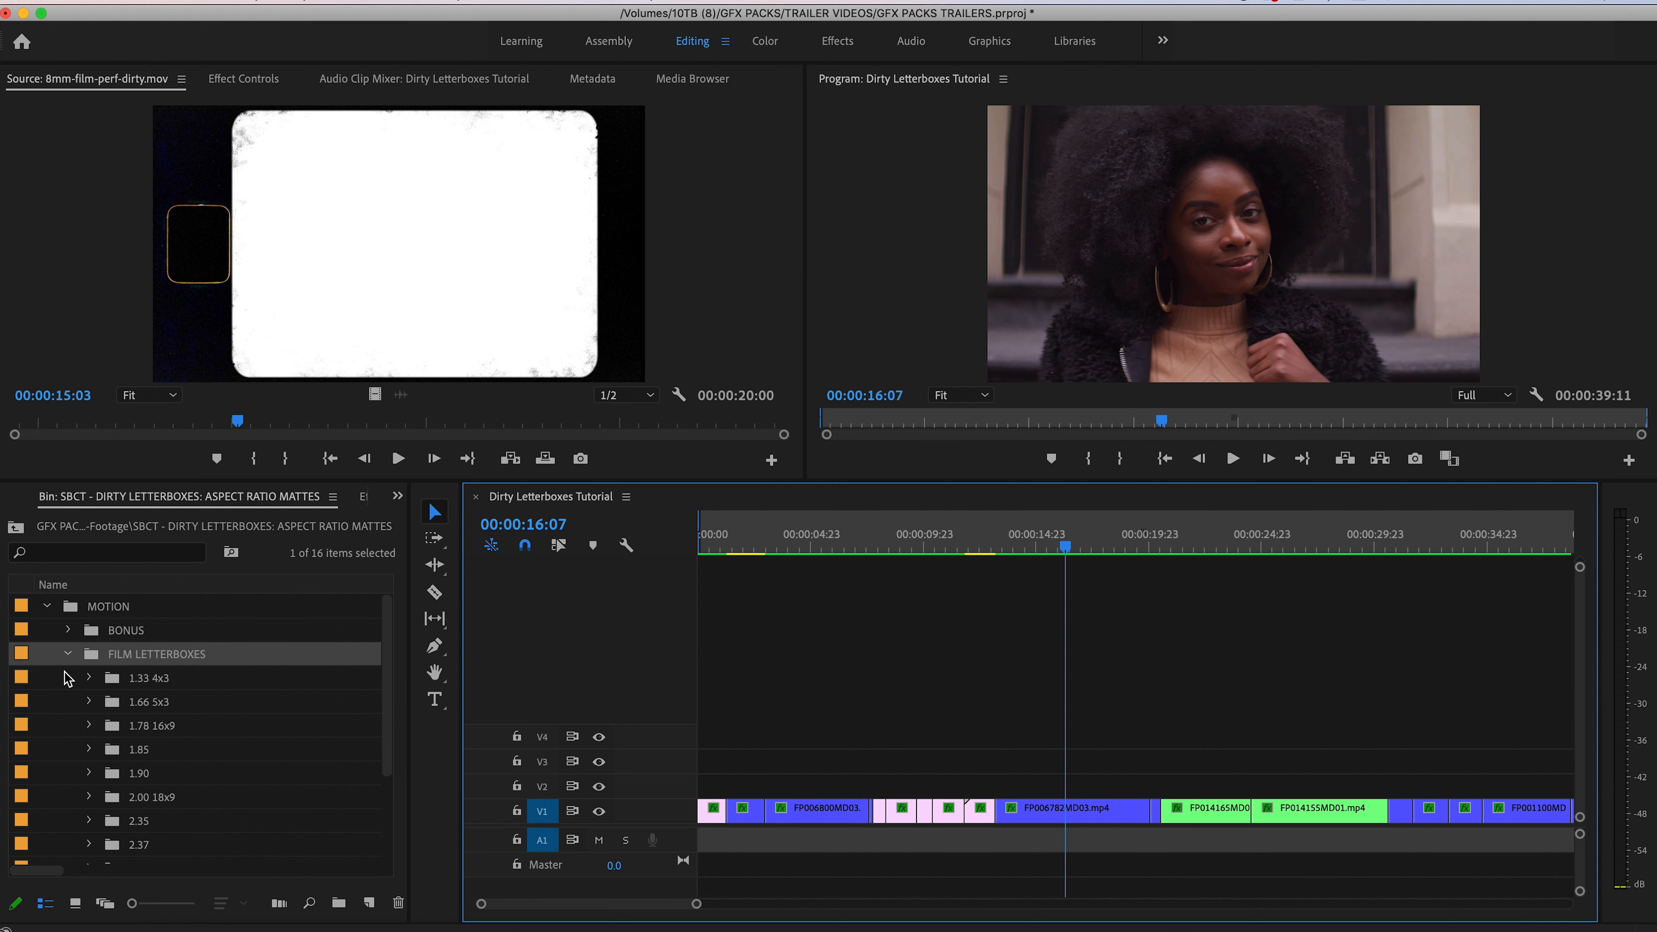
mouse_move(67, 616)
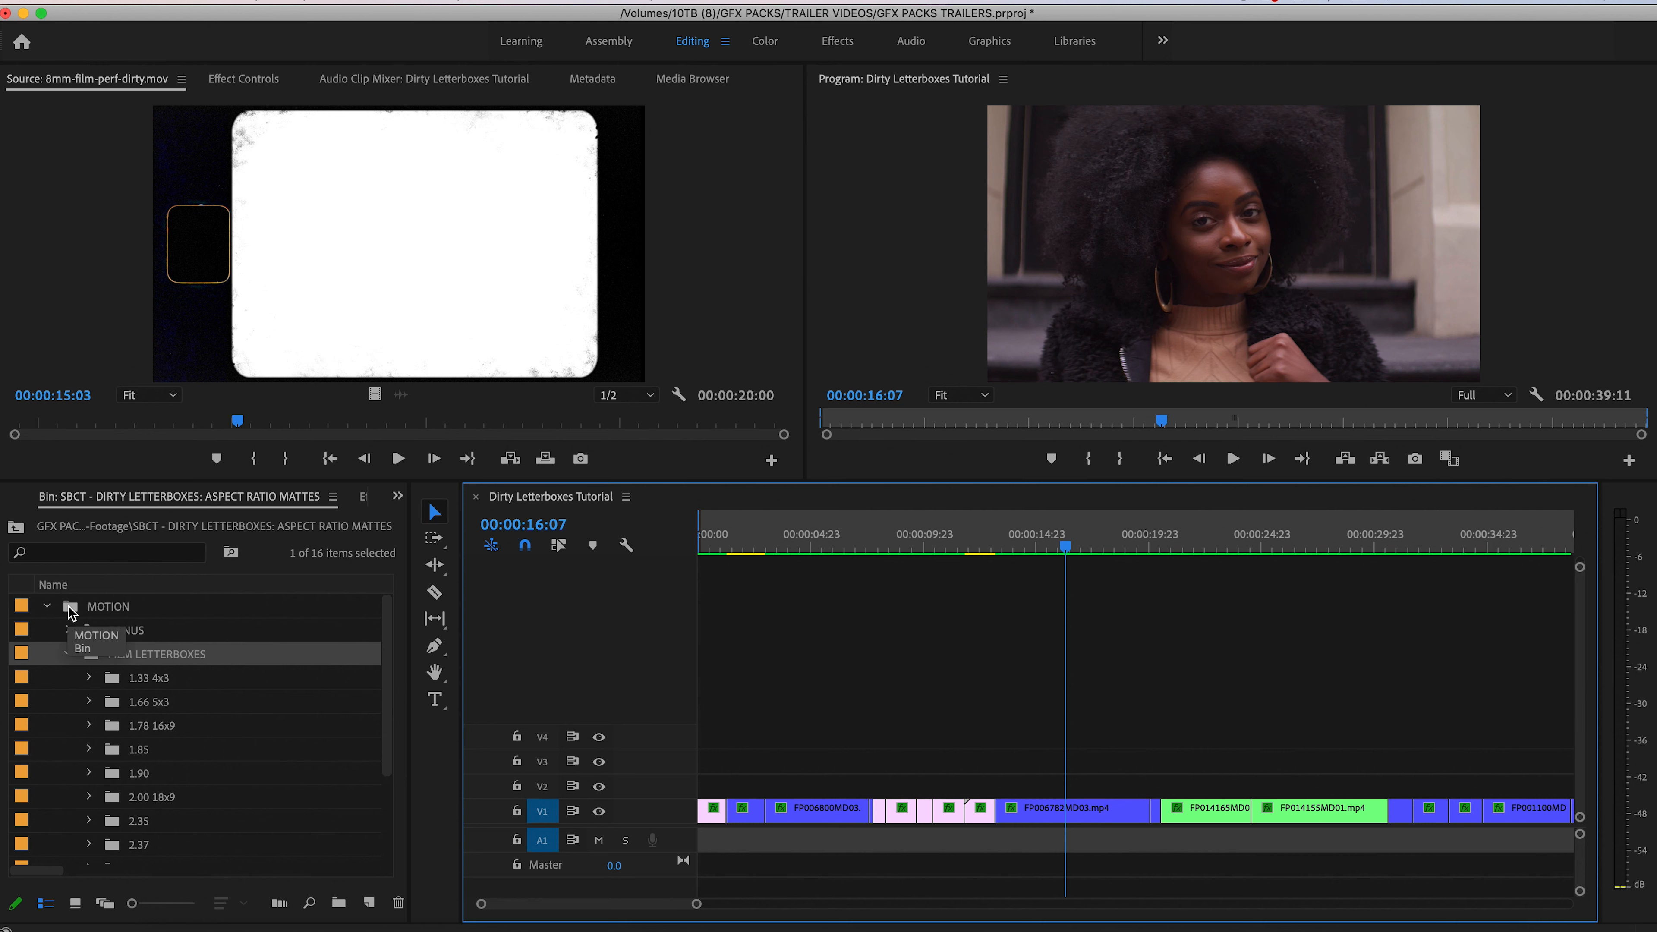
Collapse BONUS and expand the 1.33 4x3 folder showing clean, dirty and dirtiest mattes
left_click(68, 653)
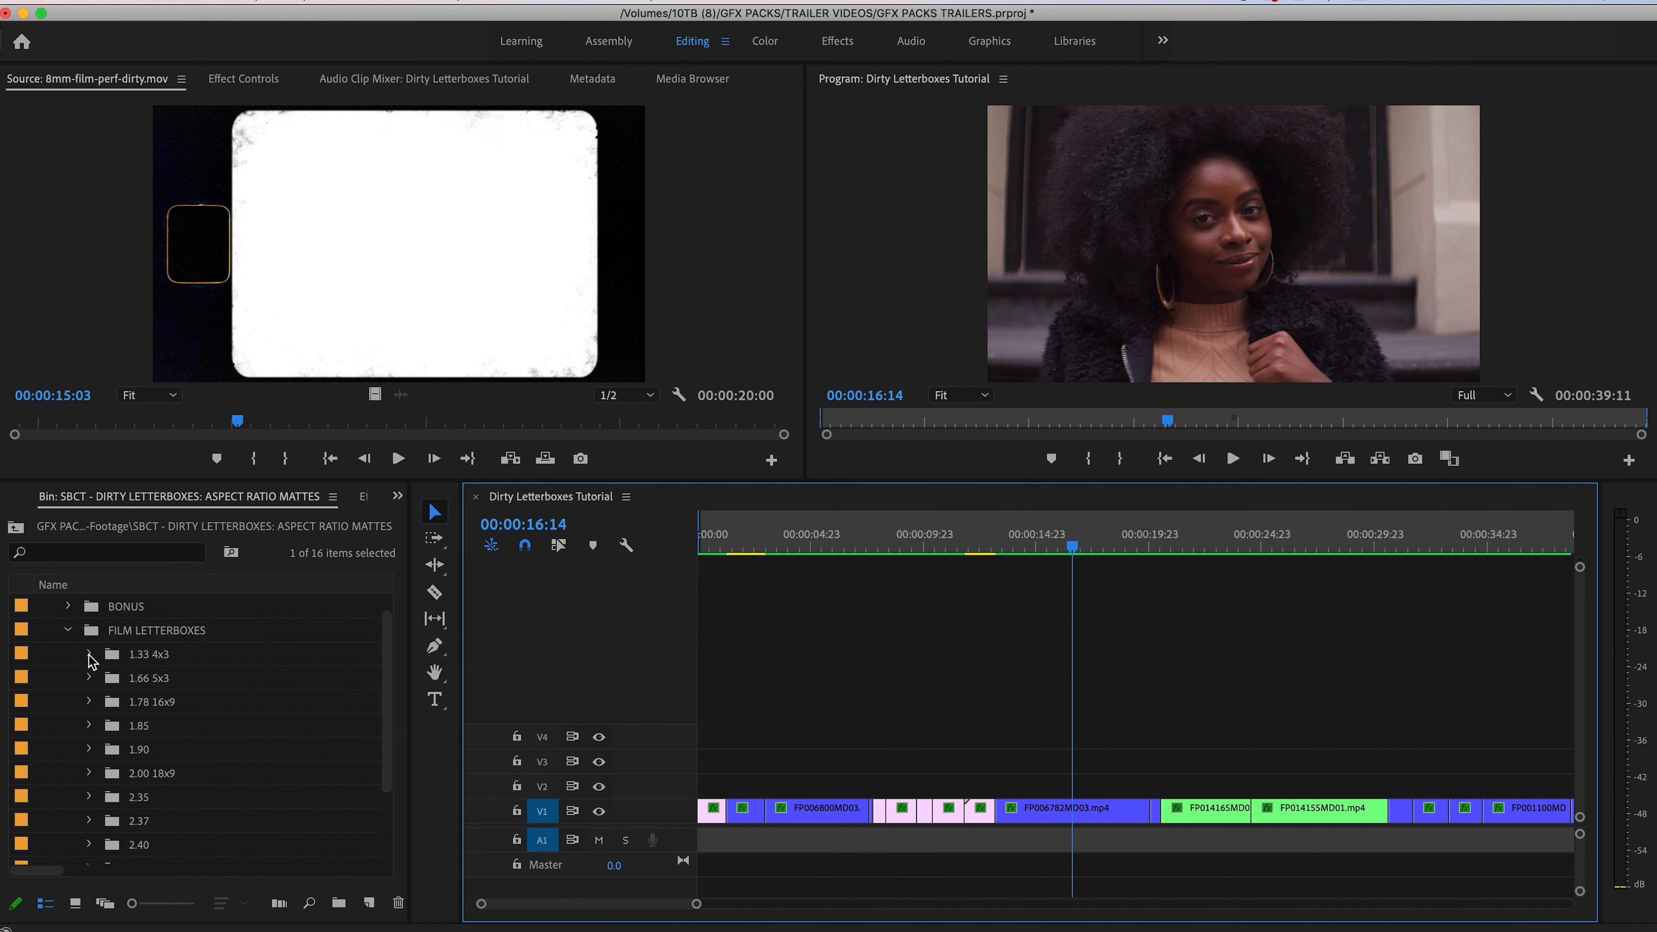
left_click(90, 653)
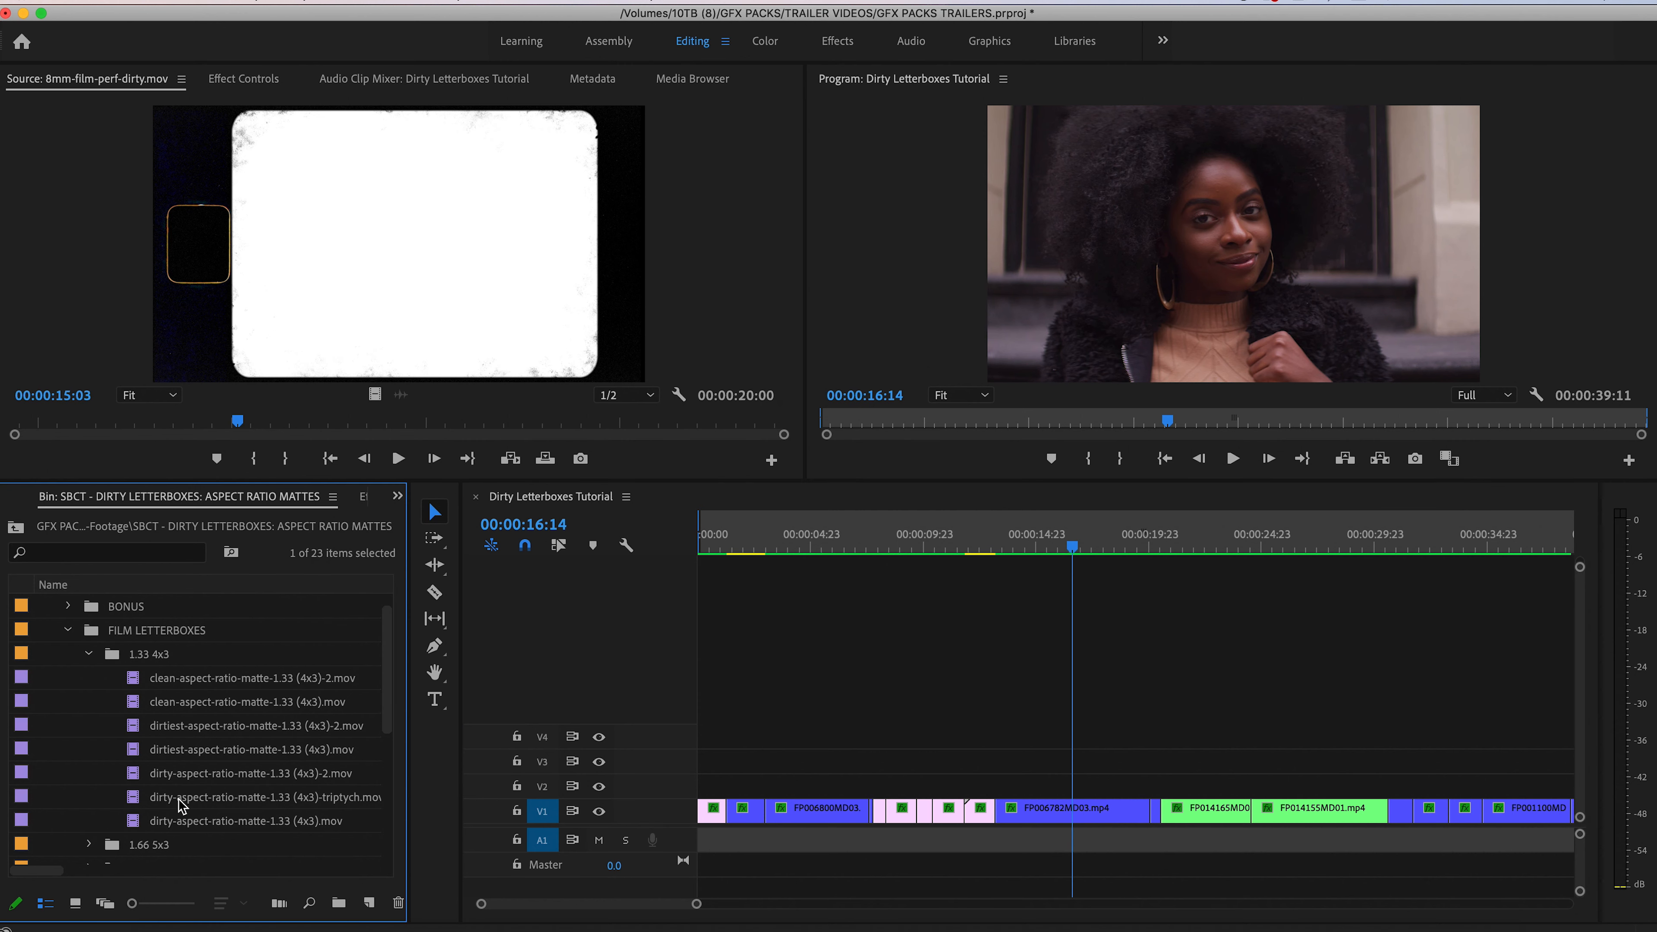
mouse_move(174, 780)
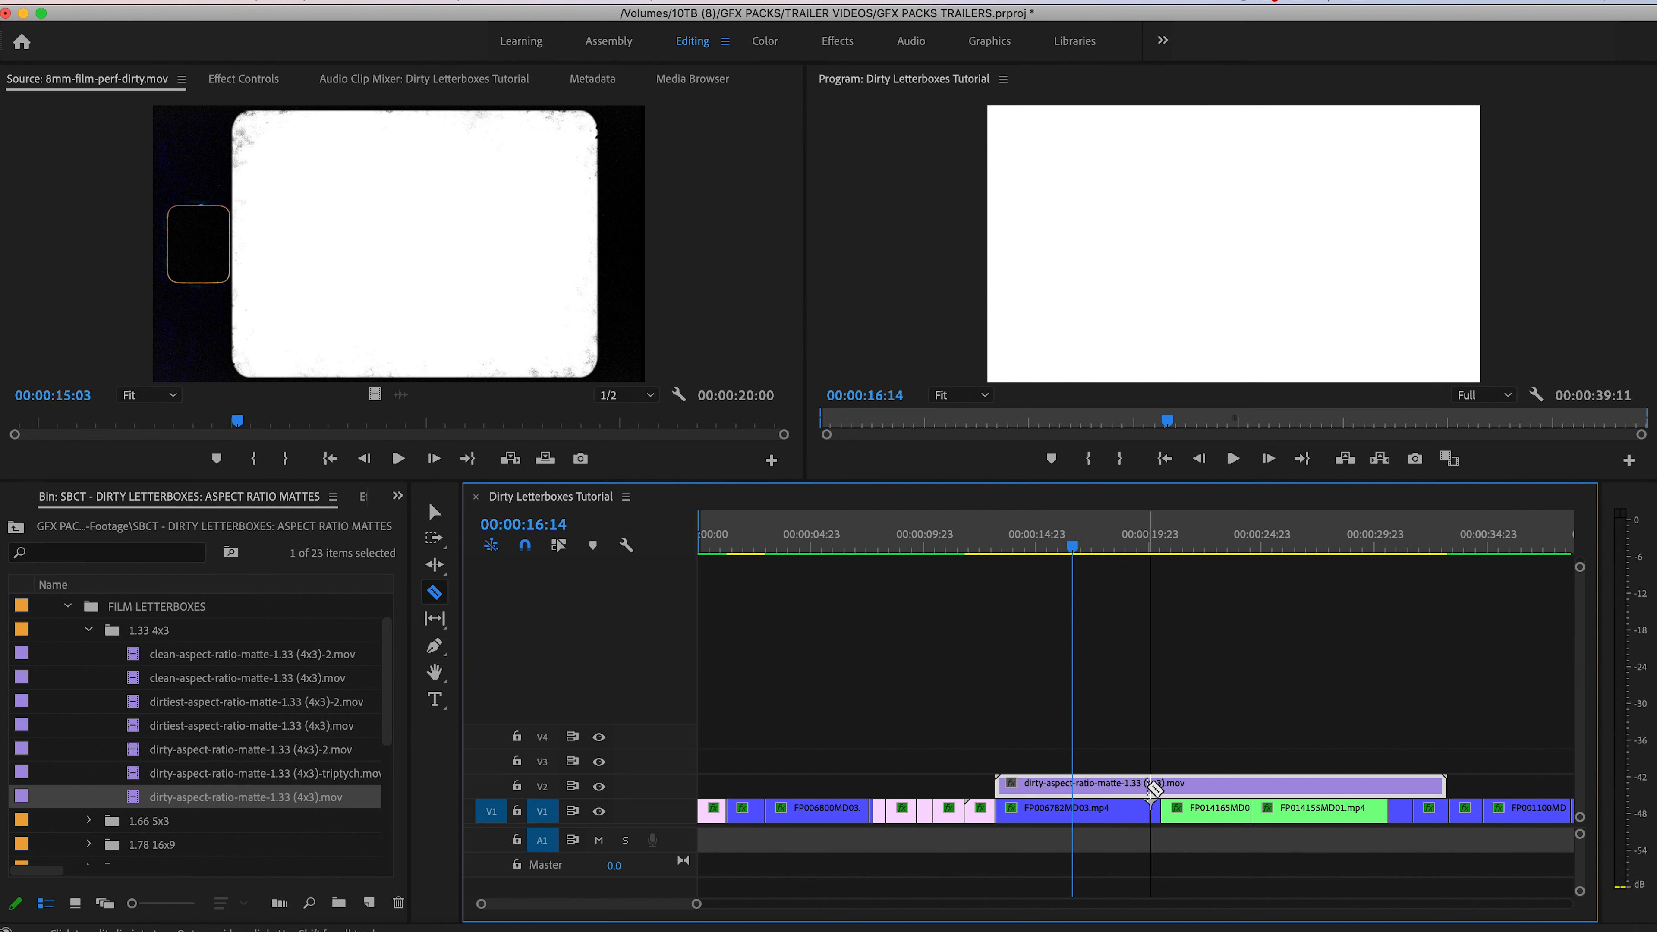
Scale the 1.33 matte to 50, blend it with Multiply and scrub to preview the framed footage
left_click(244, 78)
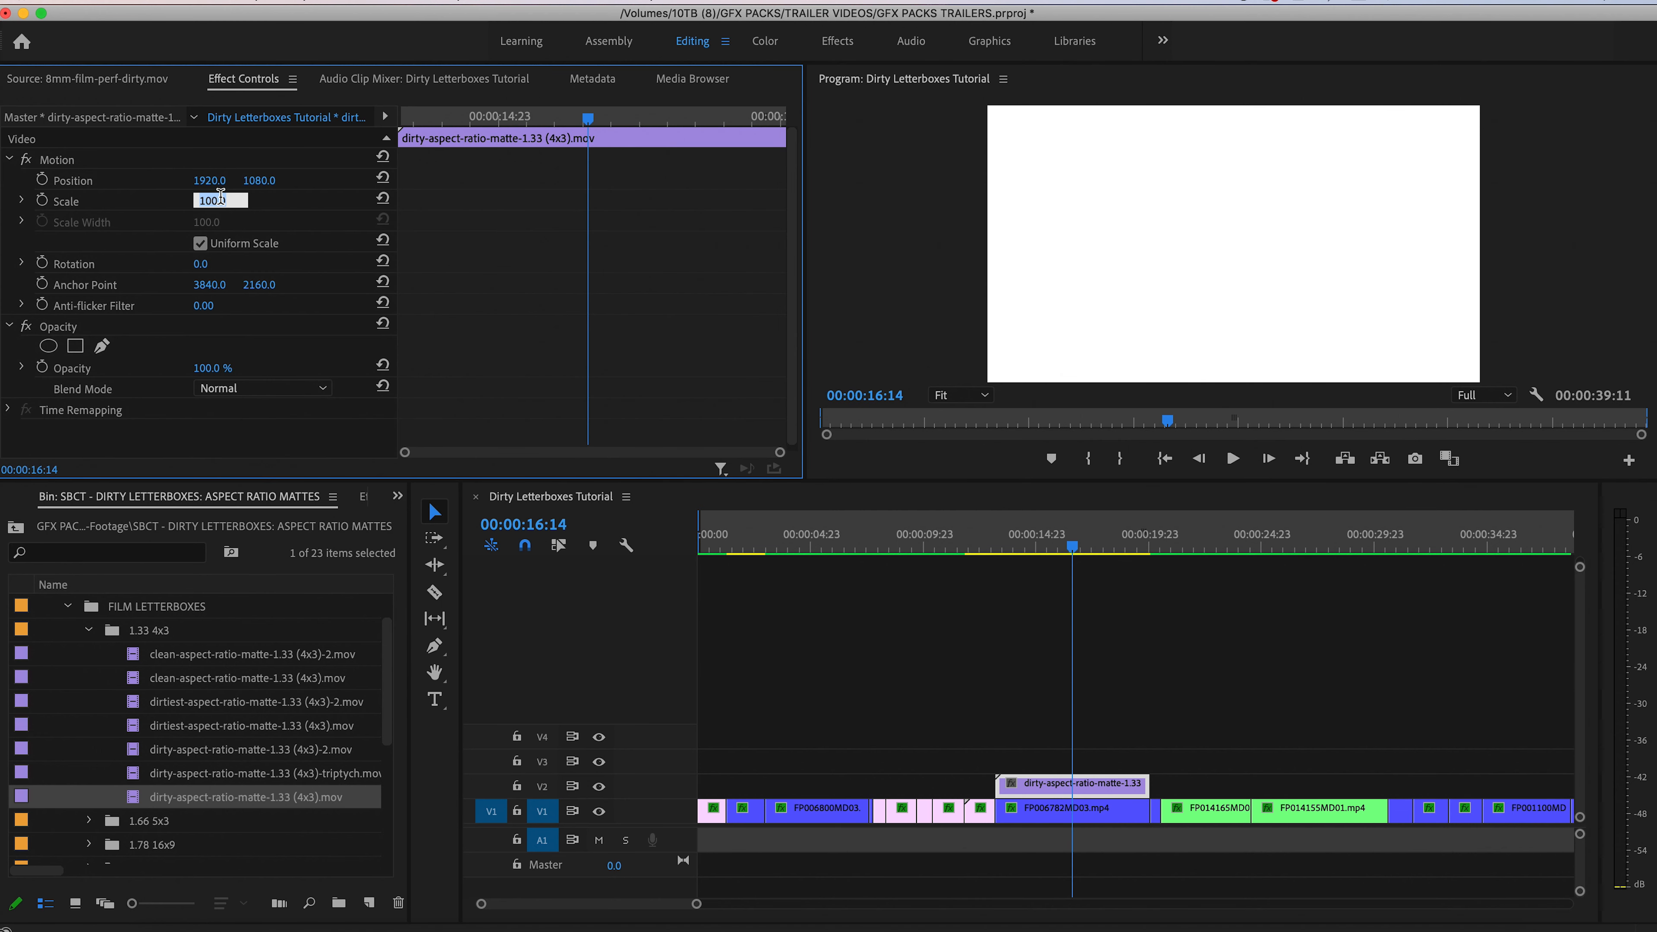
type("50.0")
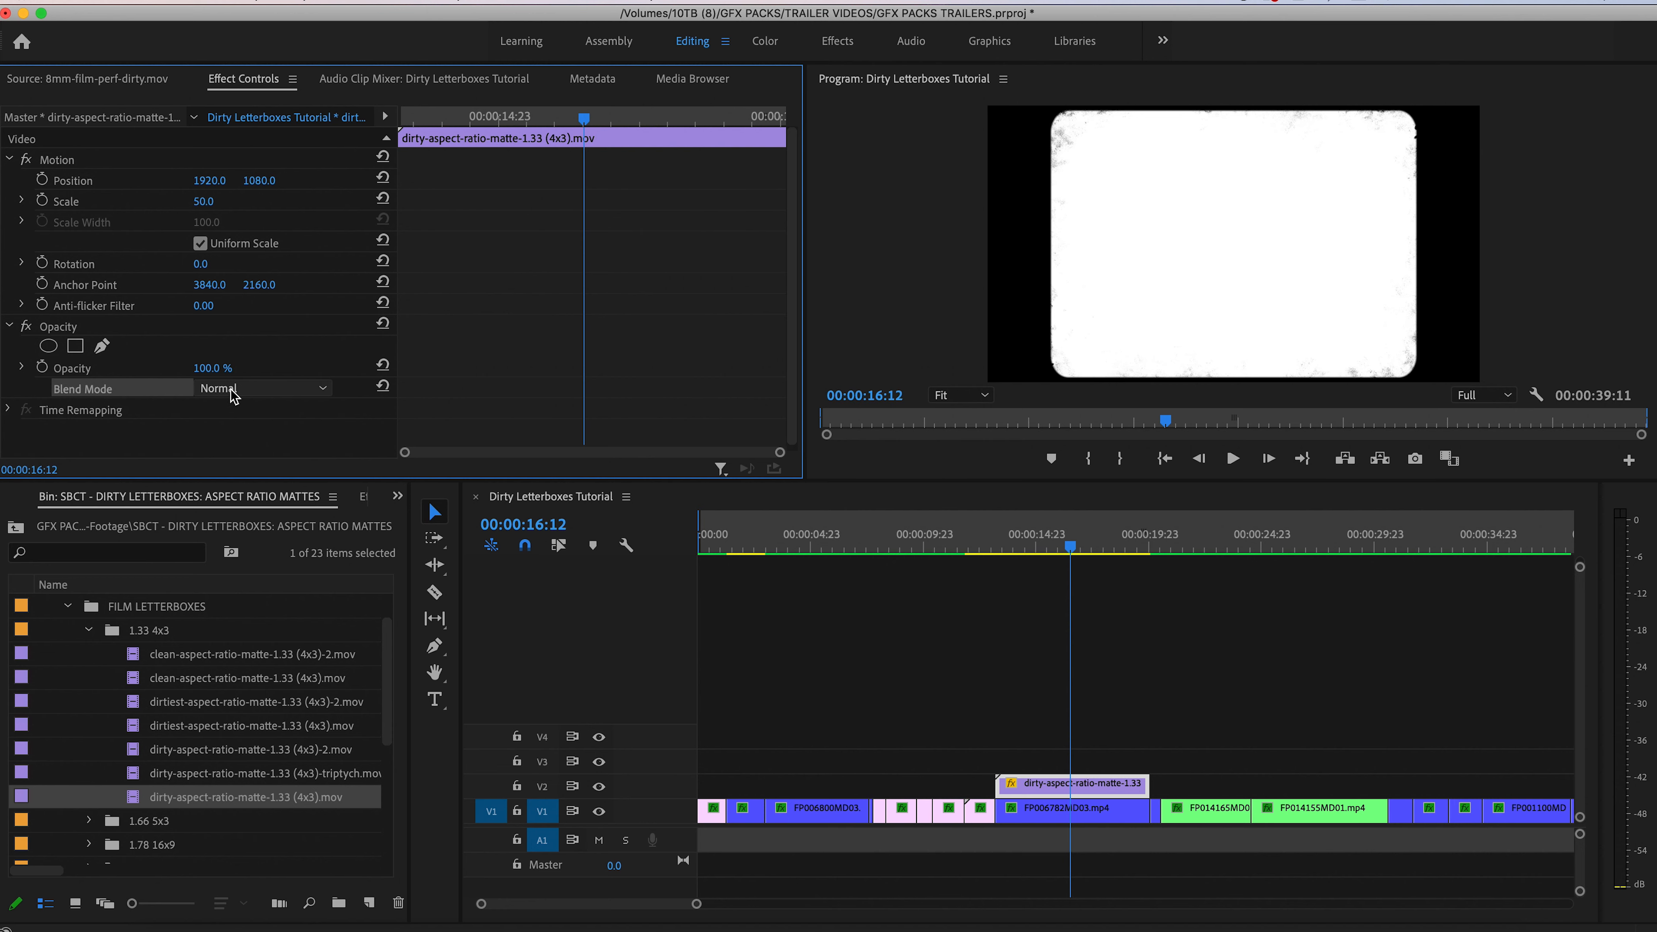
left_click(262, 386)
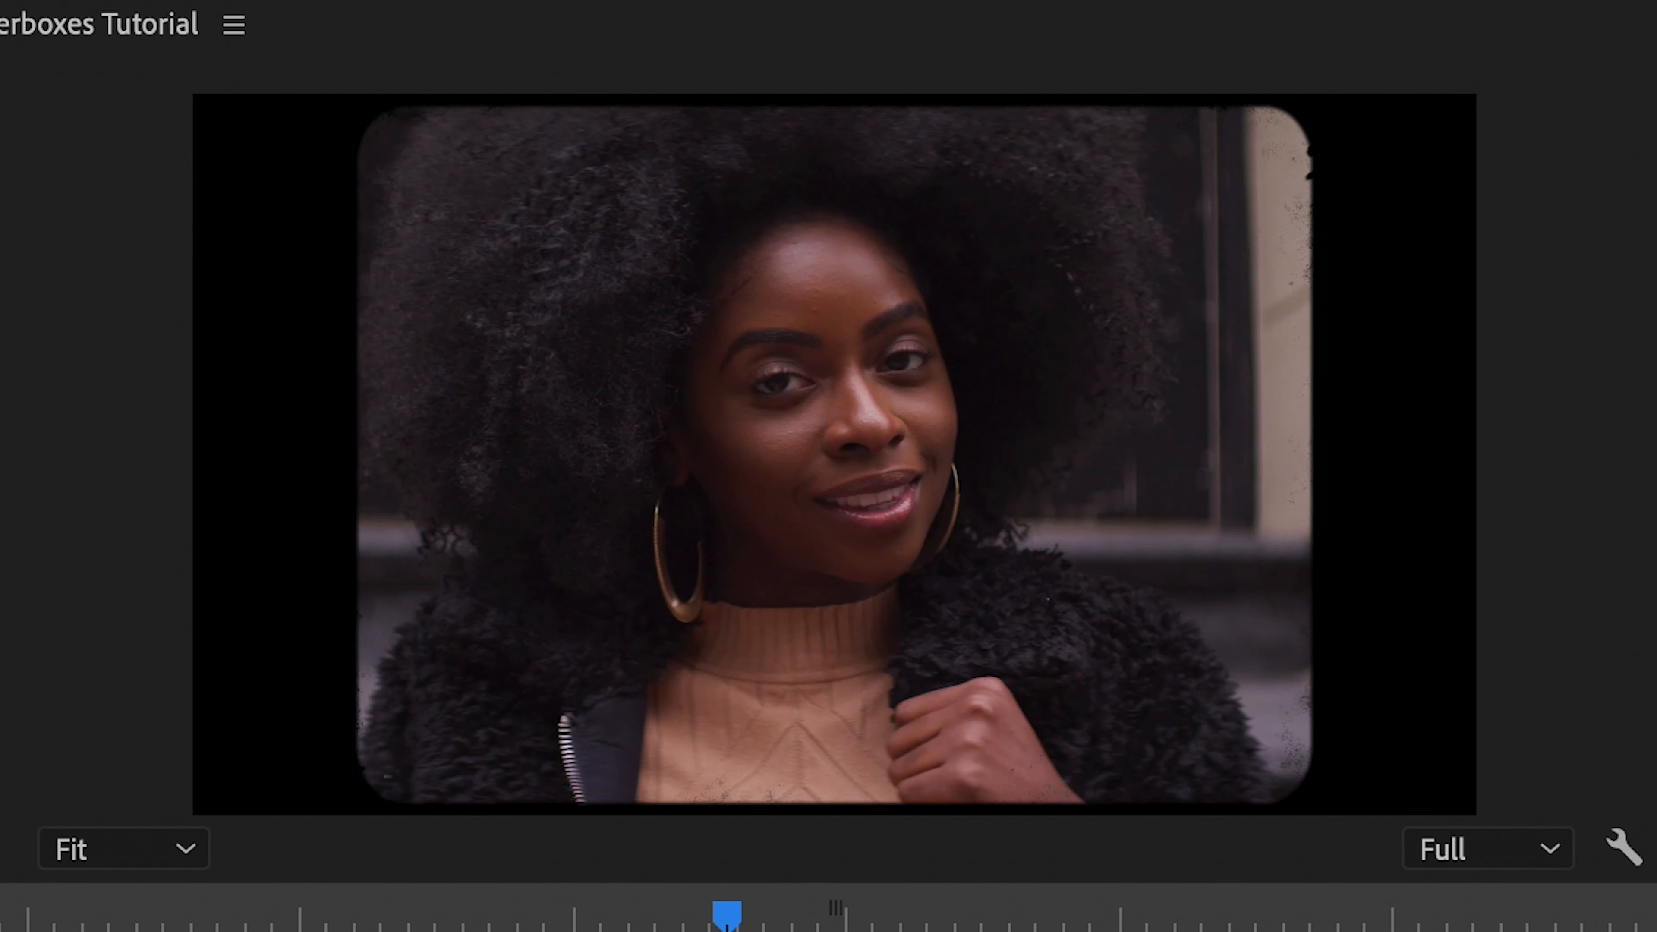
left_click_drag(724, 909, 502, 908)
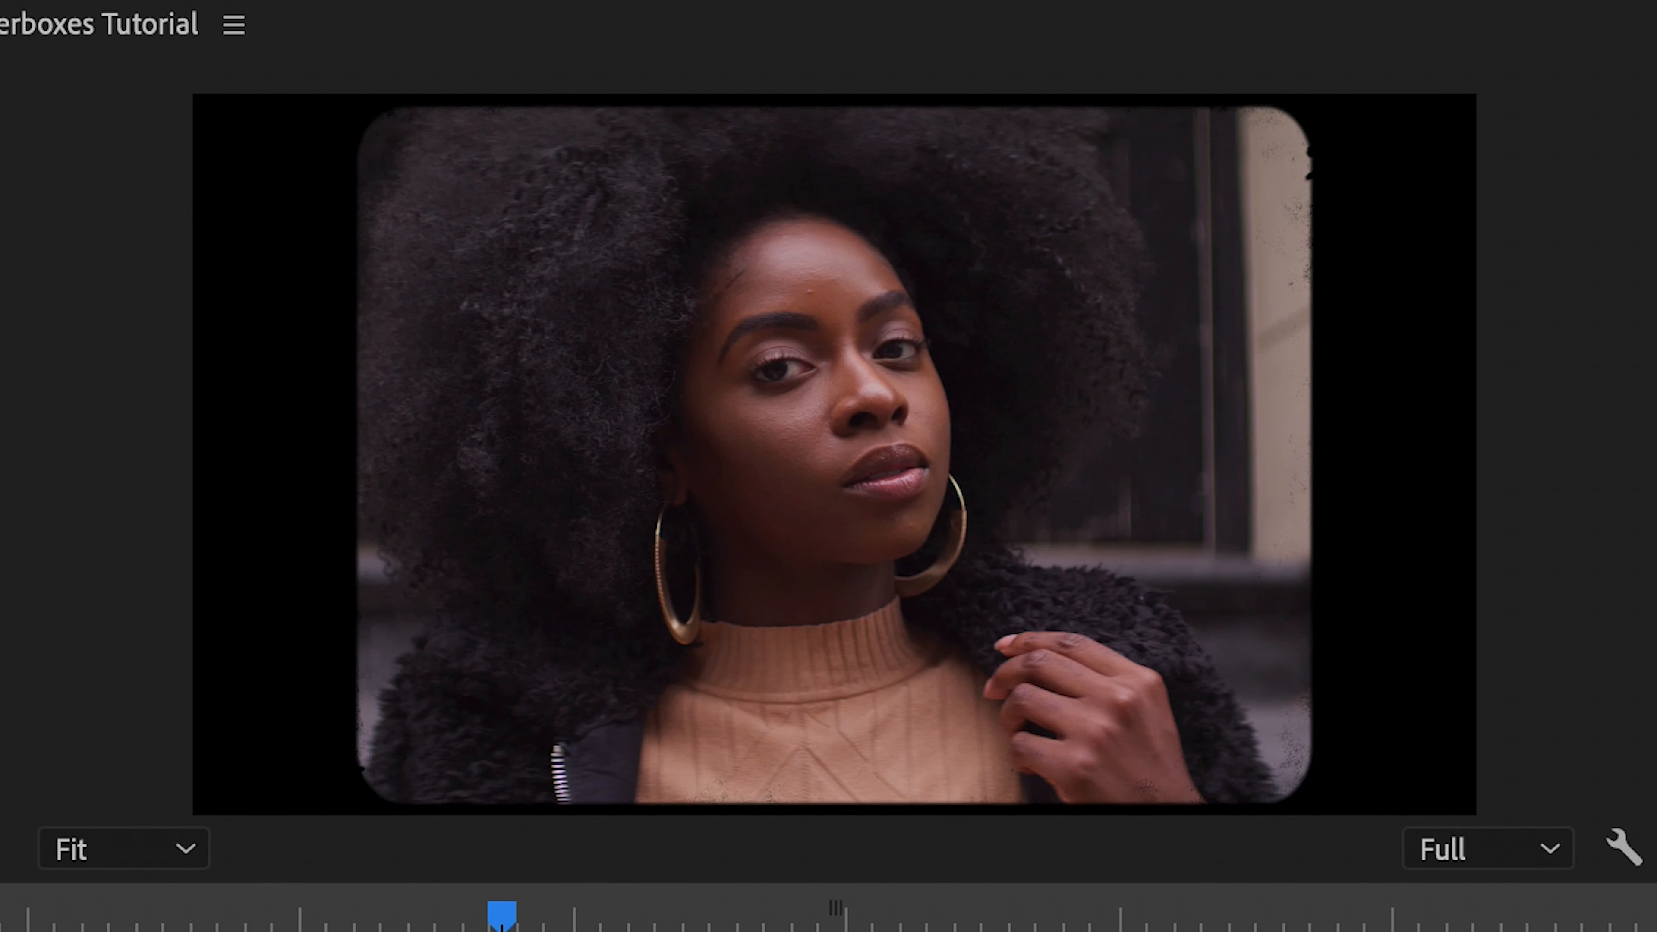
left_click_drag(502, 911, 697, 911)
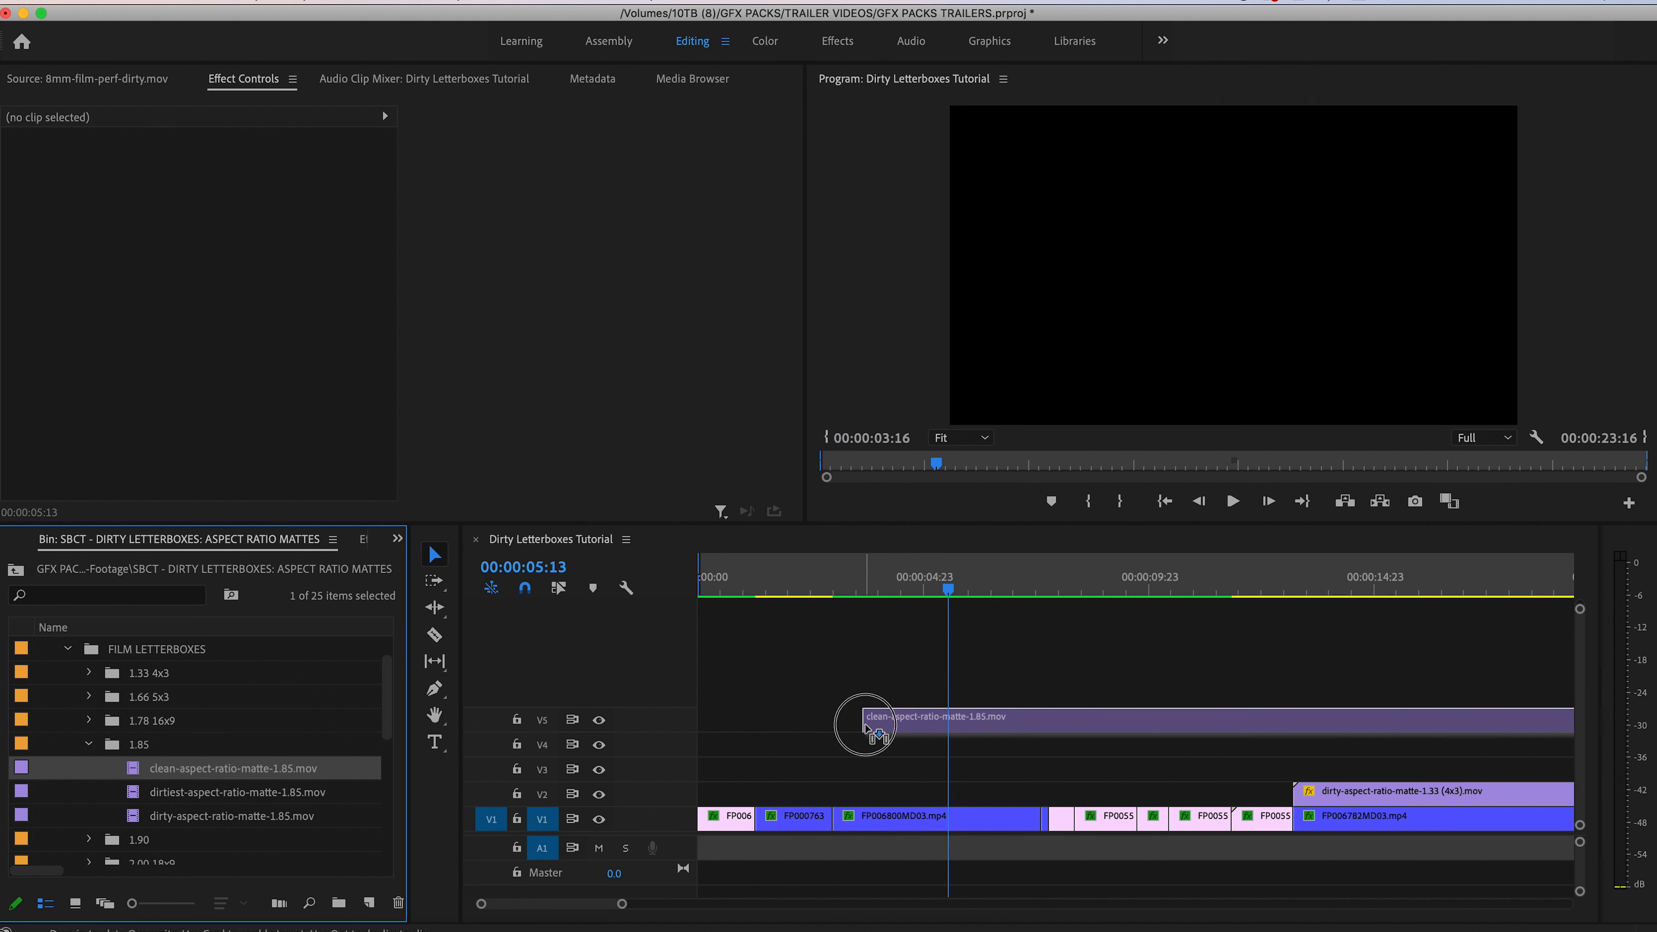
Stack the clean 1.85 matte on the top track and set the dirtiest matte to Multiply
left_click_drag(867, 719, 846, 766)
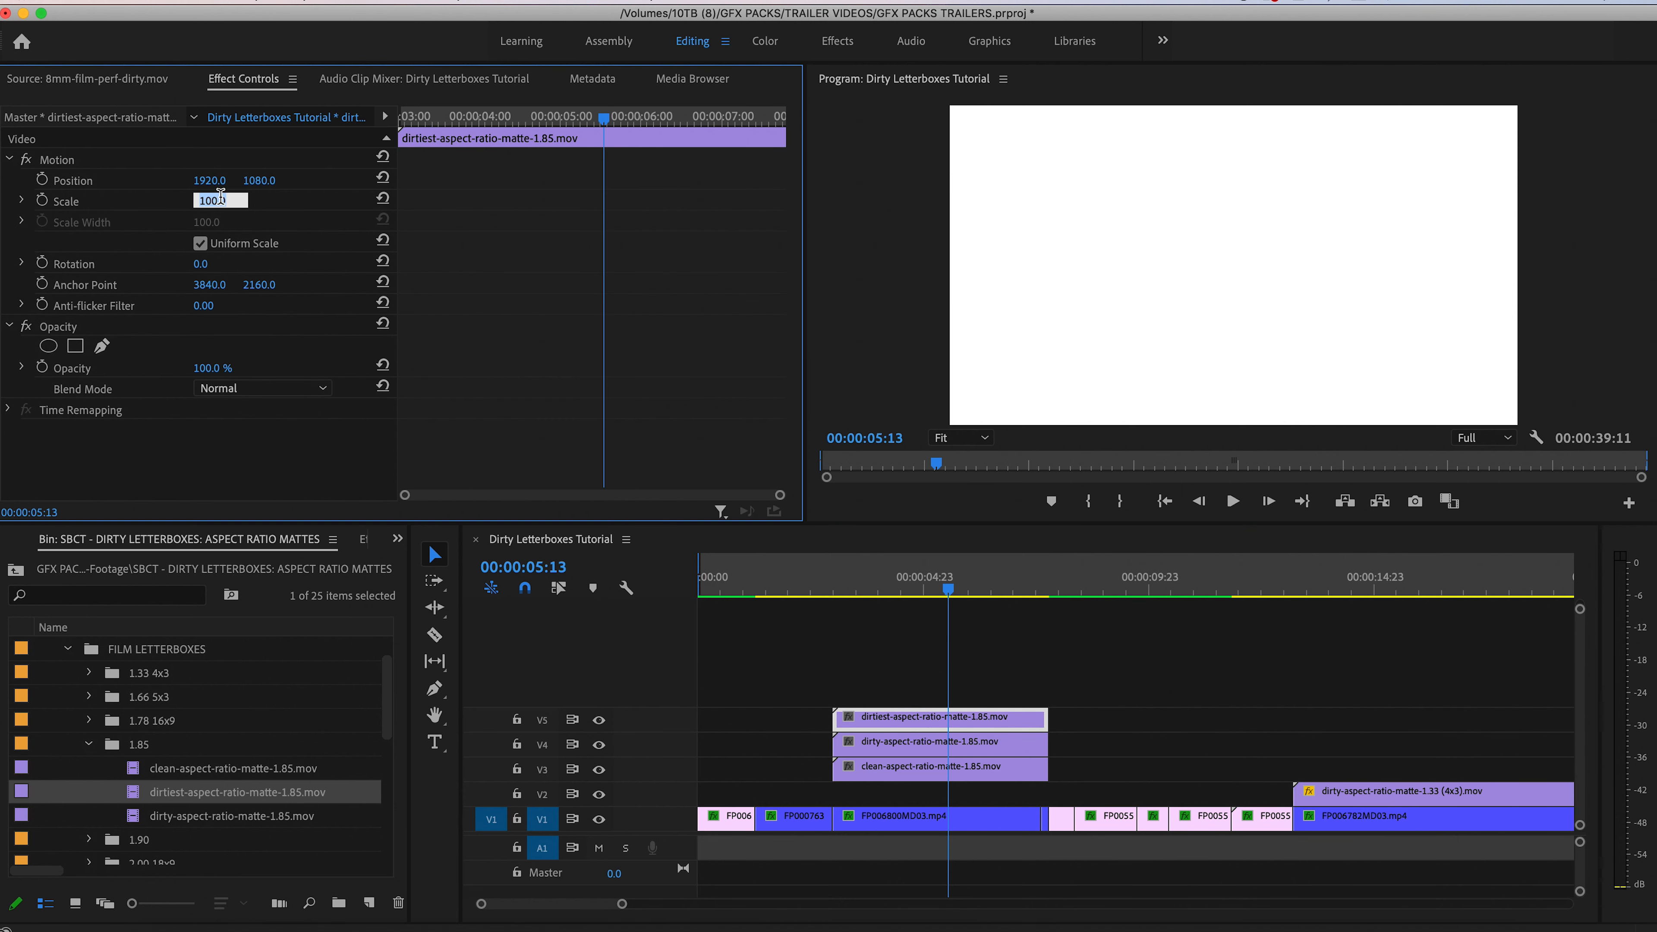
left_click(261, 387)
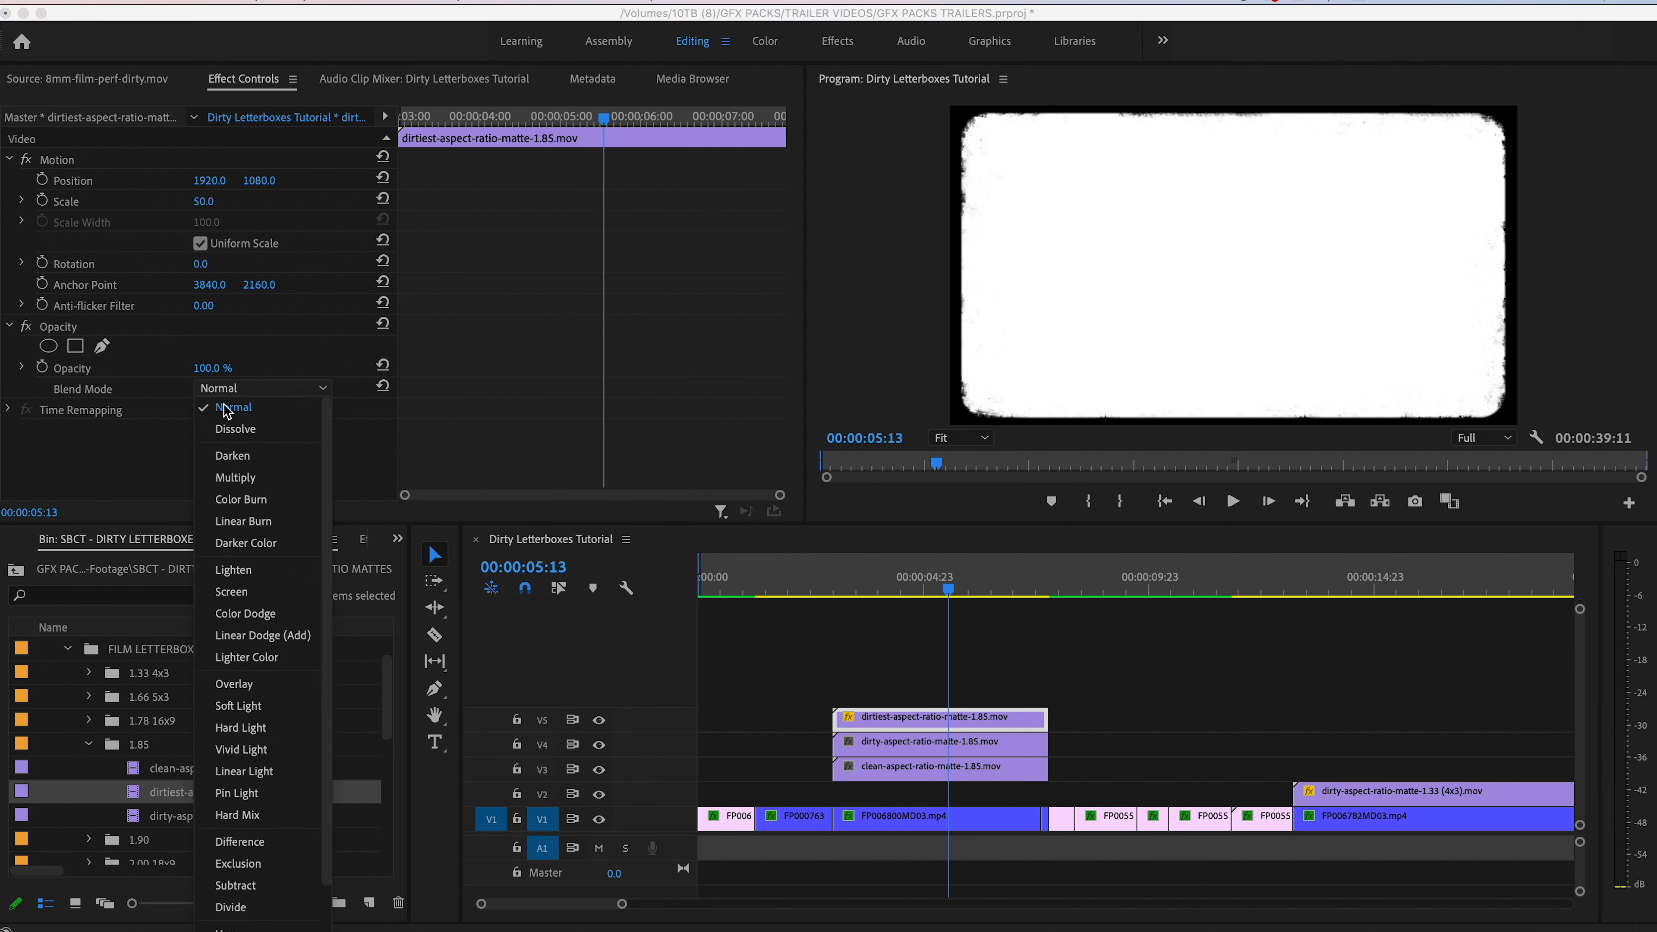
left_click(236, 476)
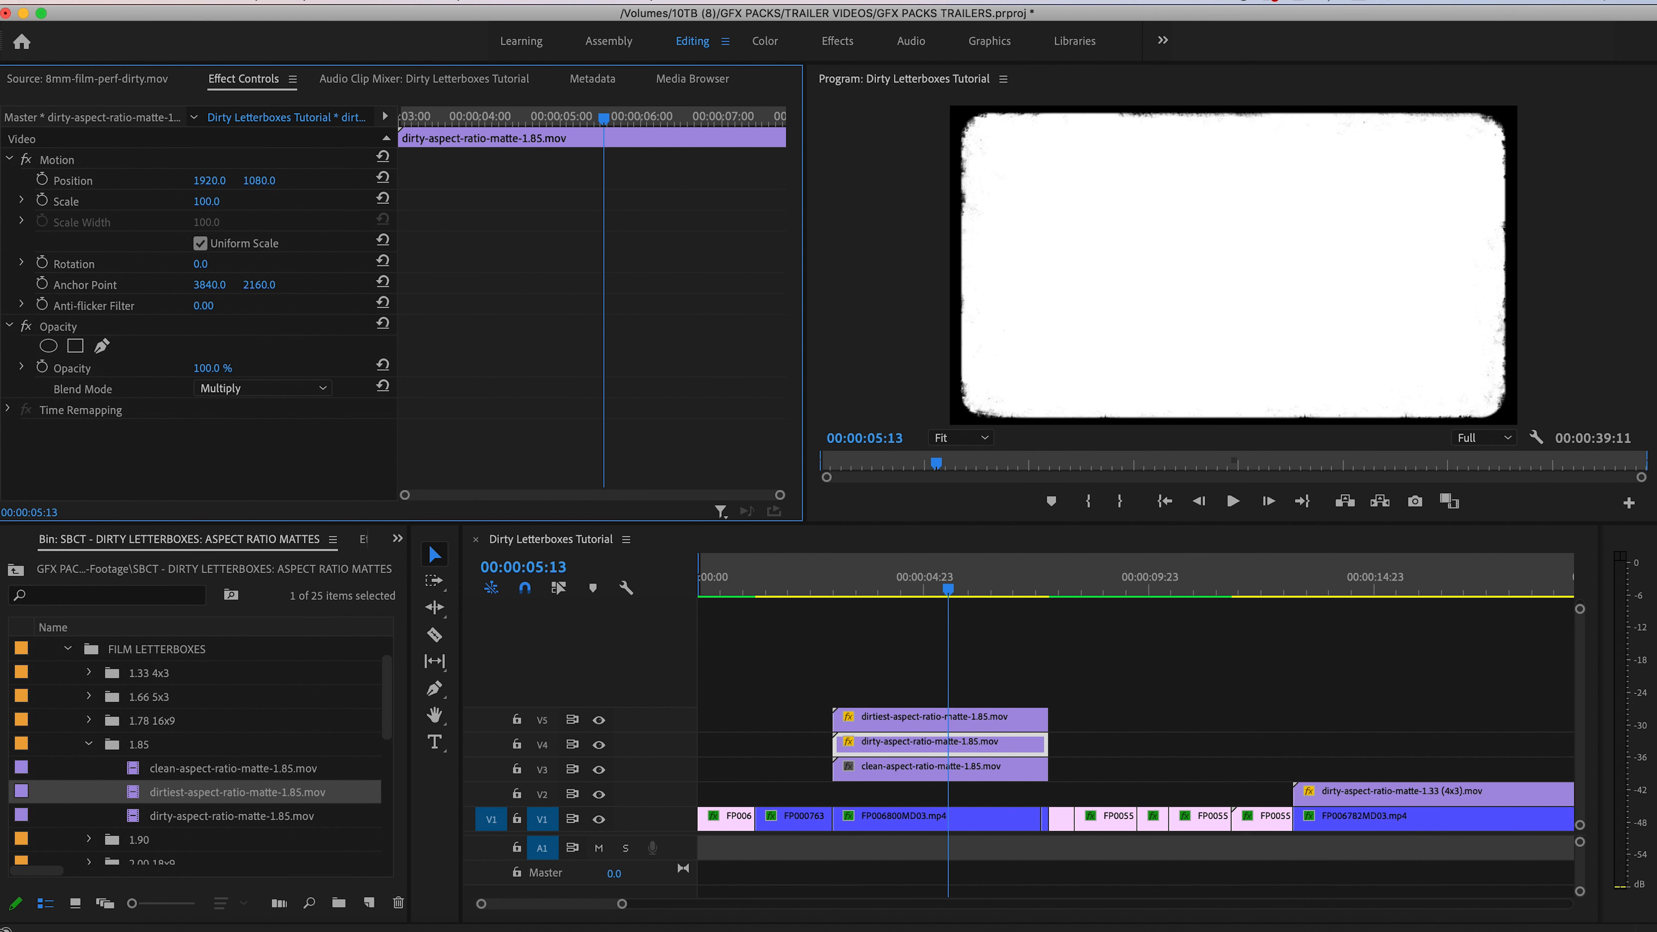
left_click(940, 766)
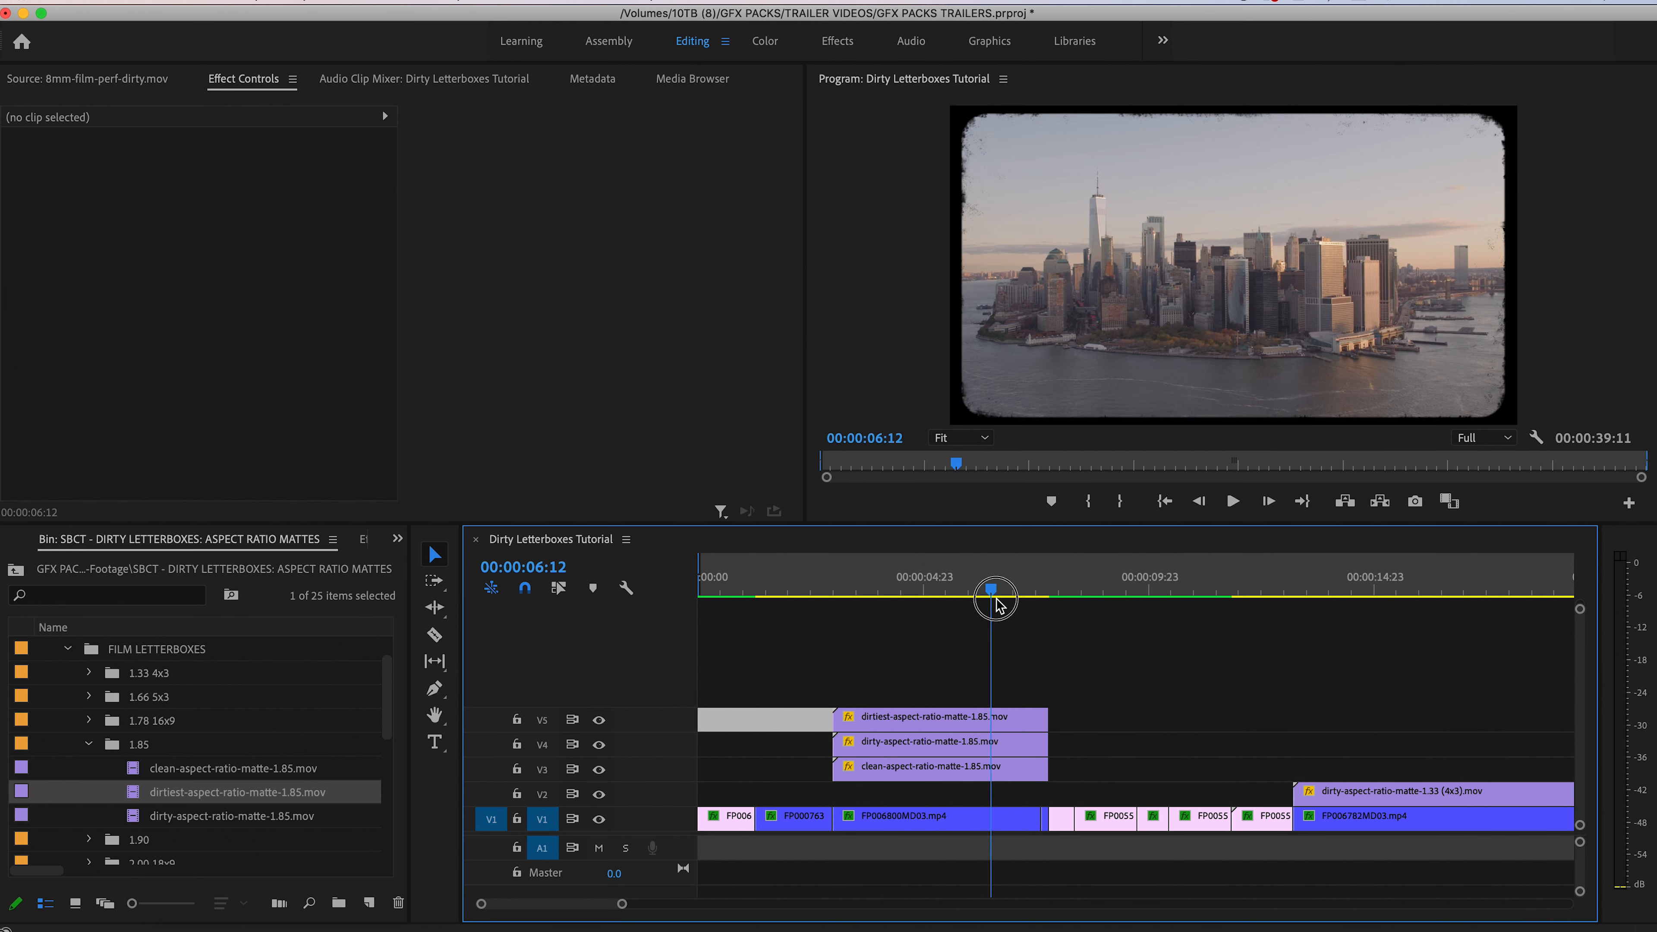
Review the city shot, then hide the dirtier matte layers so only the clean 1.85 matte shows
left_click_drag(993, 602, 856, 603)
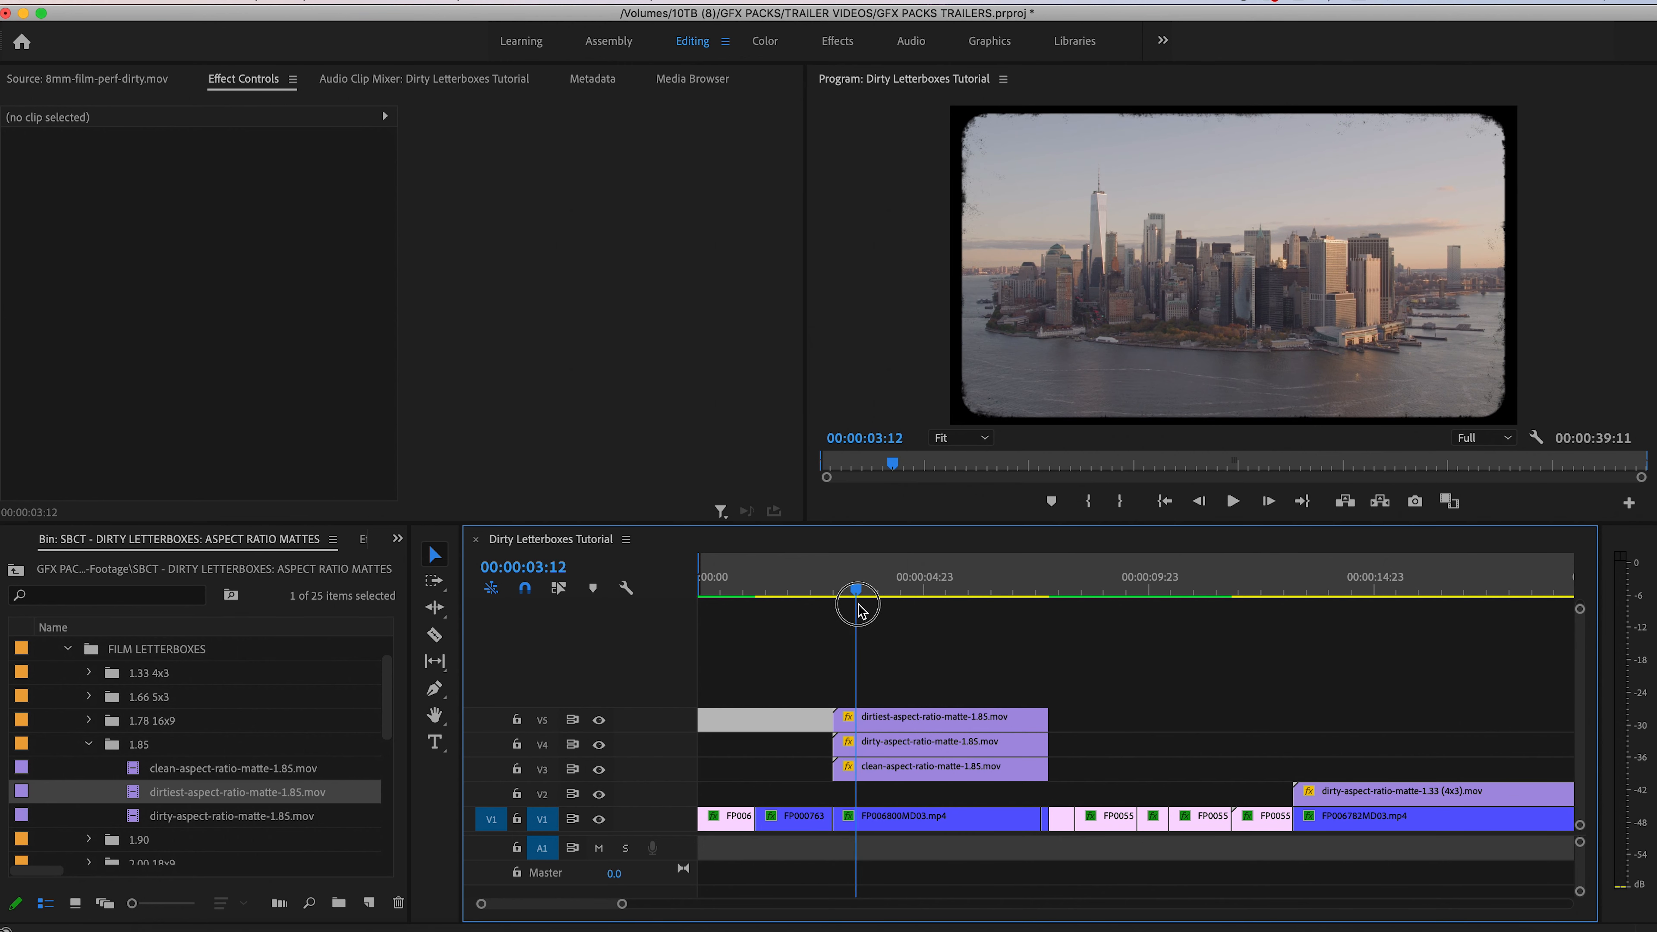
left_click_drag(856, 607, 990, 608)
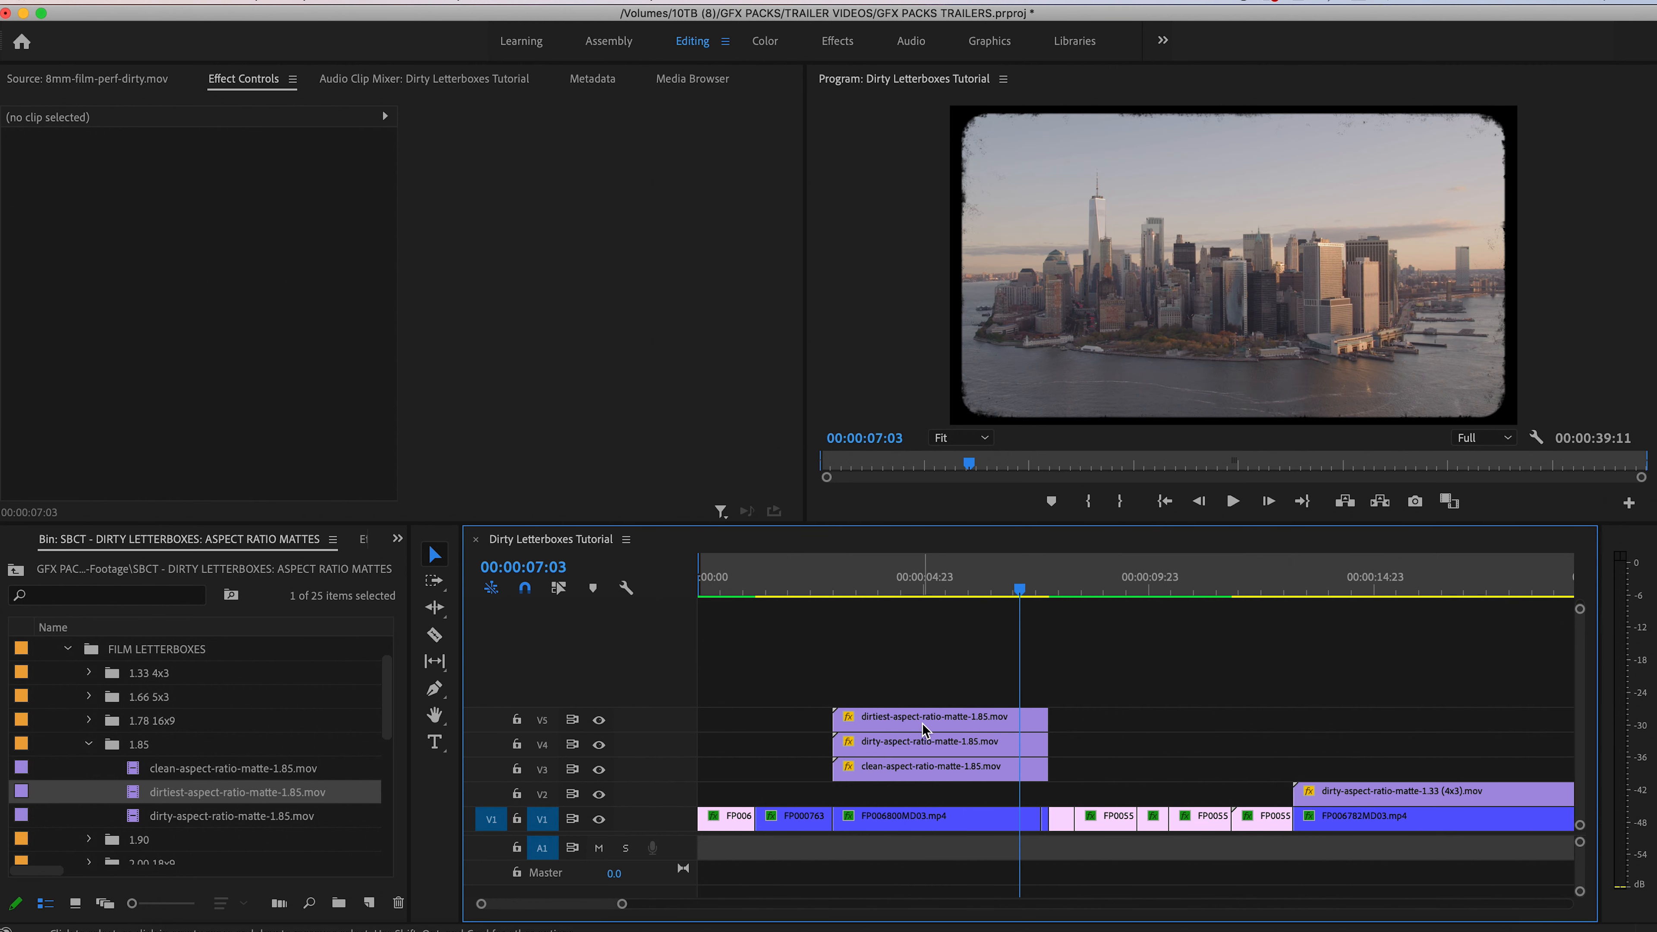
left_click(598, 719)
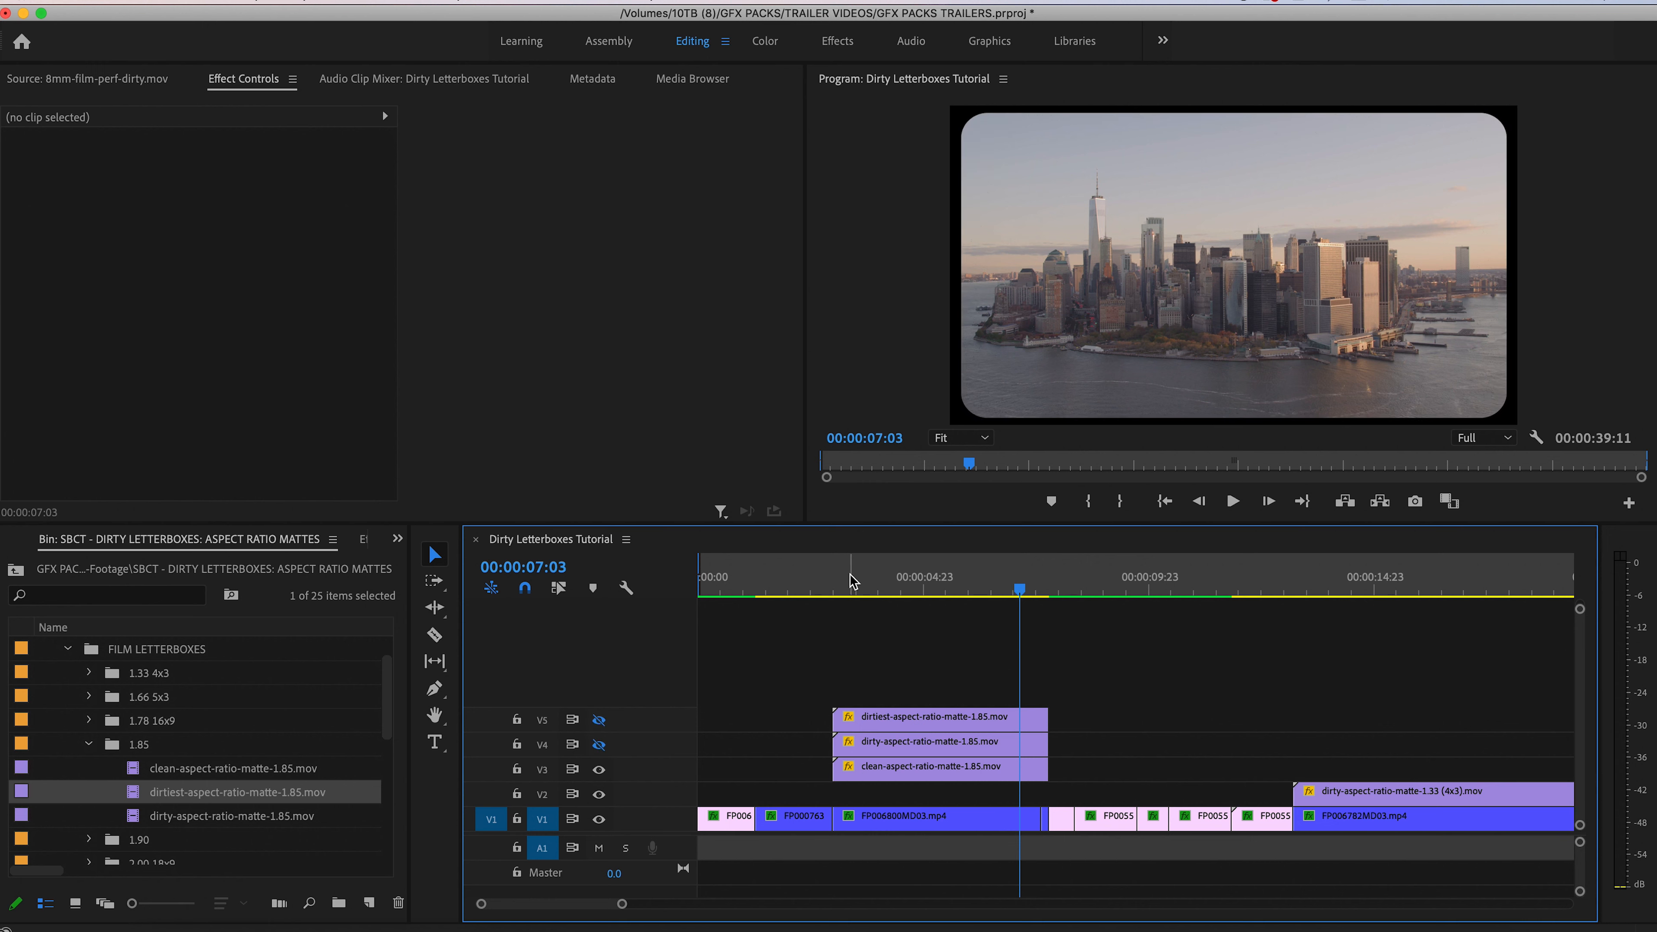
right_click(940, 742)
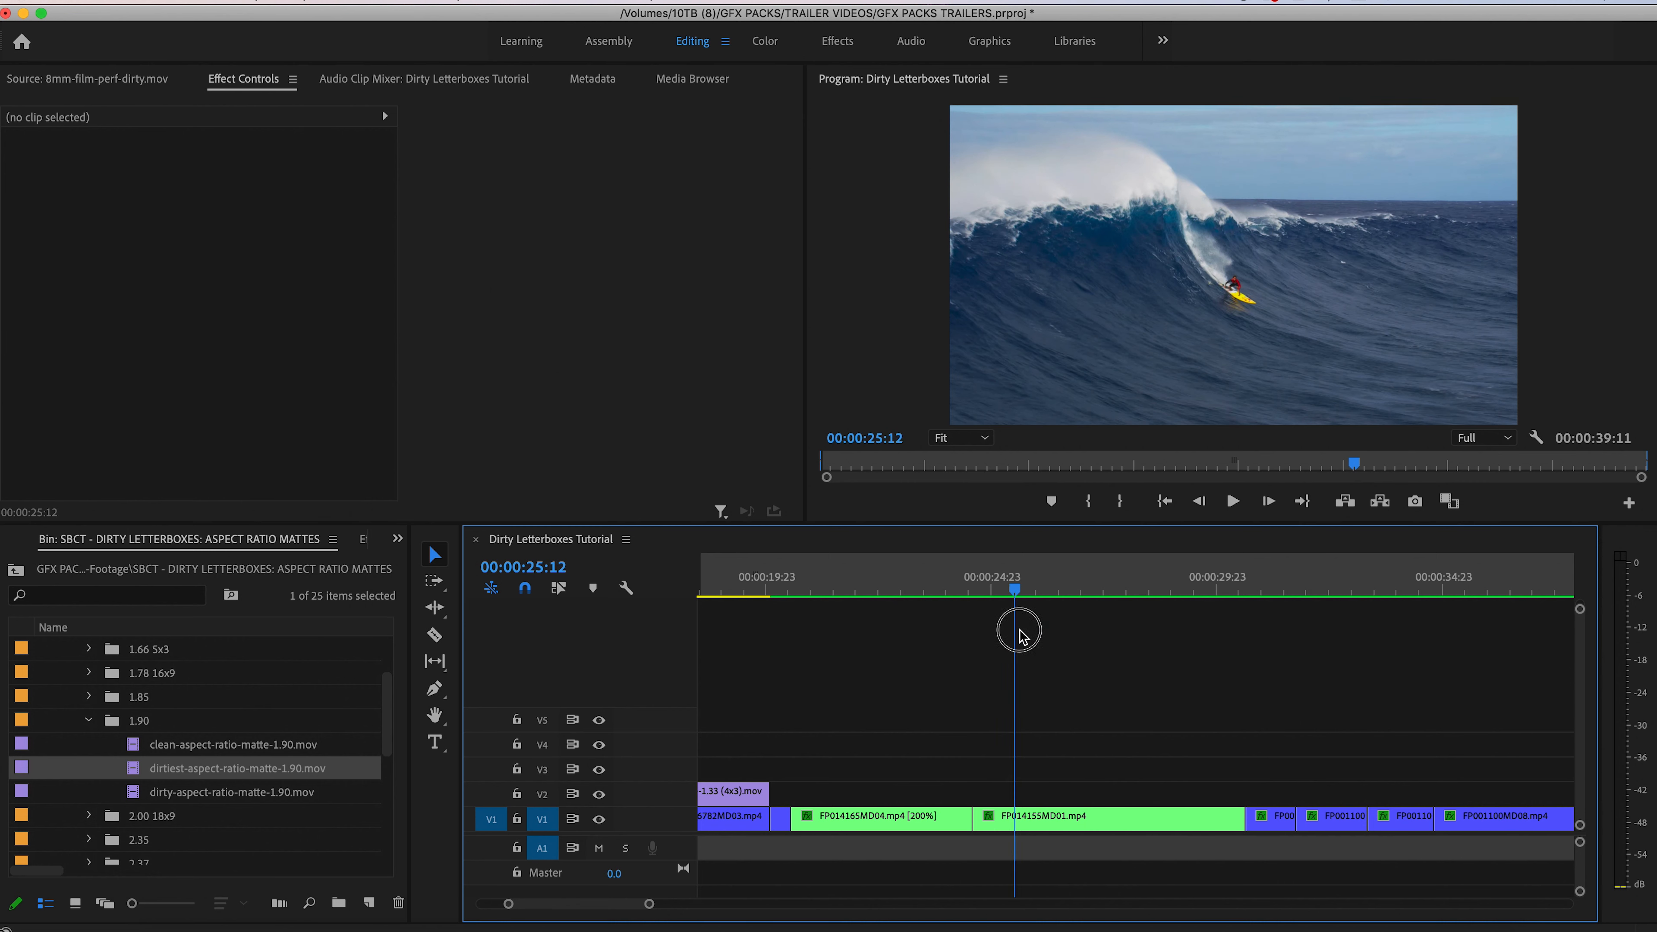
Move to the surf shot and lay the dirtiest 1.90 matte over it, ready to blend
left_click_drag(1014, 616, 1143, 616)
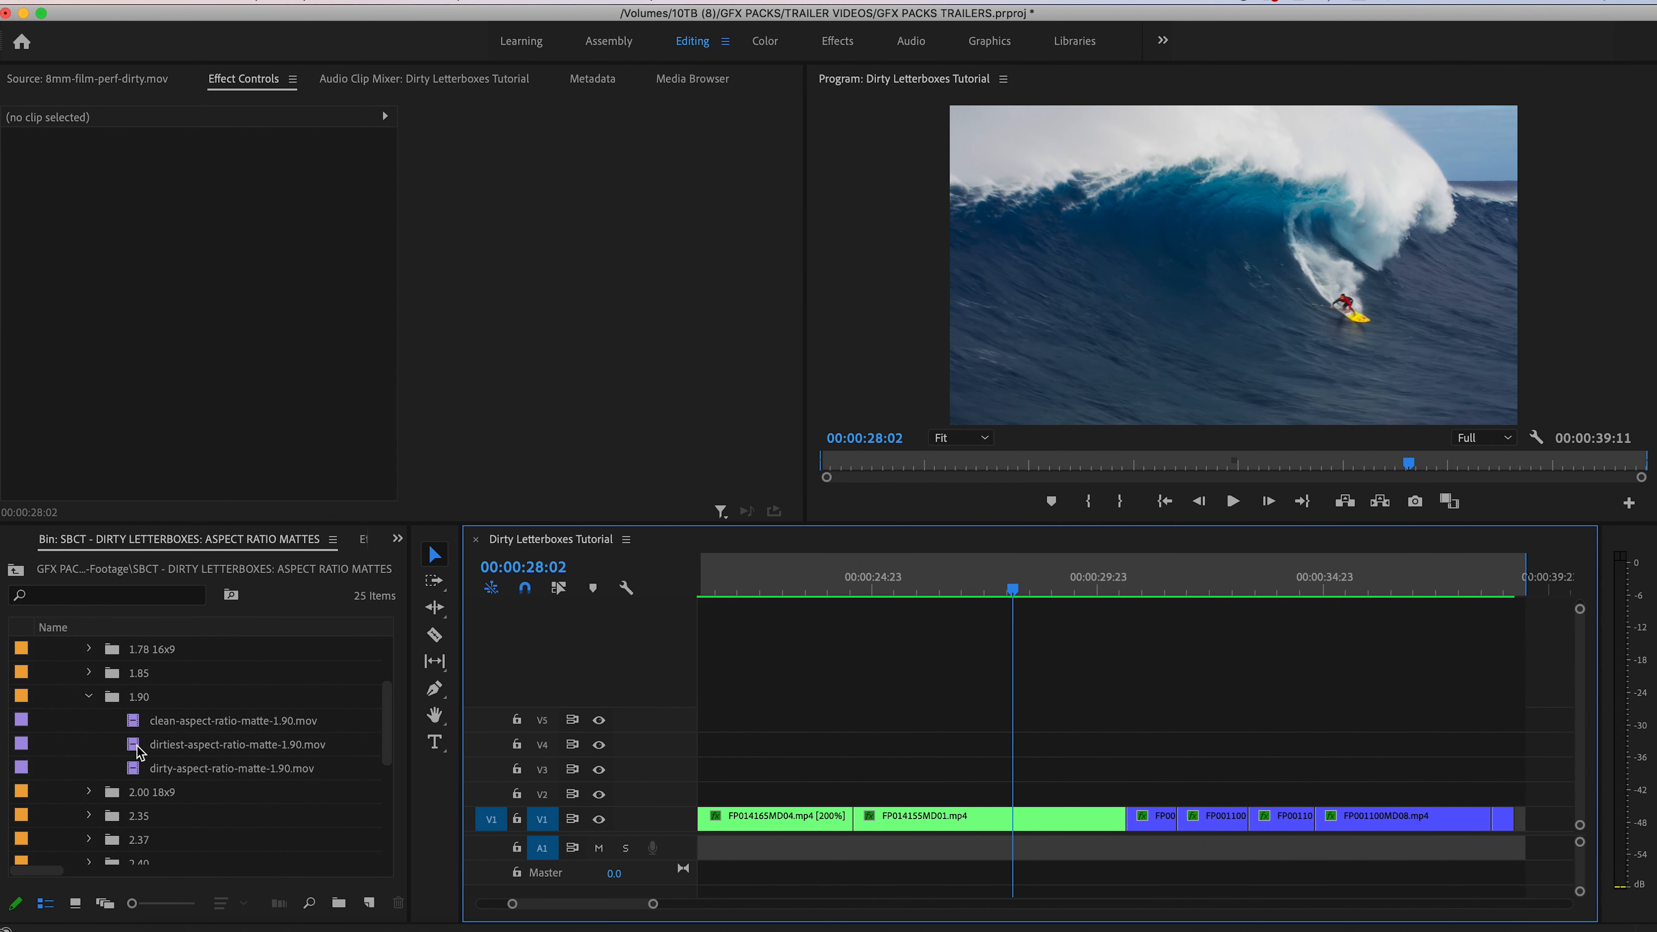
left_click(137, 695)
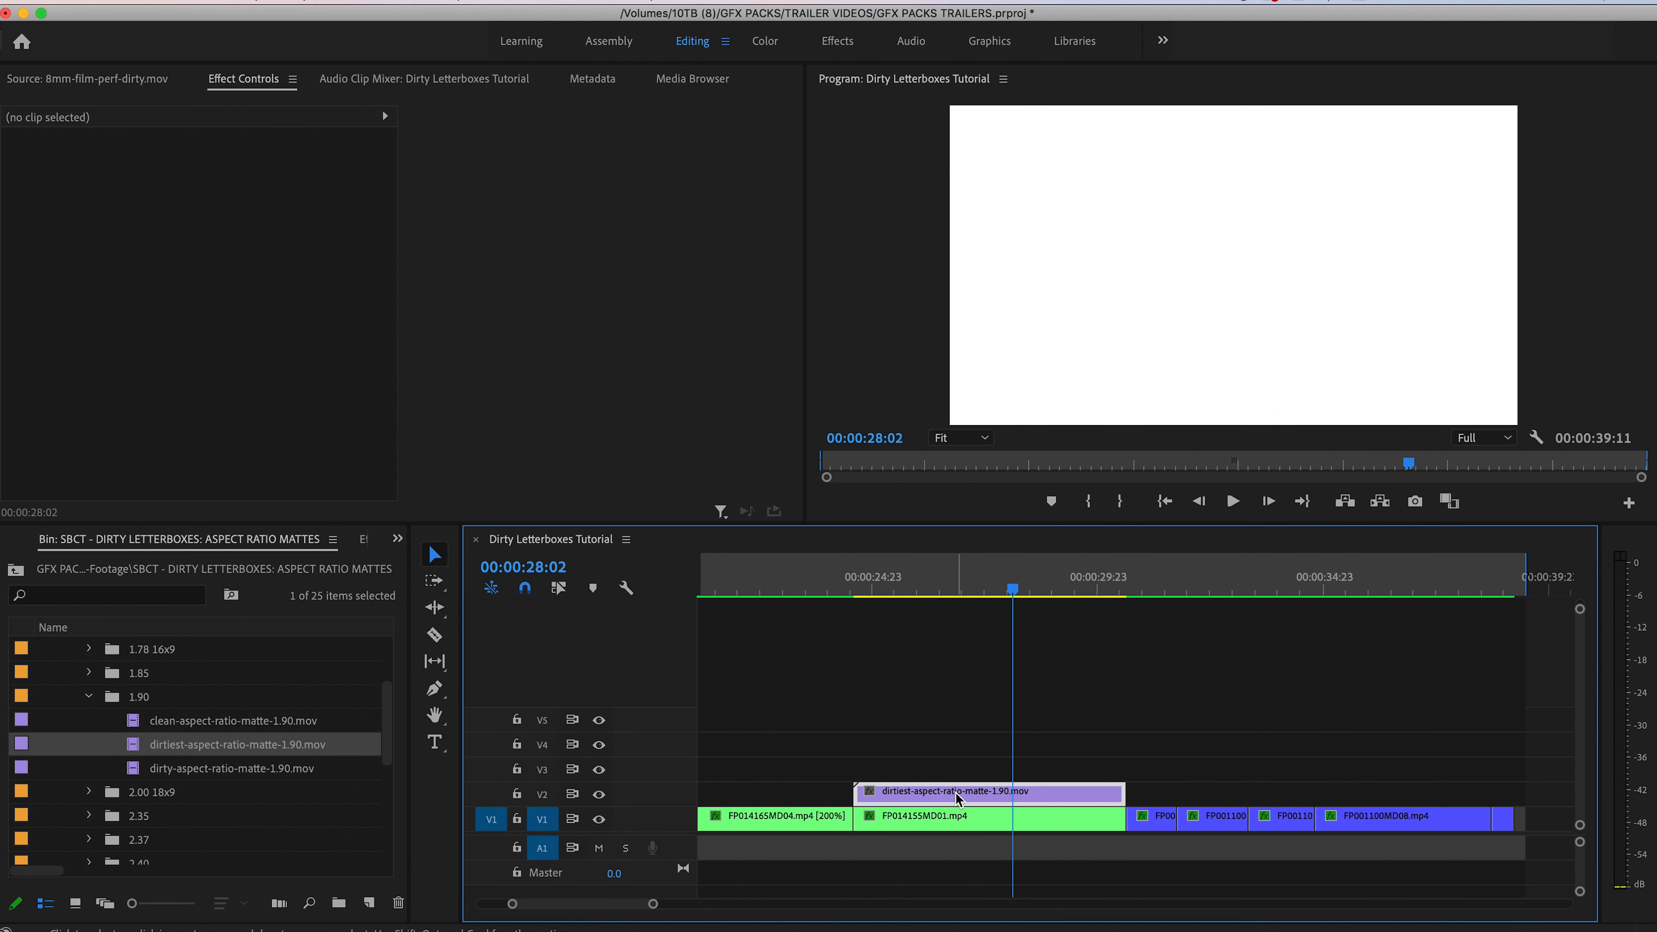
left_click(989, 791)
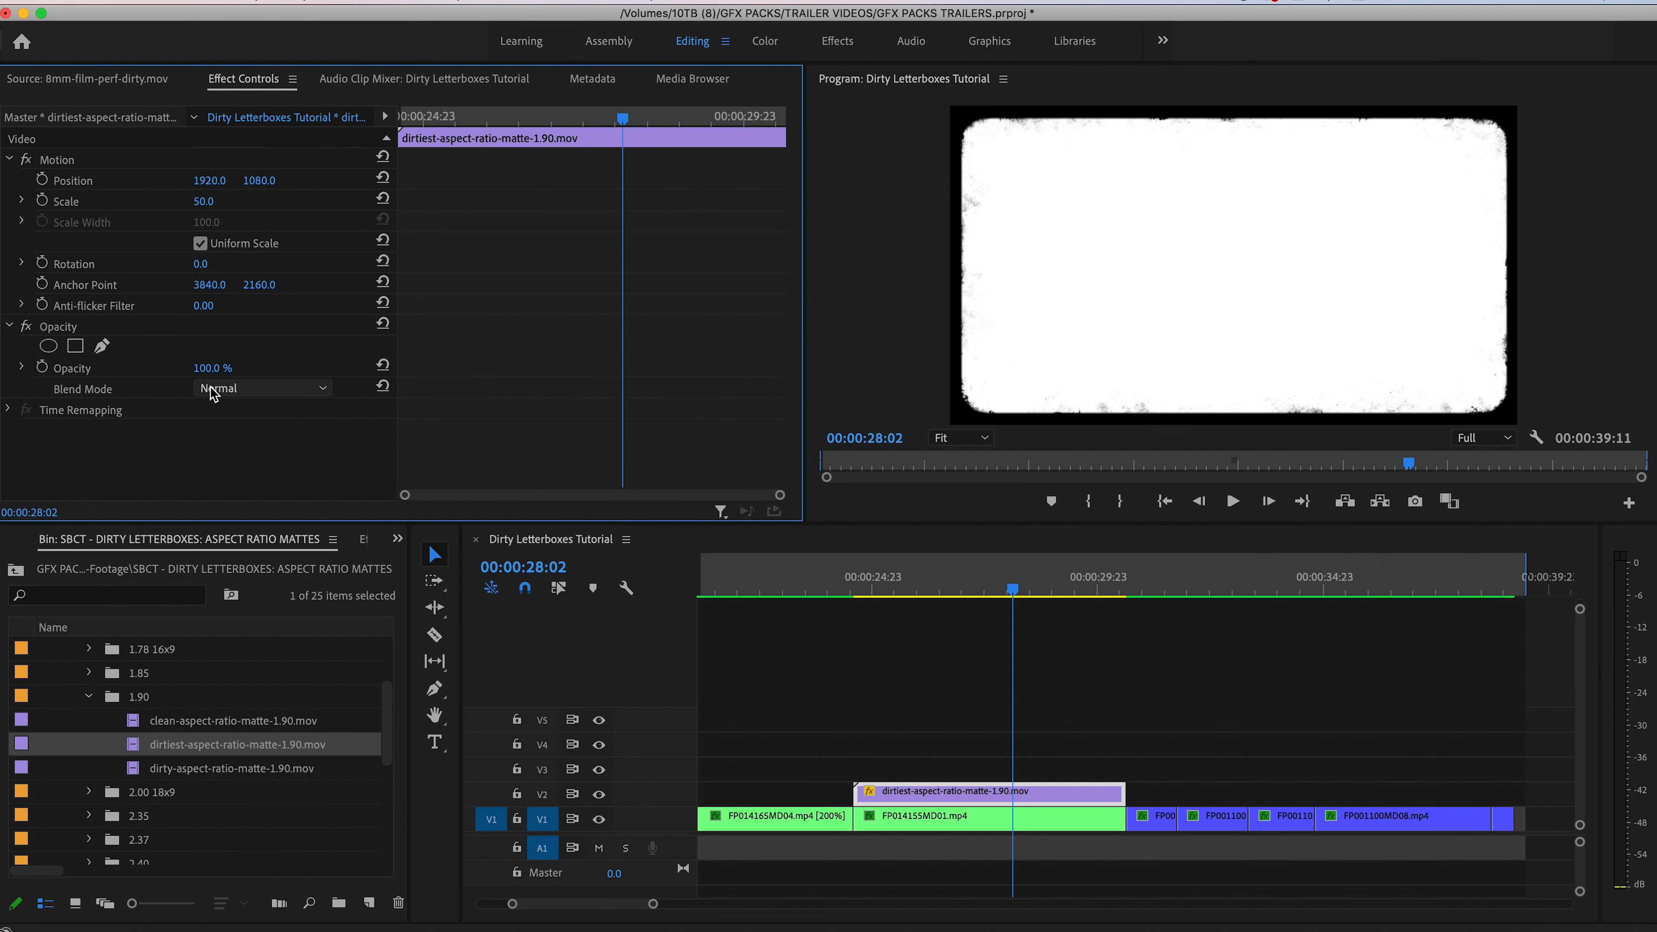
left_click(262, 387)
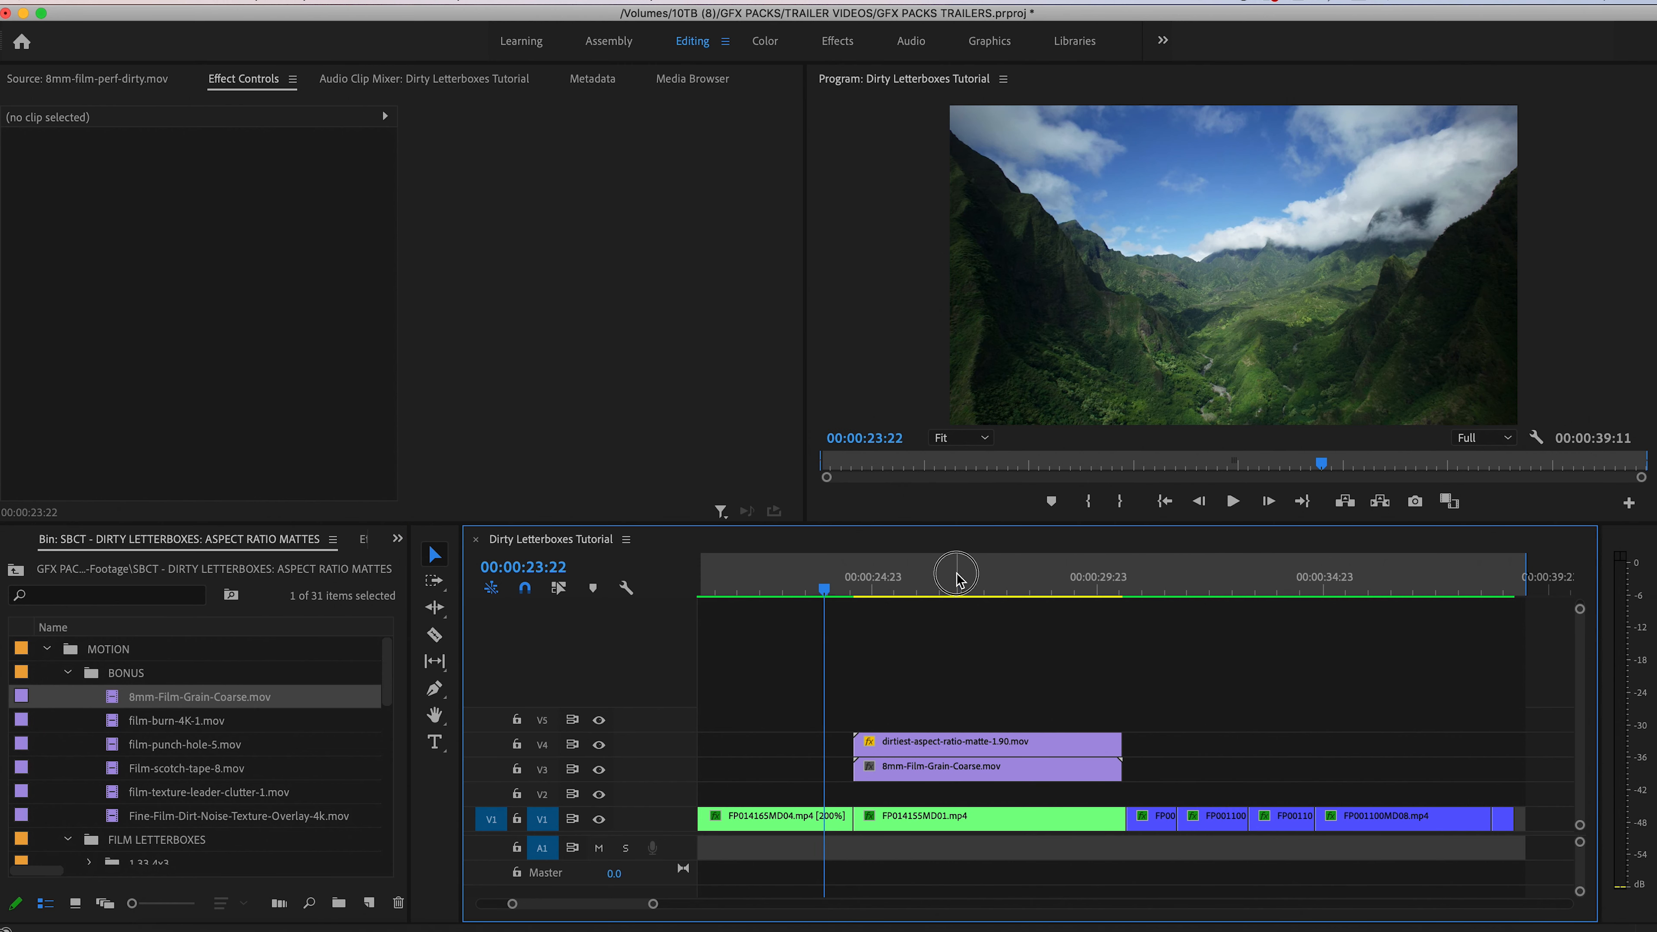
Blend the coarse 8mm film grain with Hard Light and preview it over the surf shot
left_click(985, 768)
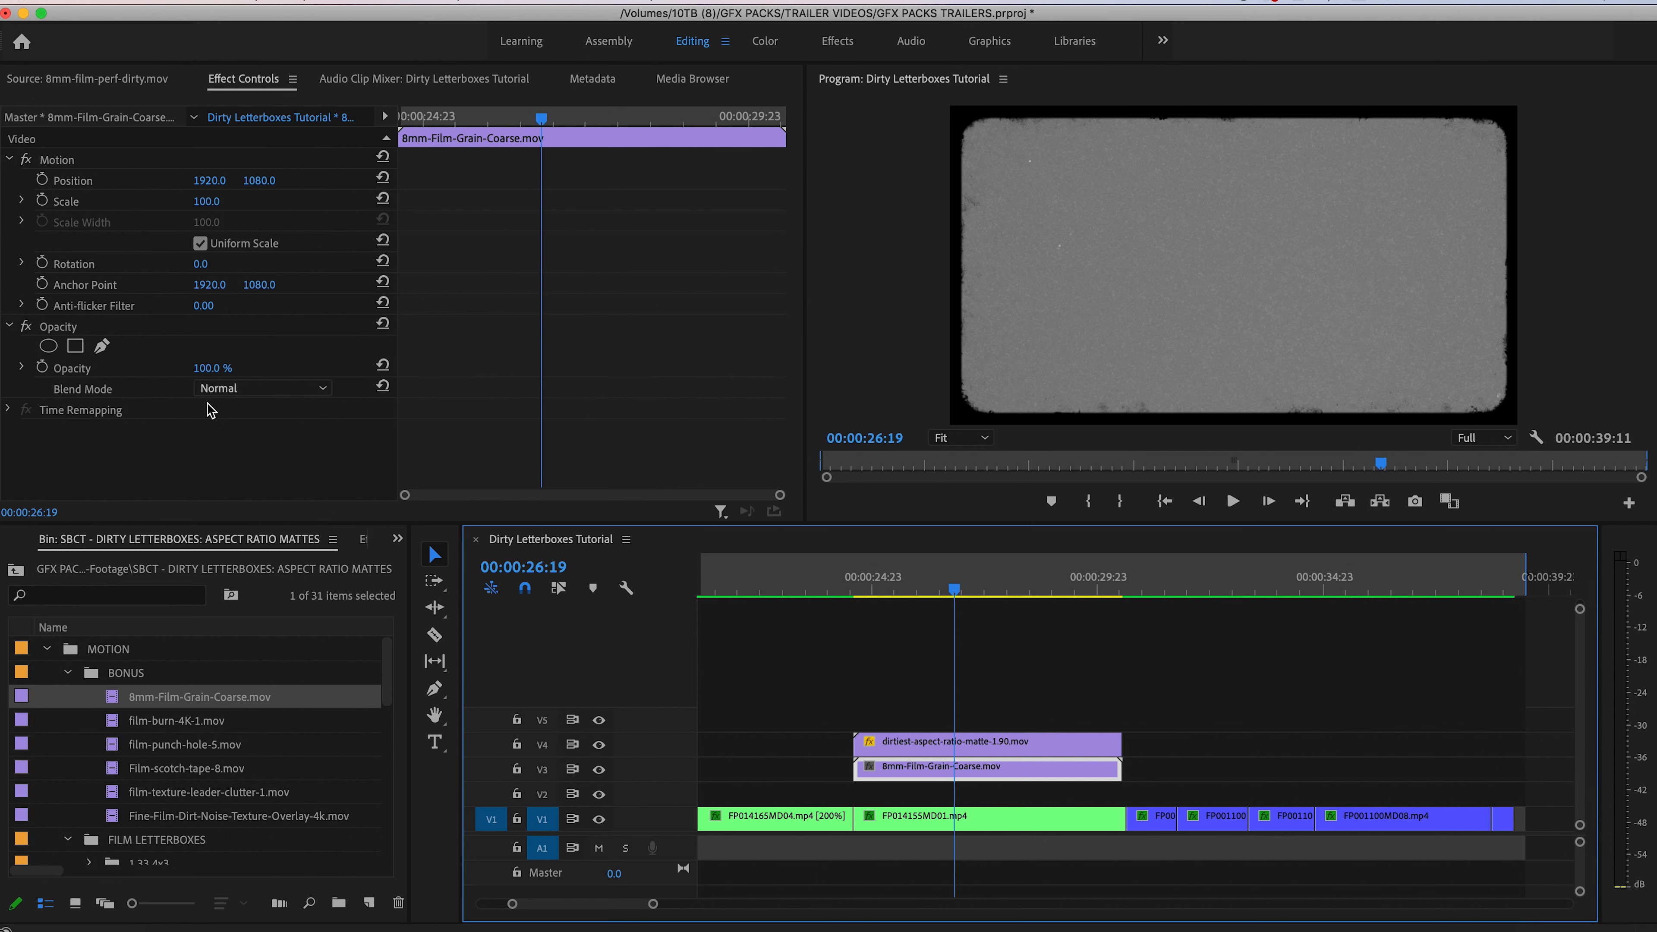
left_click(263, 388)
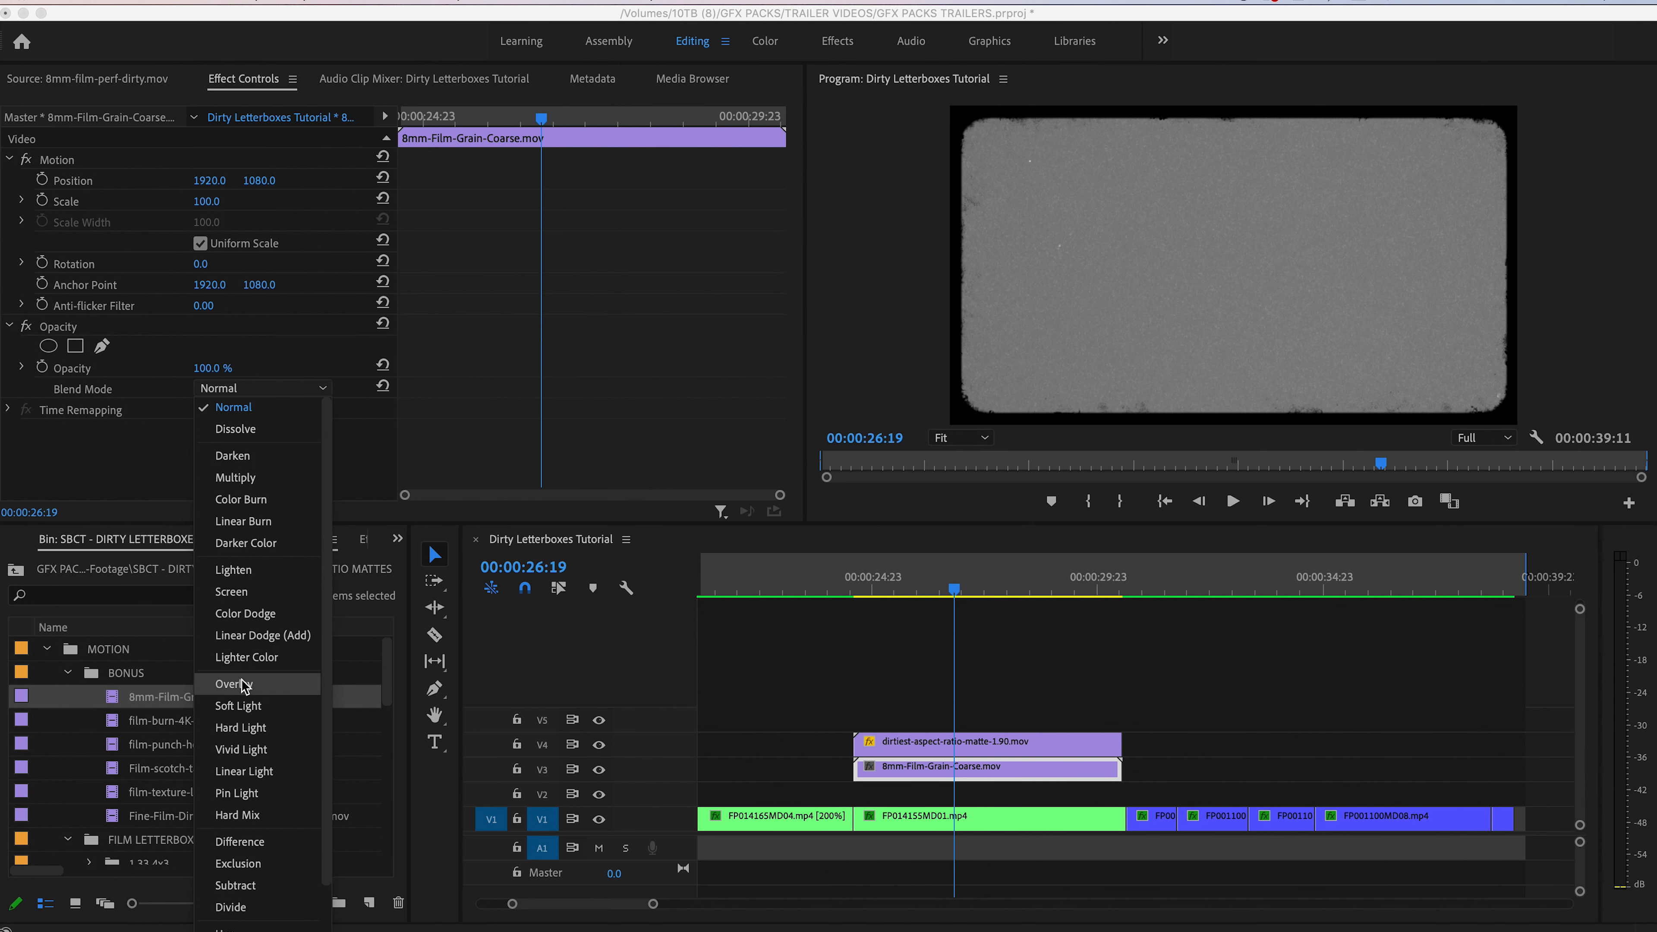
left_click(240, 726)
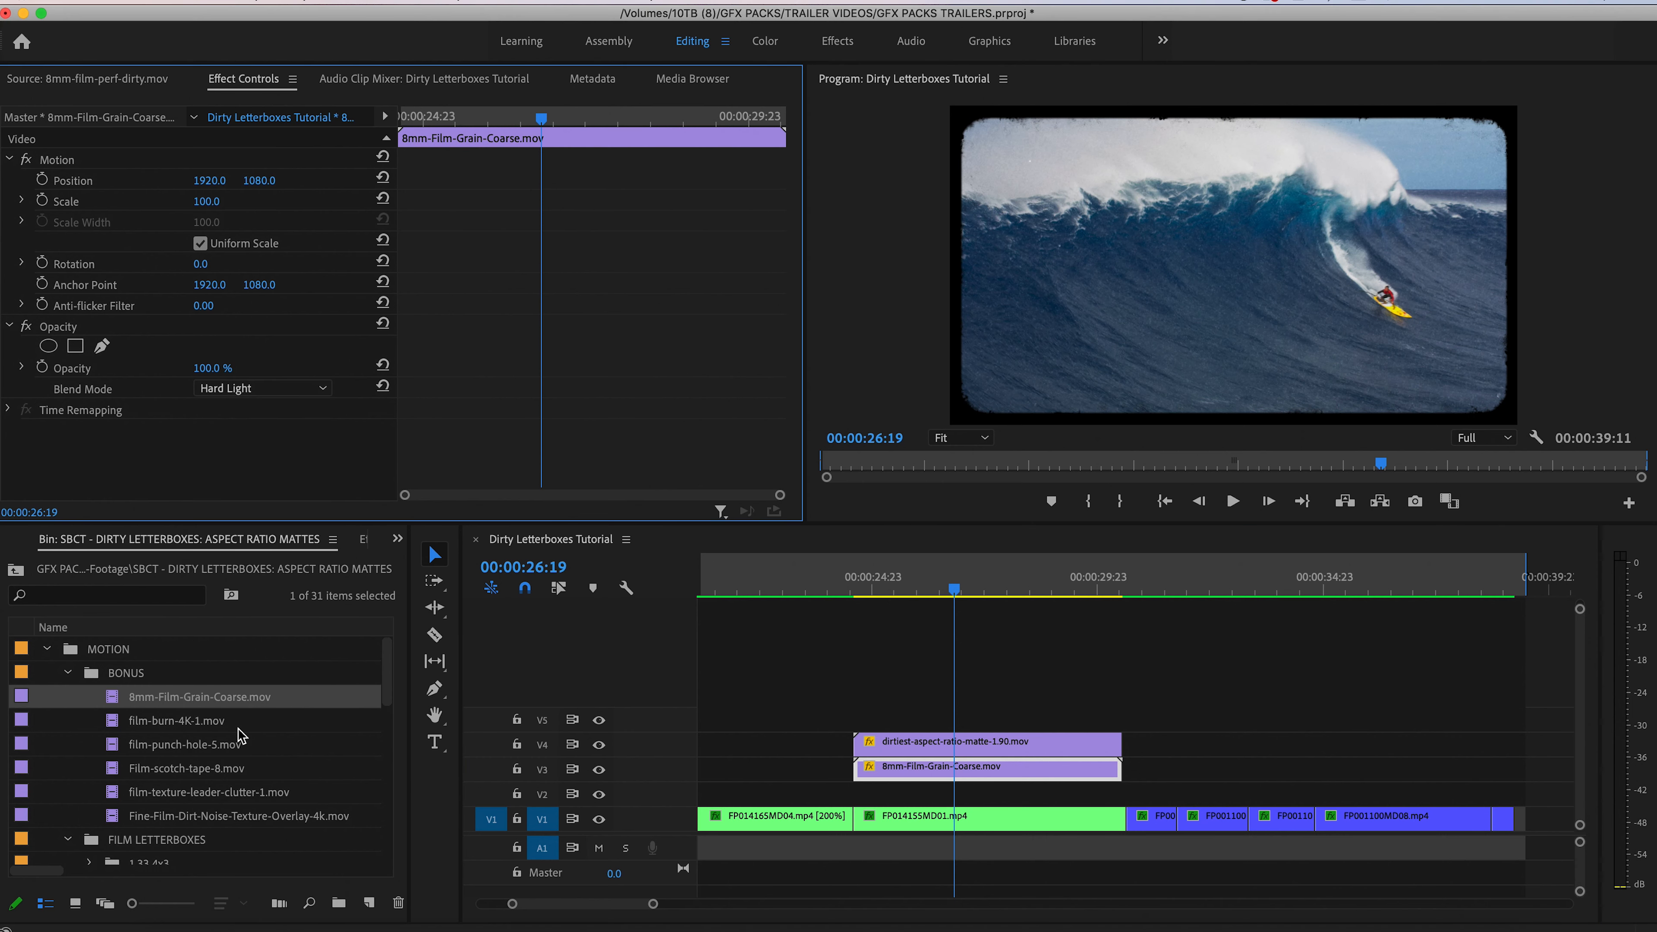
left_click_drag(952, 589, 881, 589)
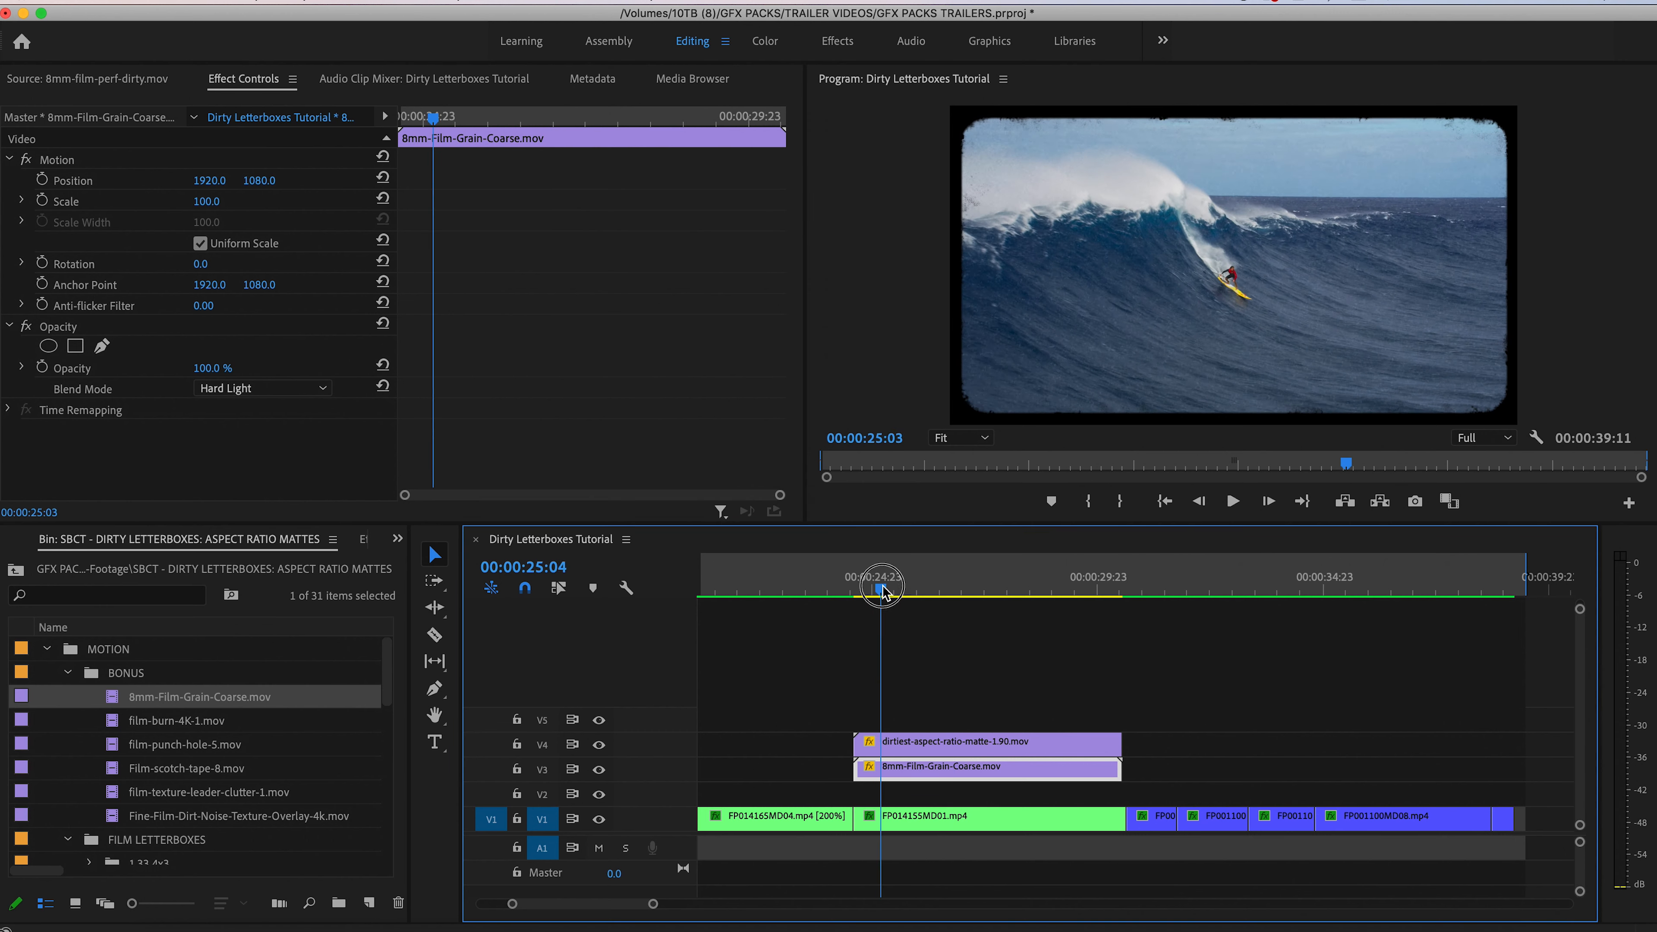
left_click_drag(884, 588, 856, 589)
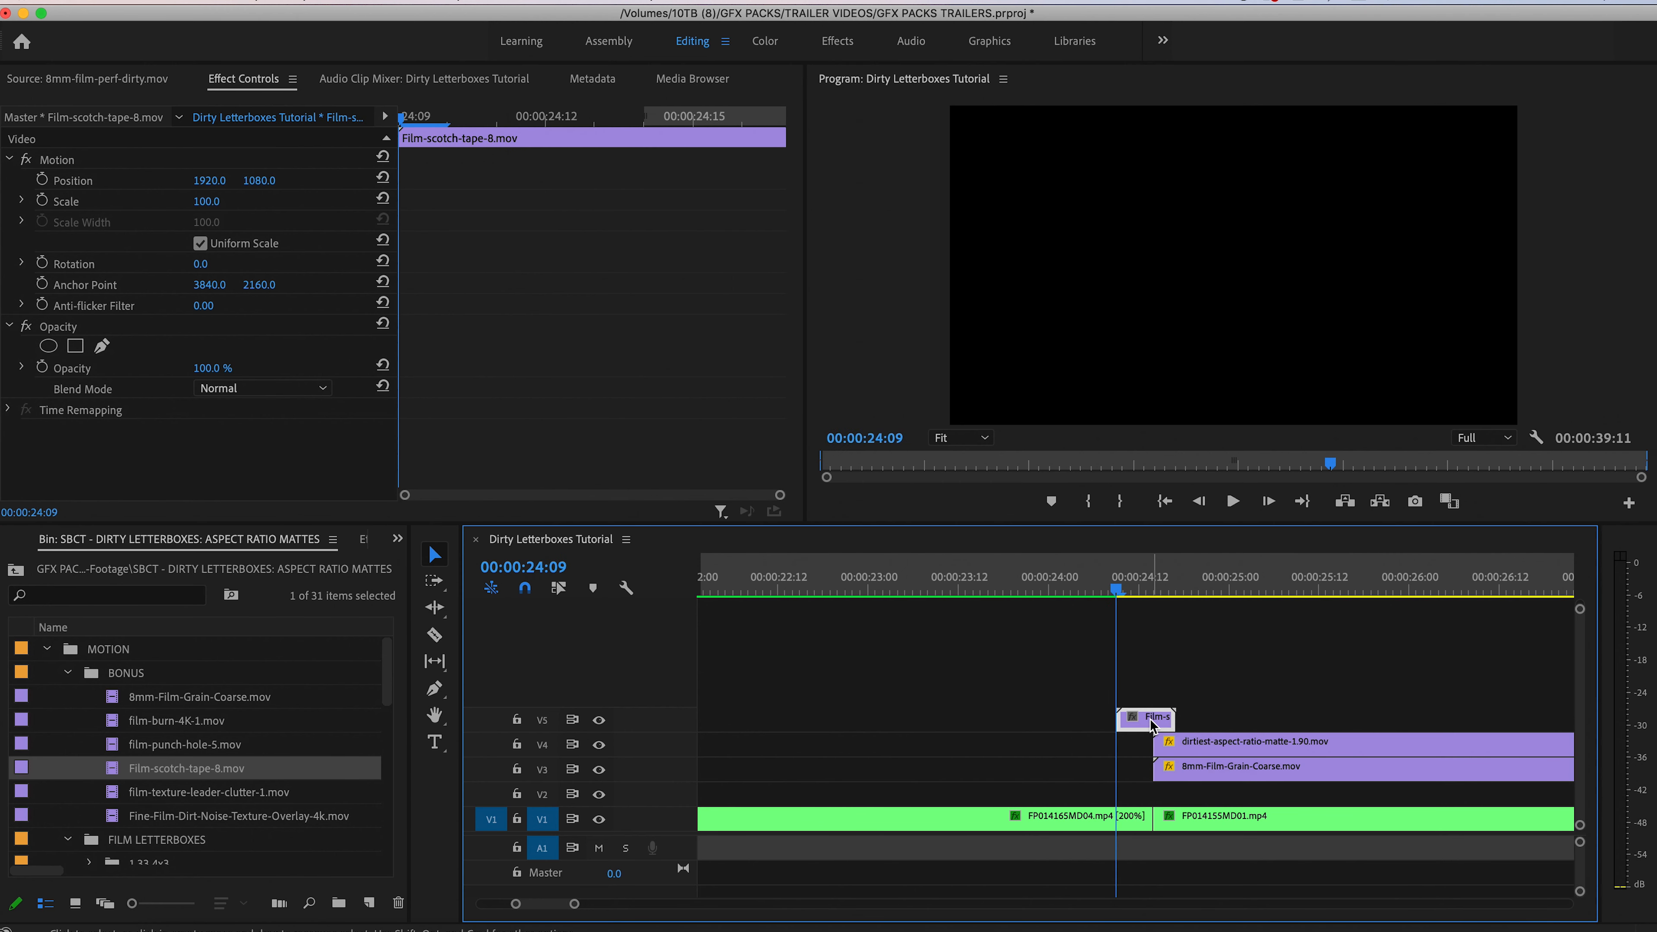
Place the scotch tape splice at the shot start and blend the film burn with Lighten
left_click(190, 720)
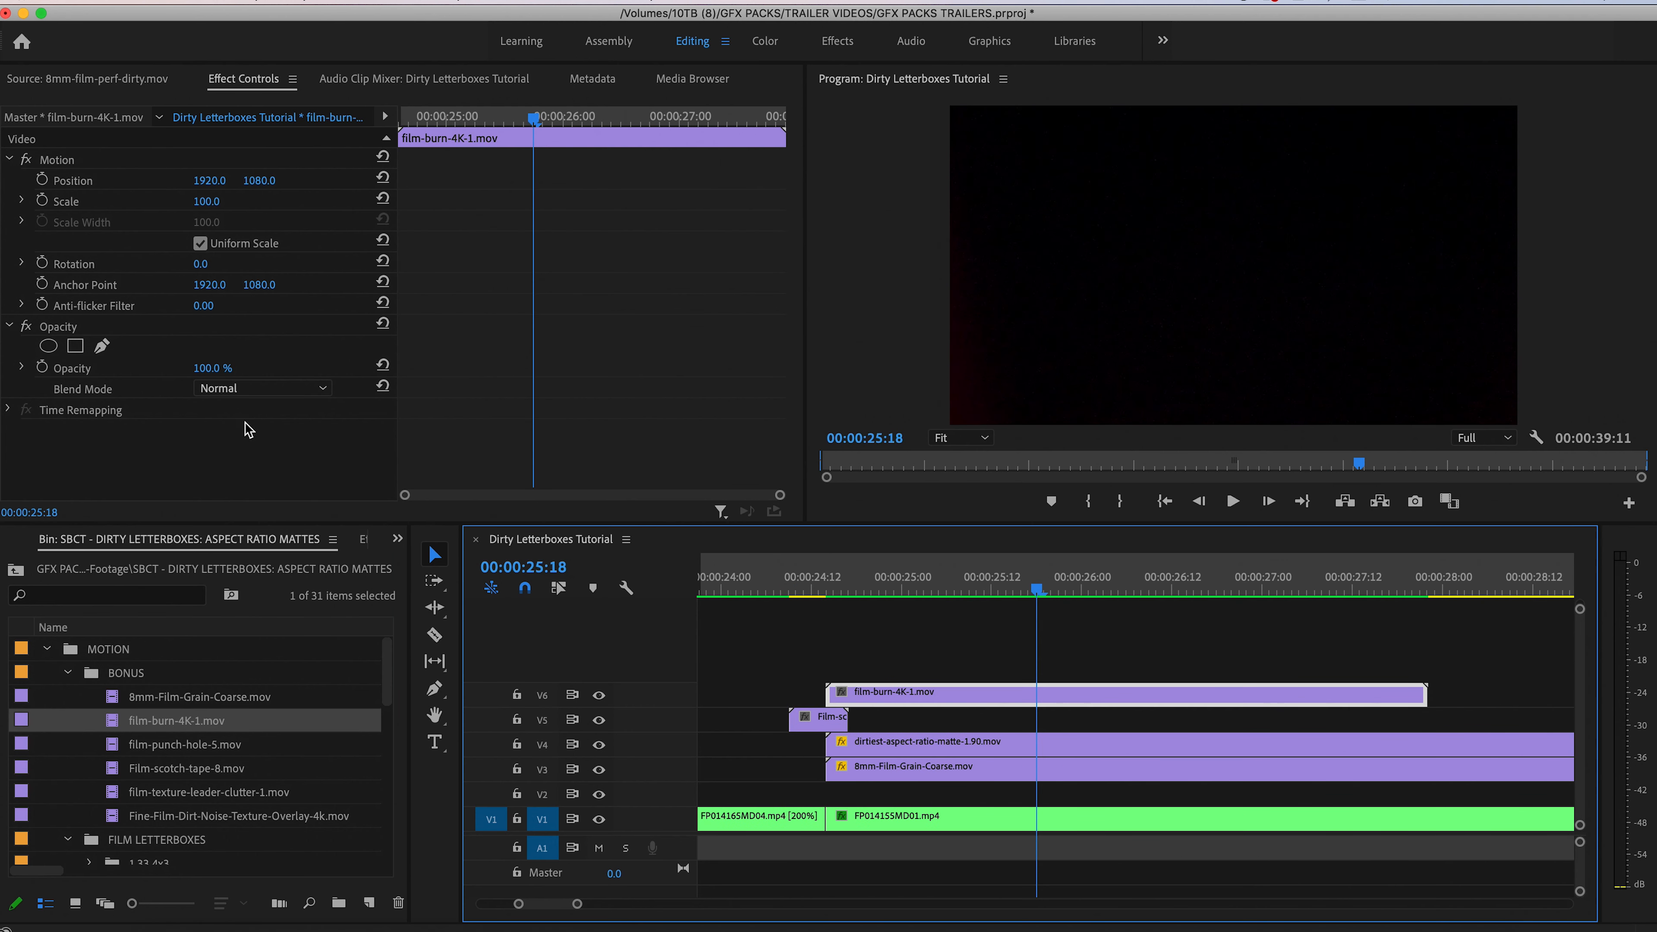
left_click(261, 388)
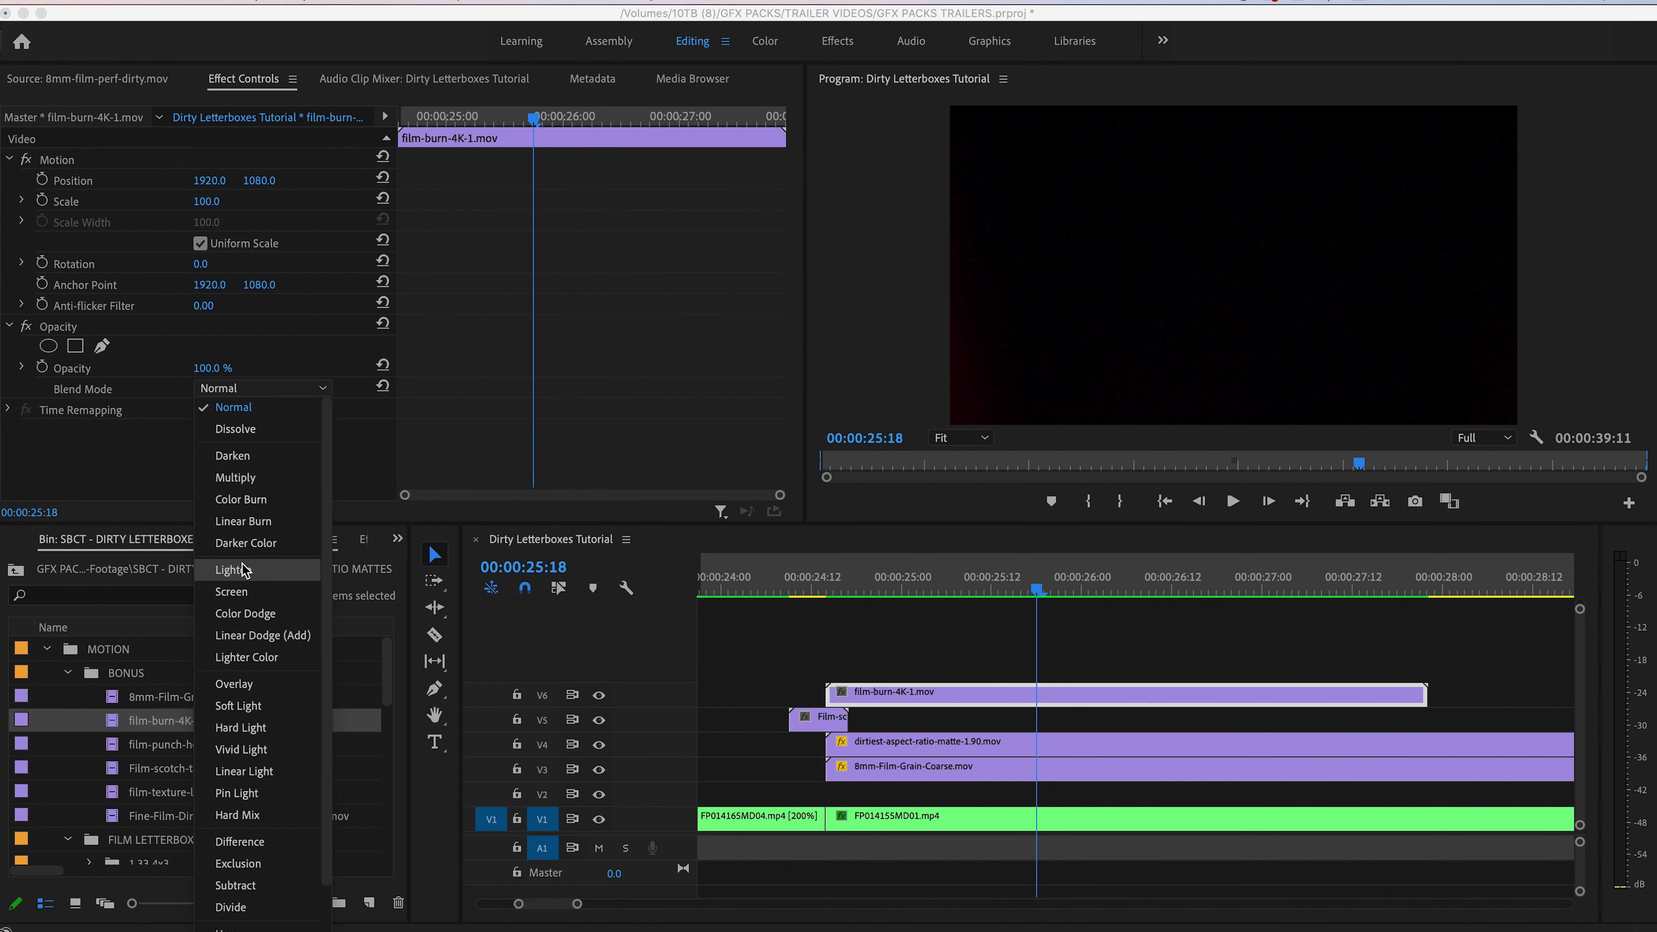
left_click(230, 570)
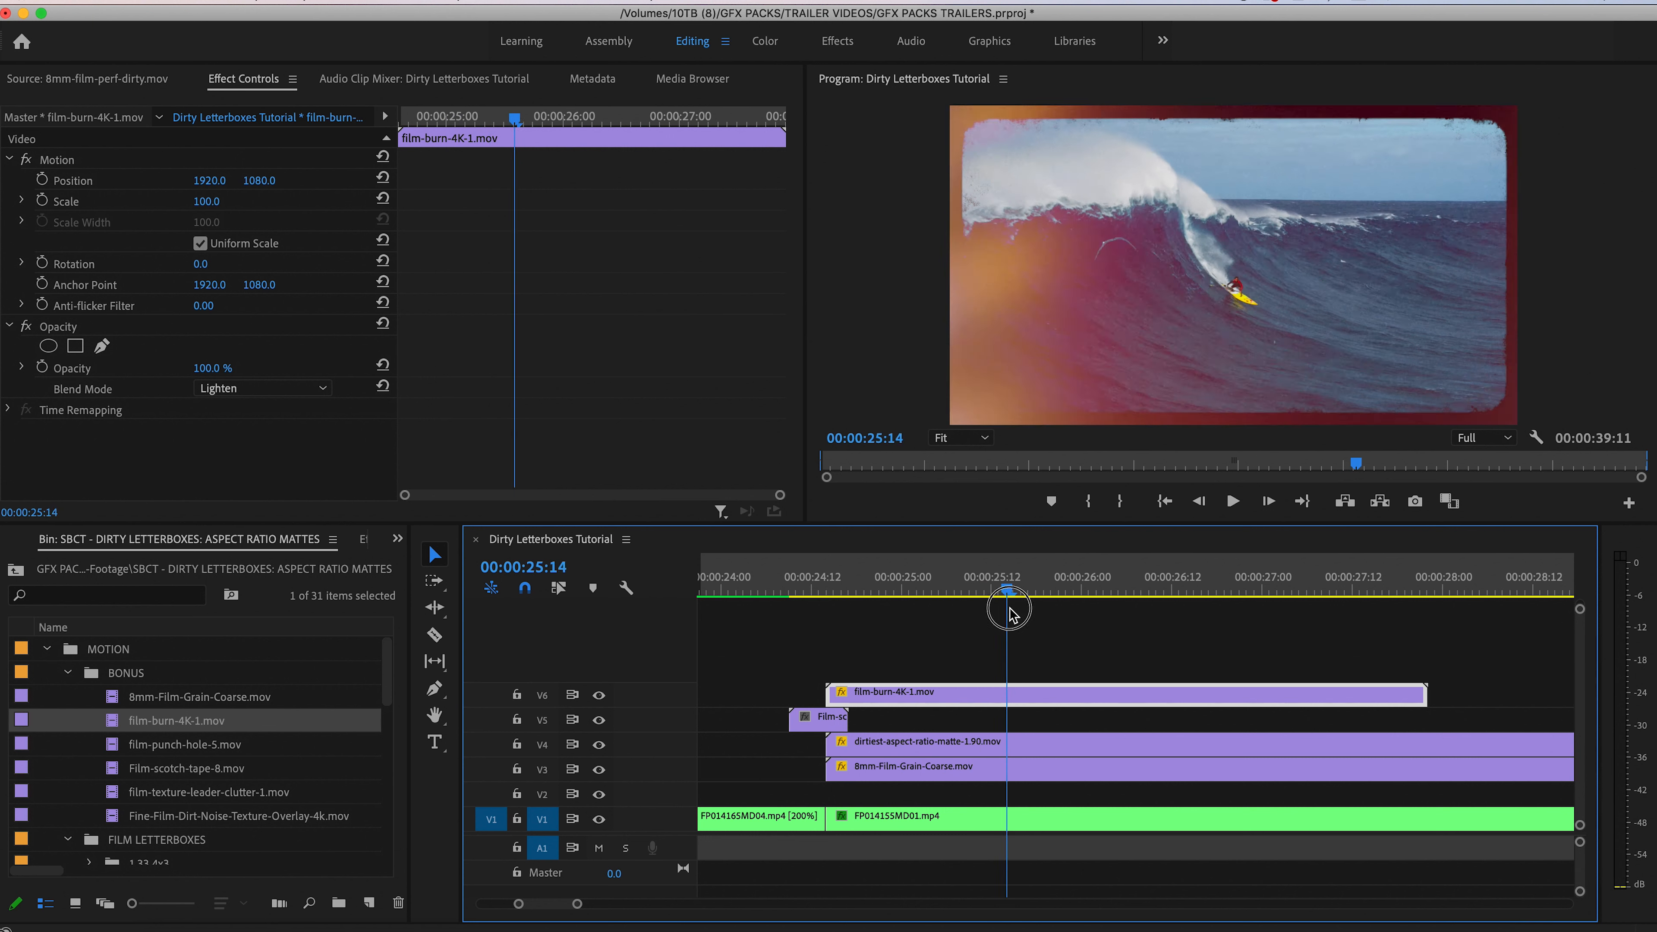
left_click_drag(1009, 608, 960, 608)
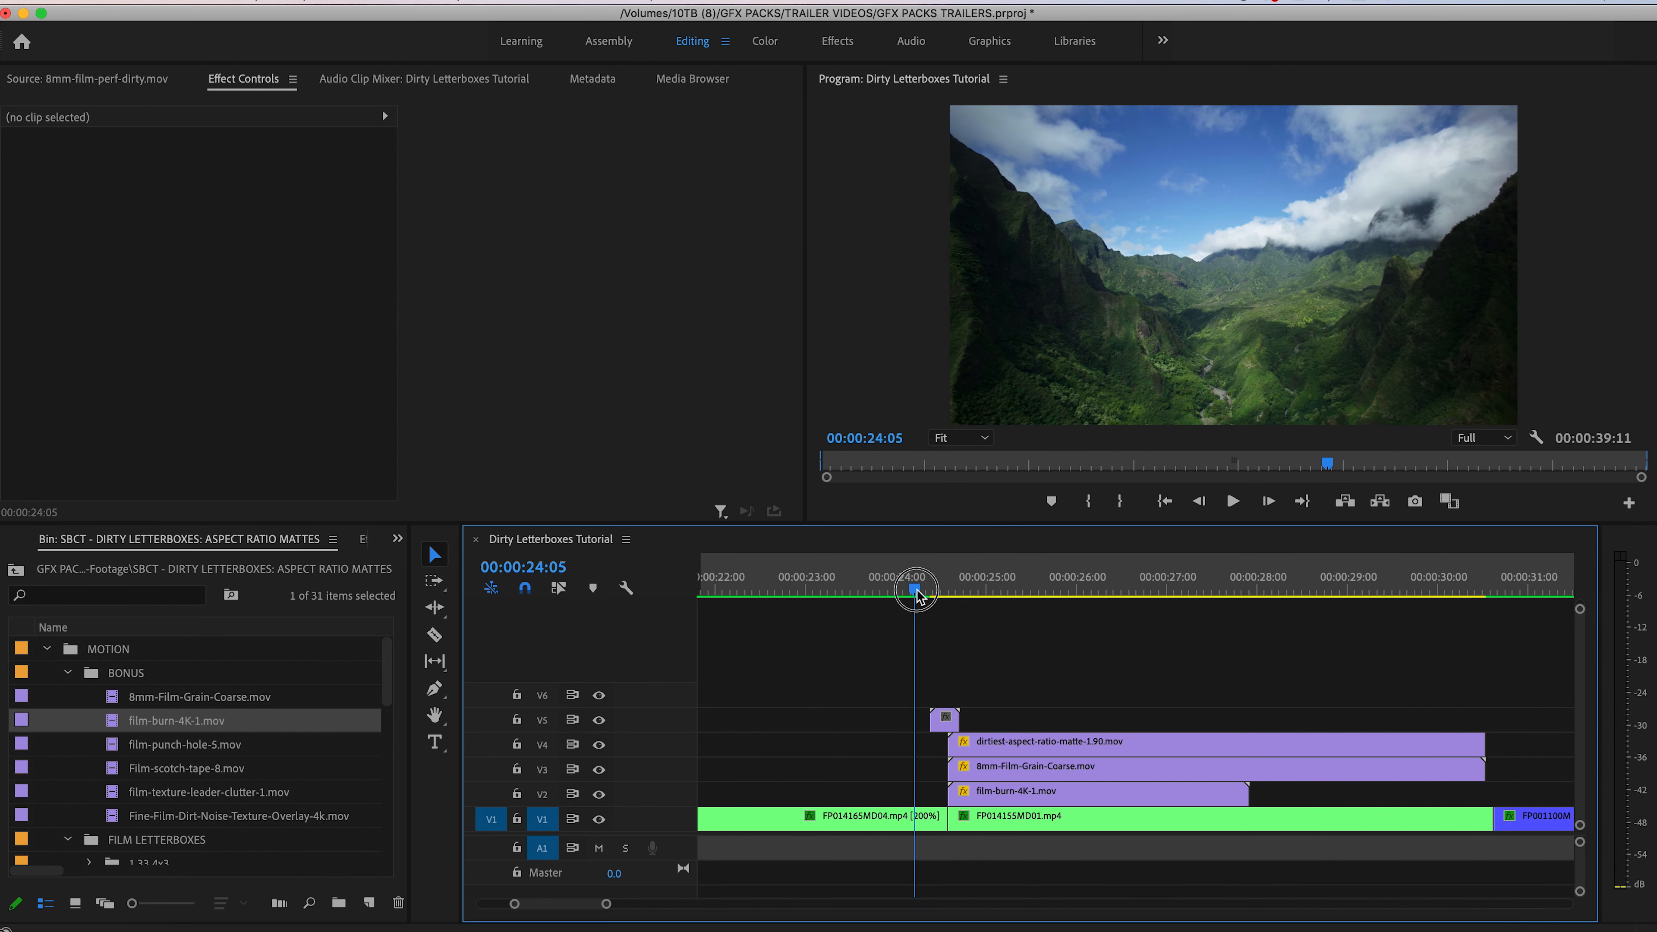
Add the punch hole at the surf shot's end and blend it with Overlay
left_click_drag(916, 589, 1133, 589)
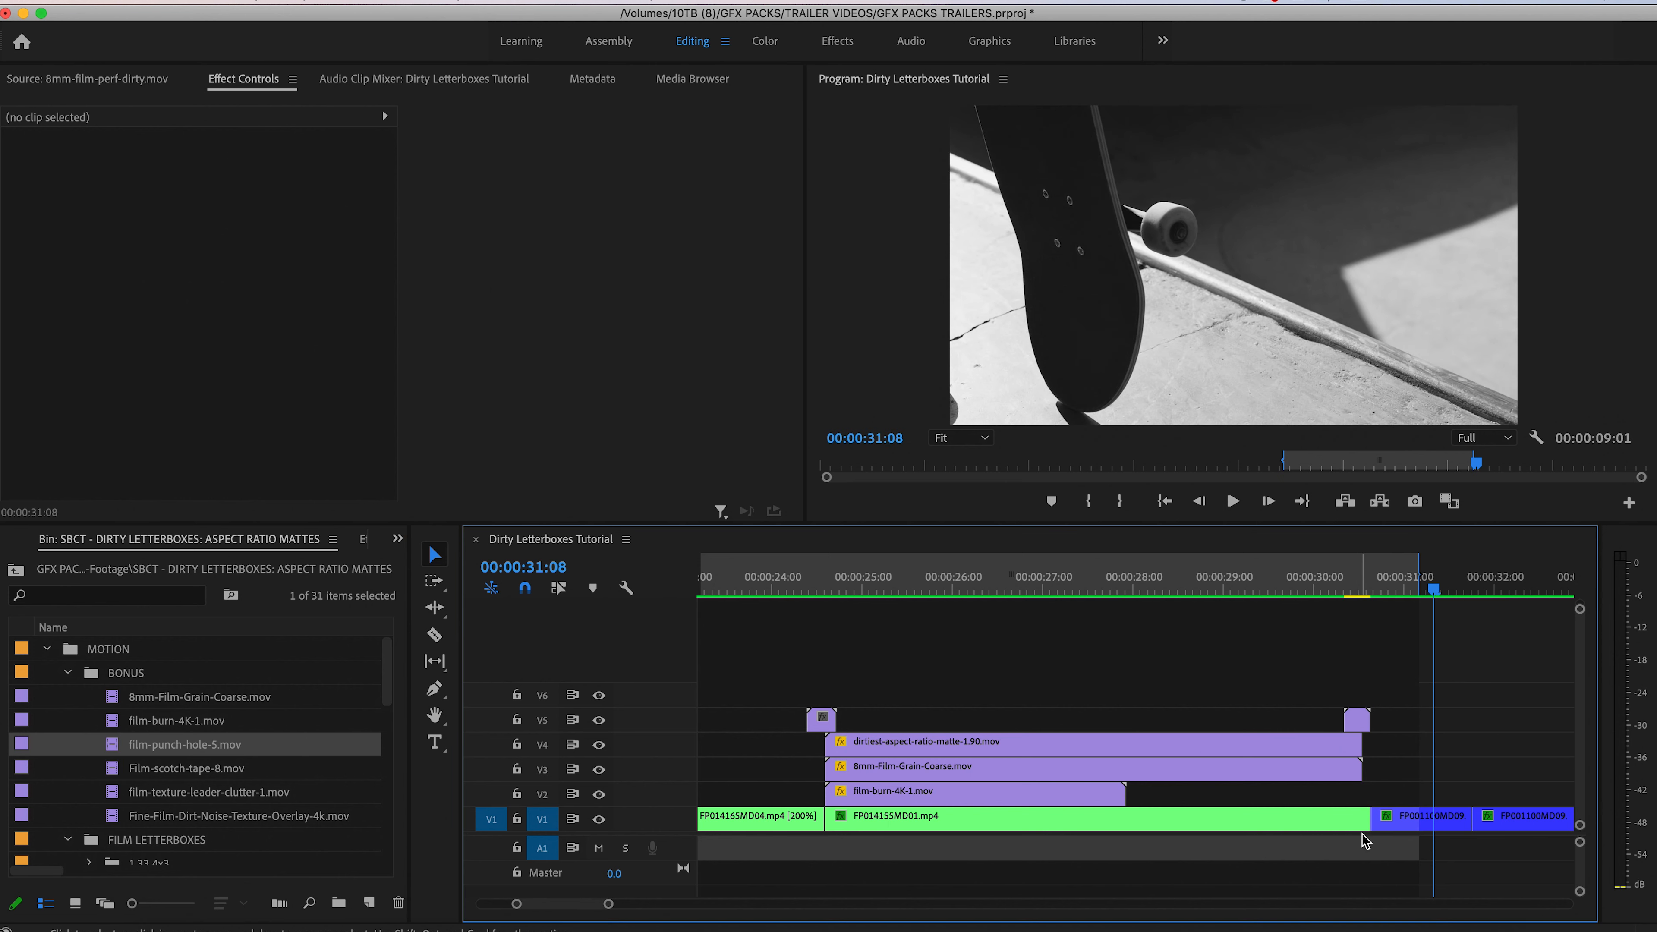
left_click(1416, 817)
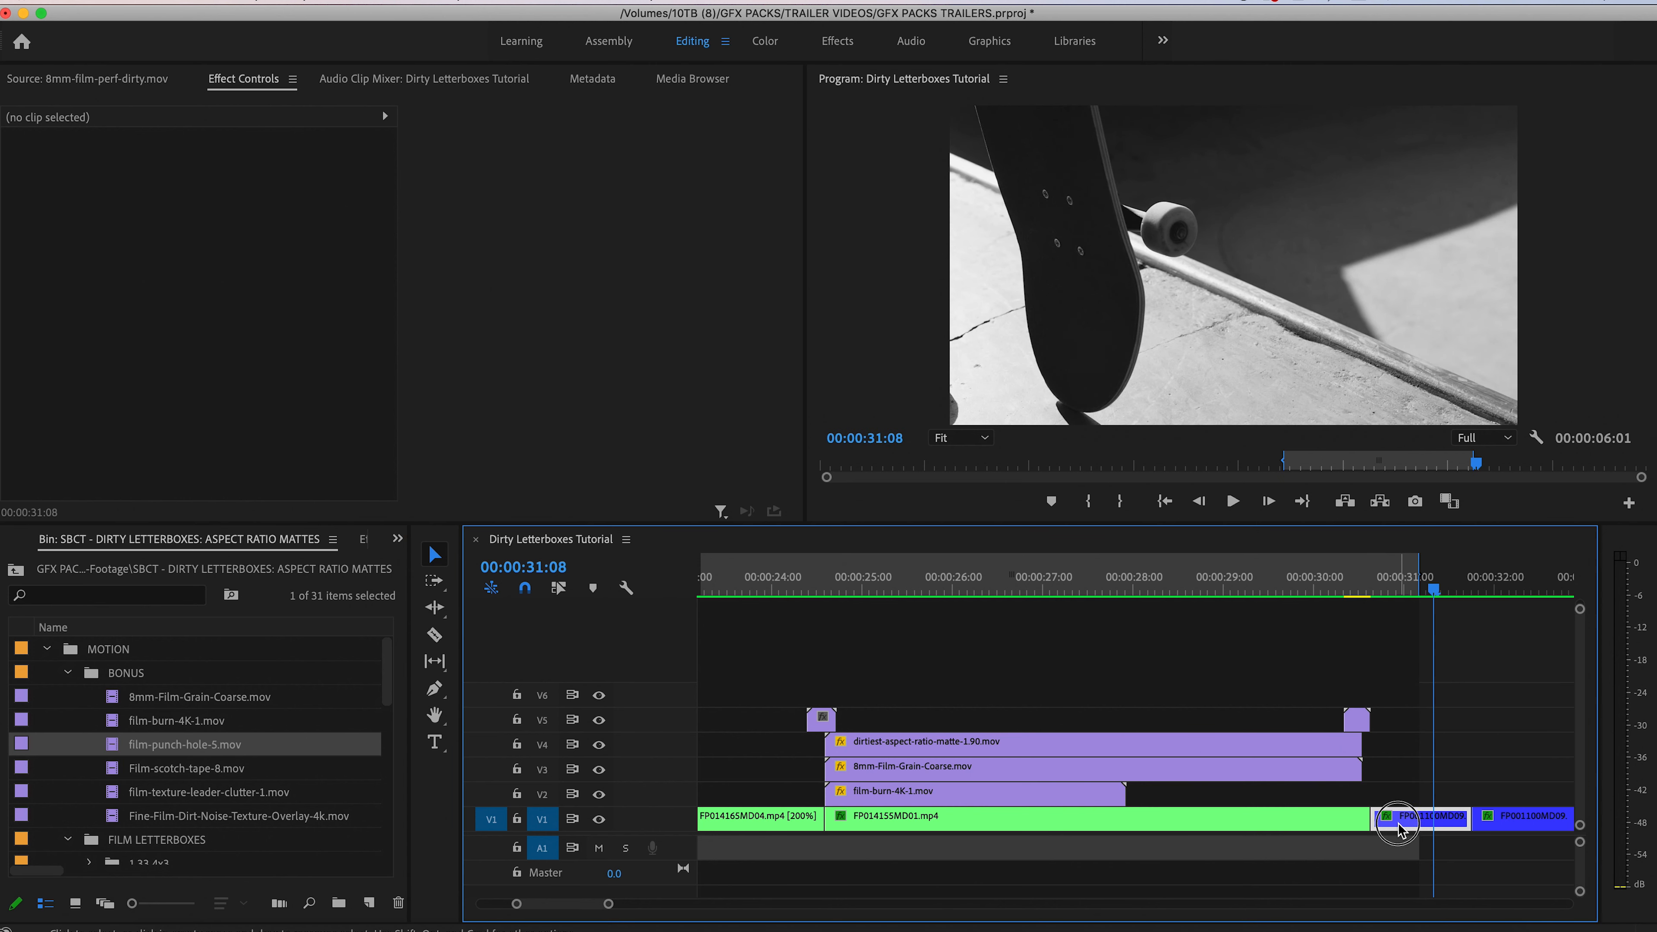
left_click(1421, 817)
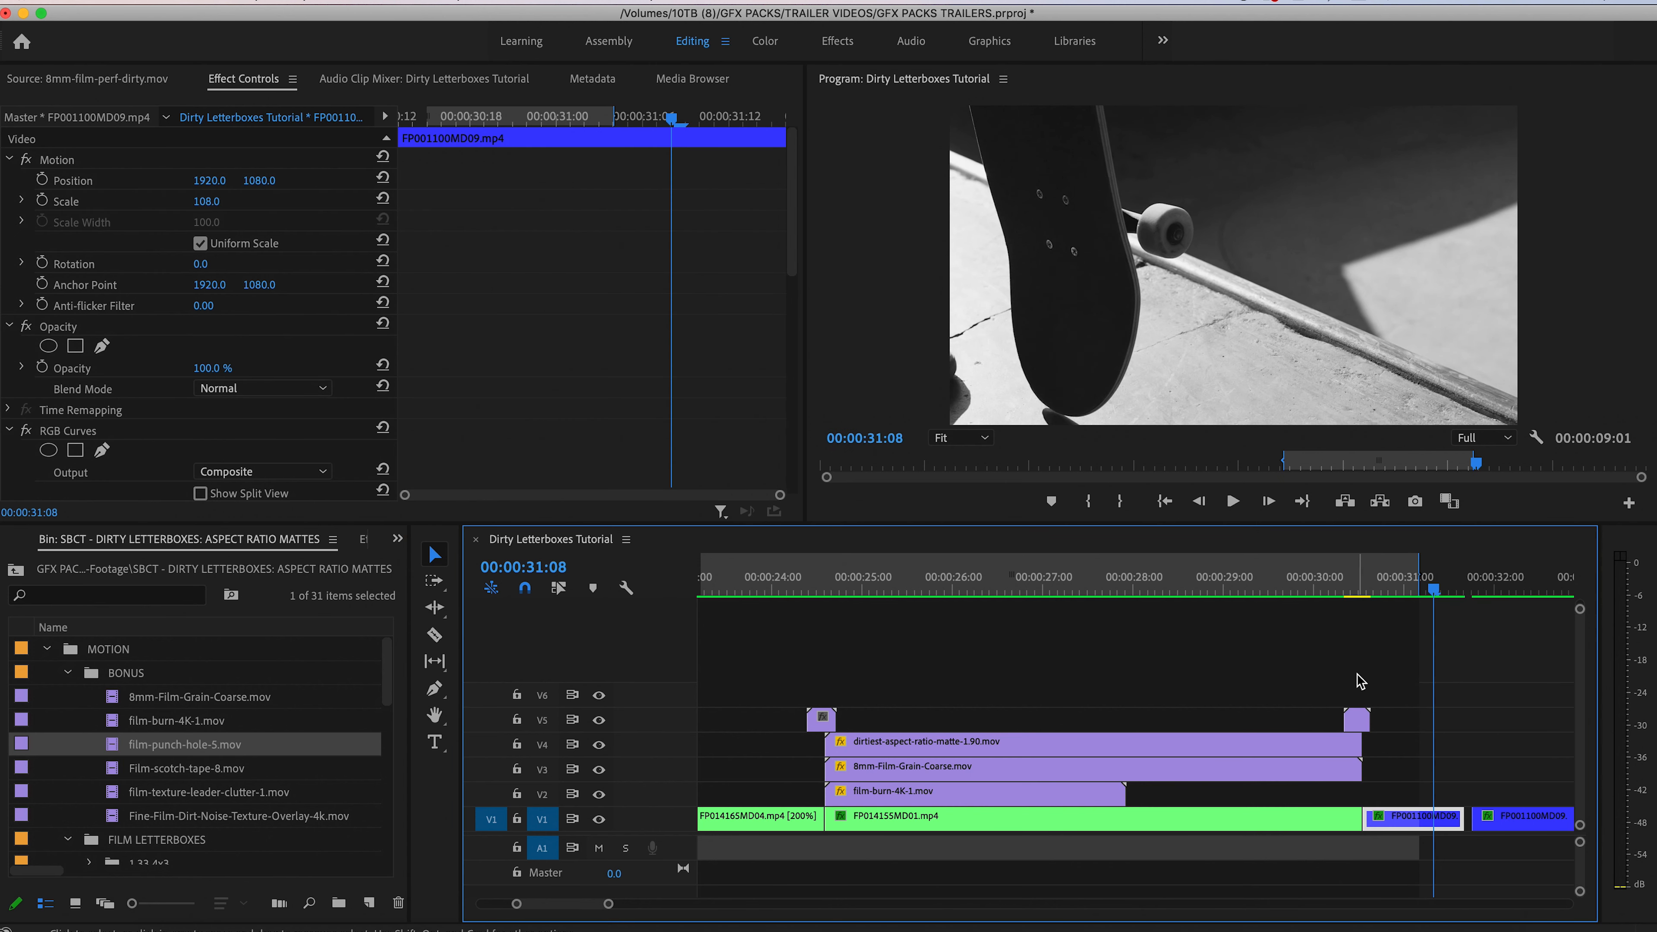
left_click(260, 388)
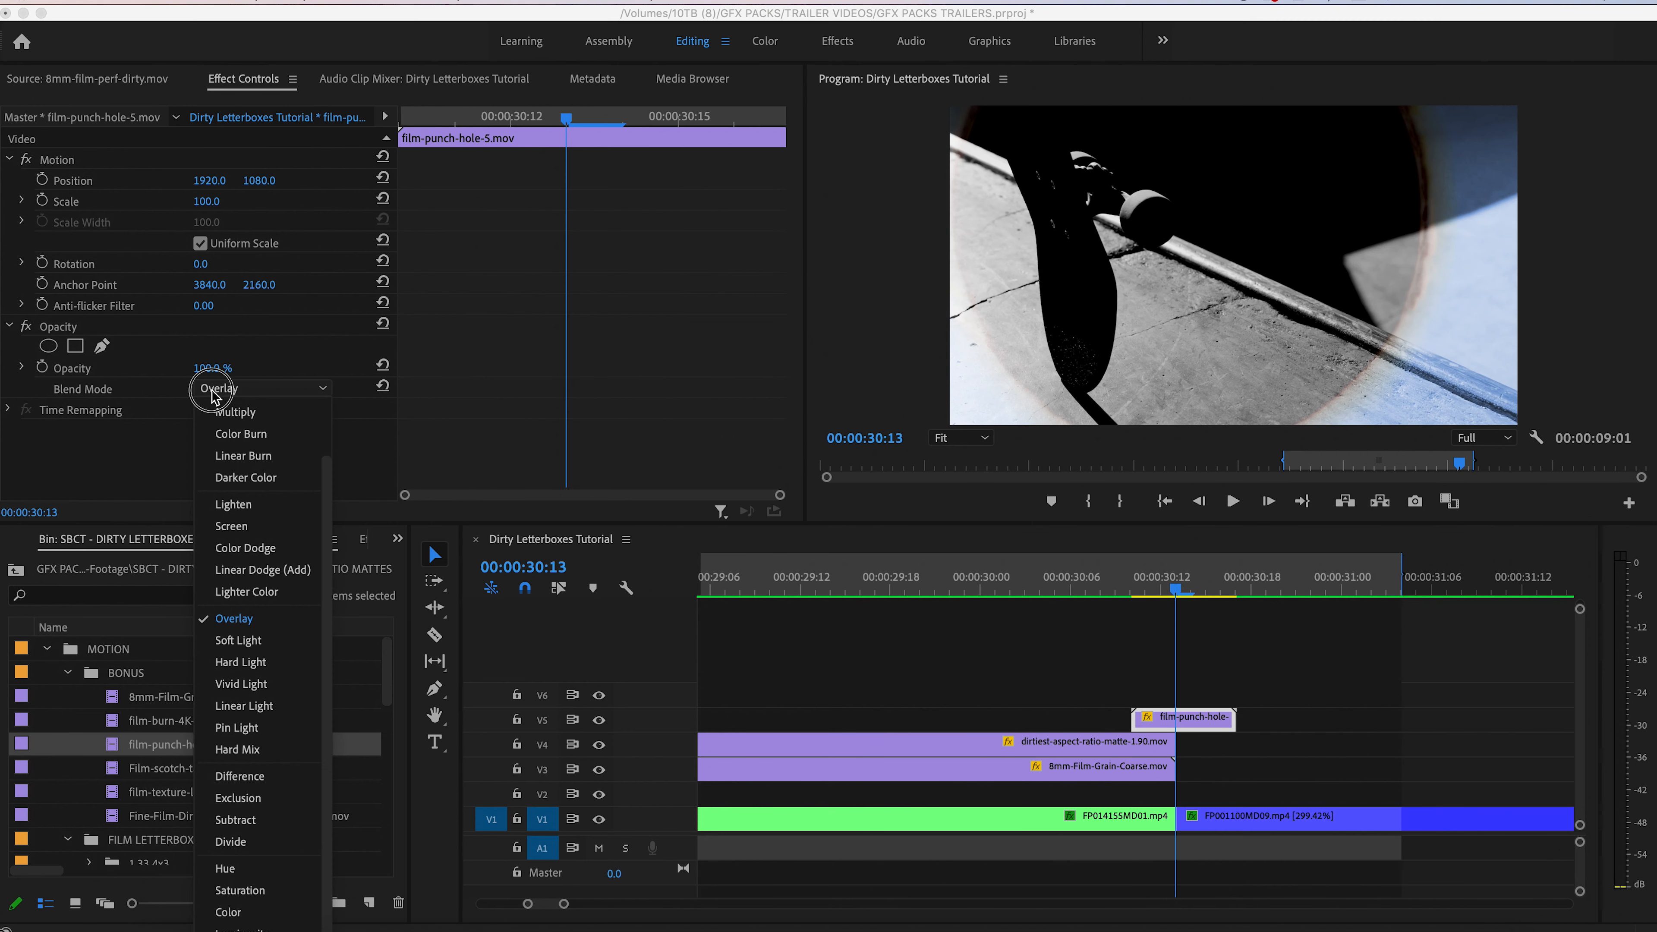
left_click(241, 662)
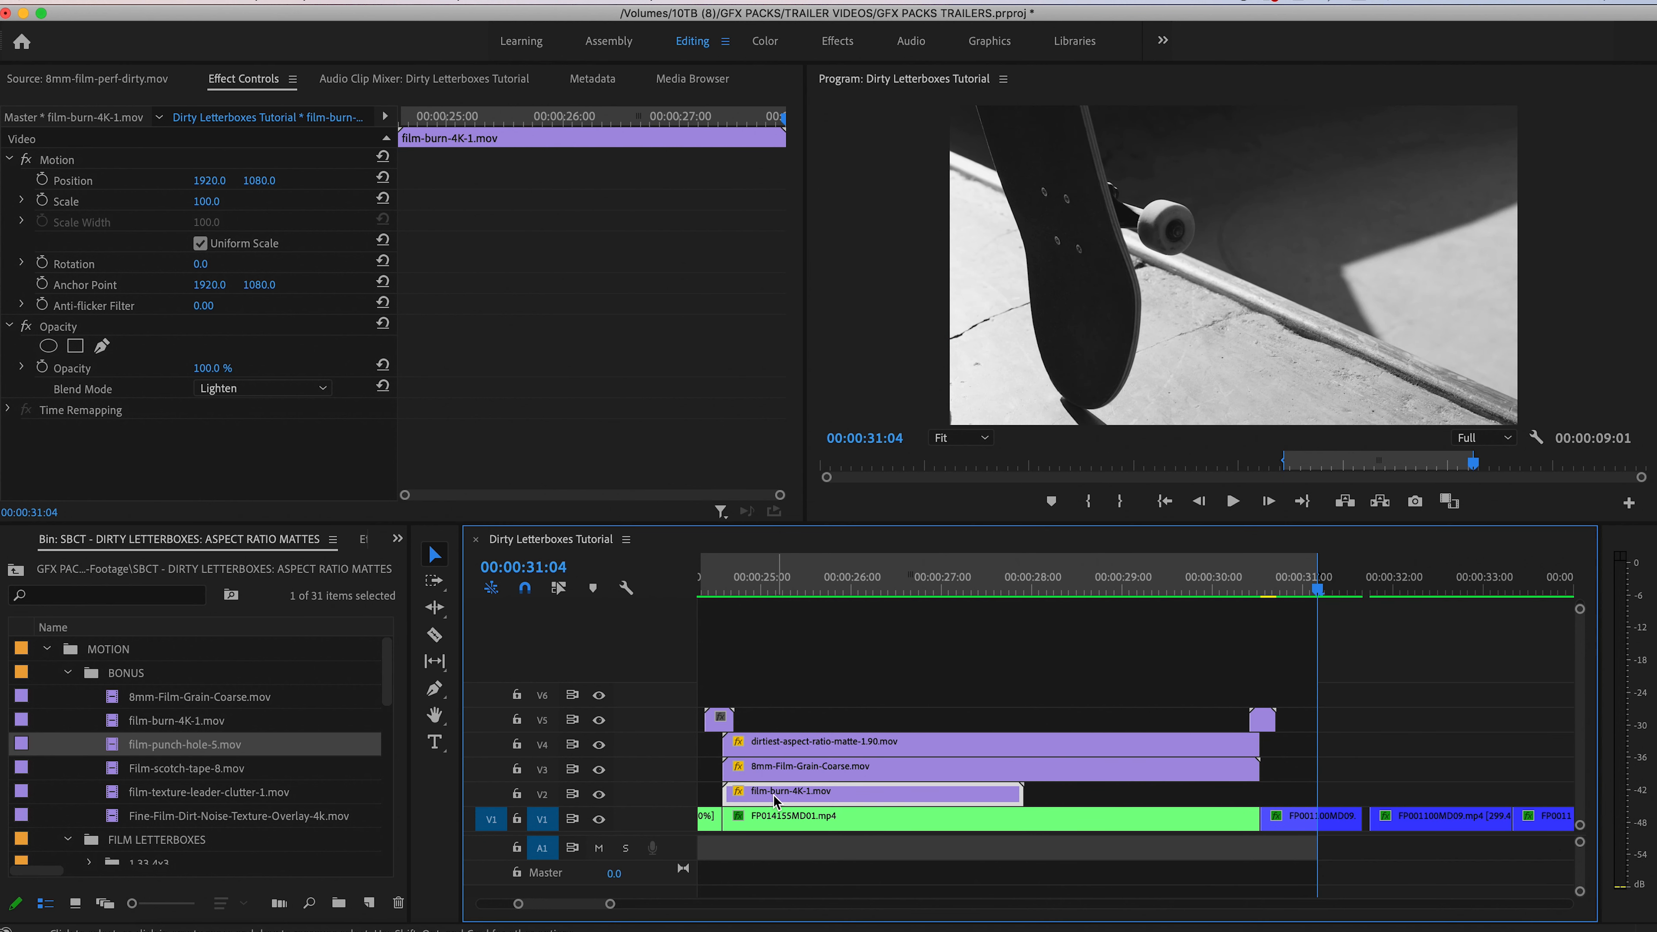
Duplicate the film burn clip and place the copy near the shot's end
left_click_drag(771, 791, 1068, 790)
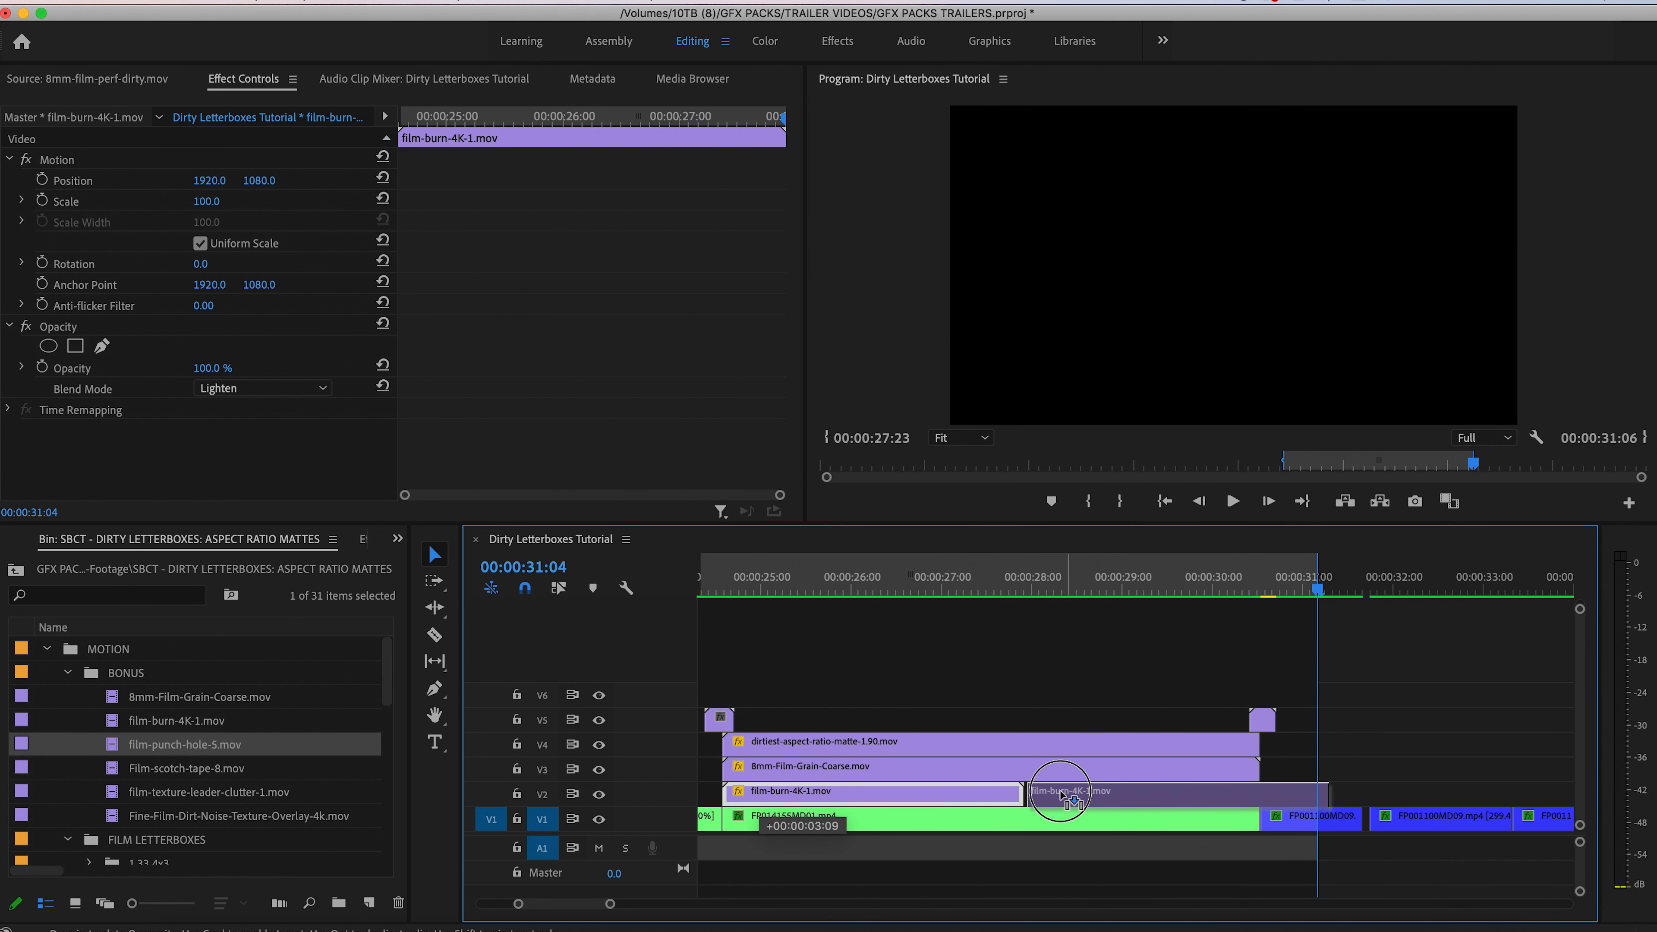
left_click_drag(1068, 792, 1247, 791)
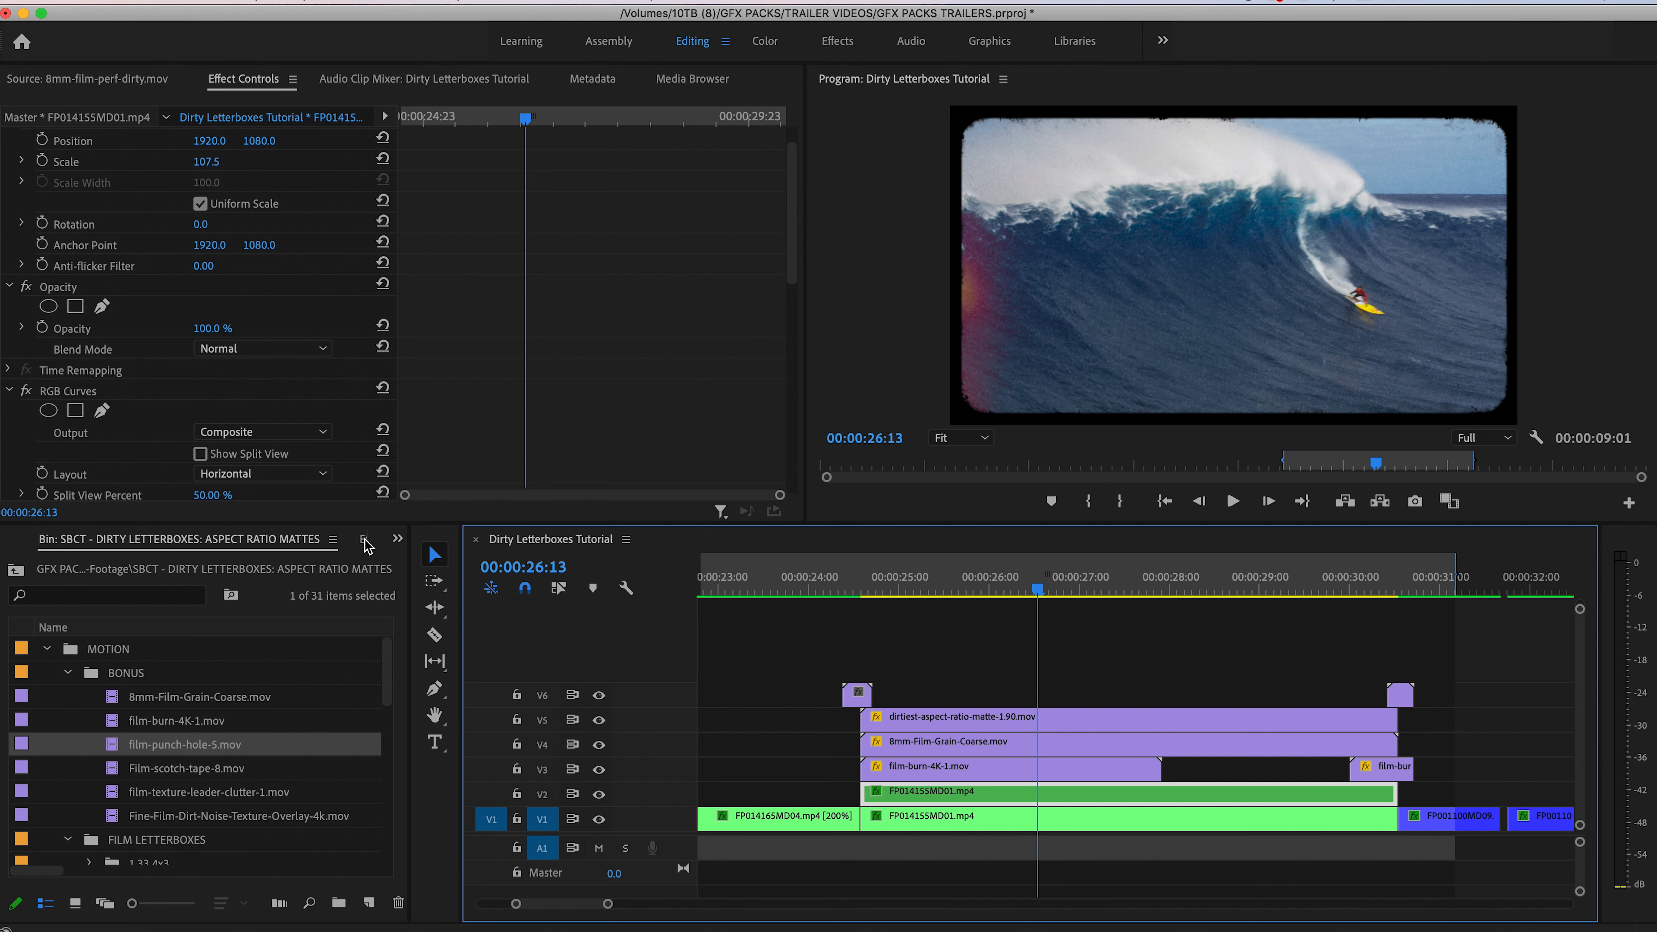
Apply Channel Blur and Brightness & Contrast to the stacked surf copy and adjust its blend mode
left_click(325, 539)
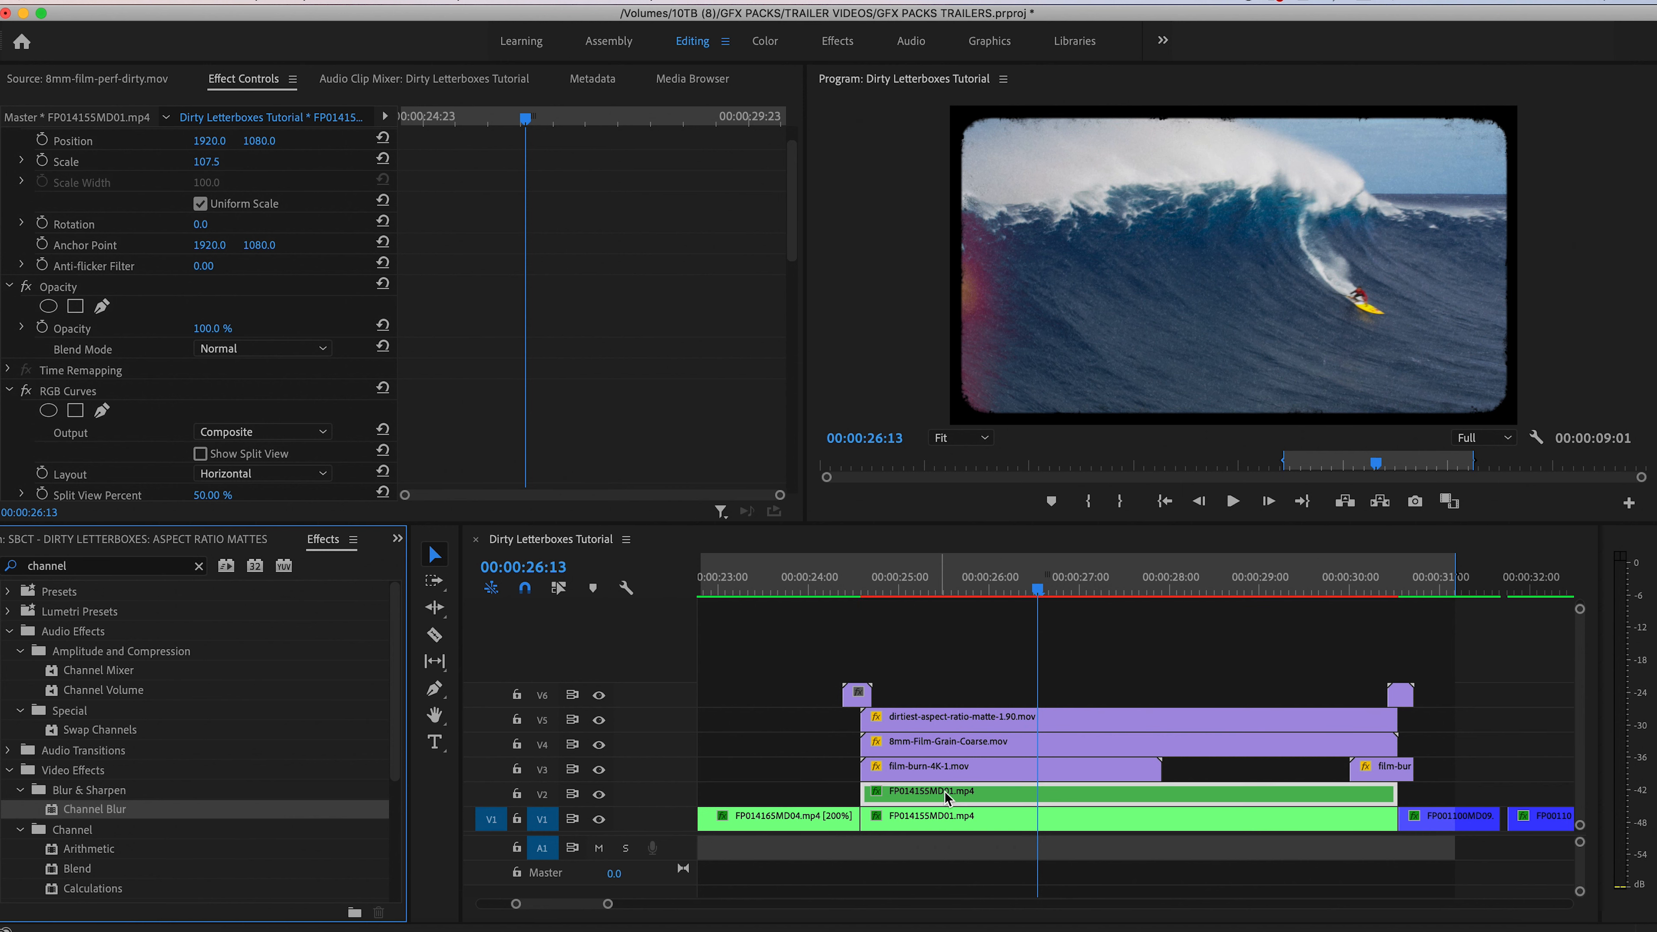
scroll("down", 3)
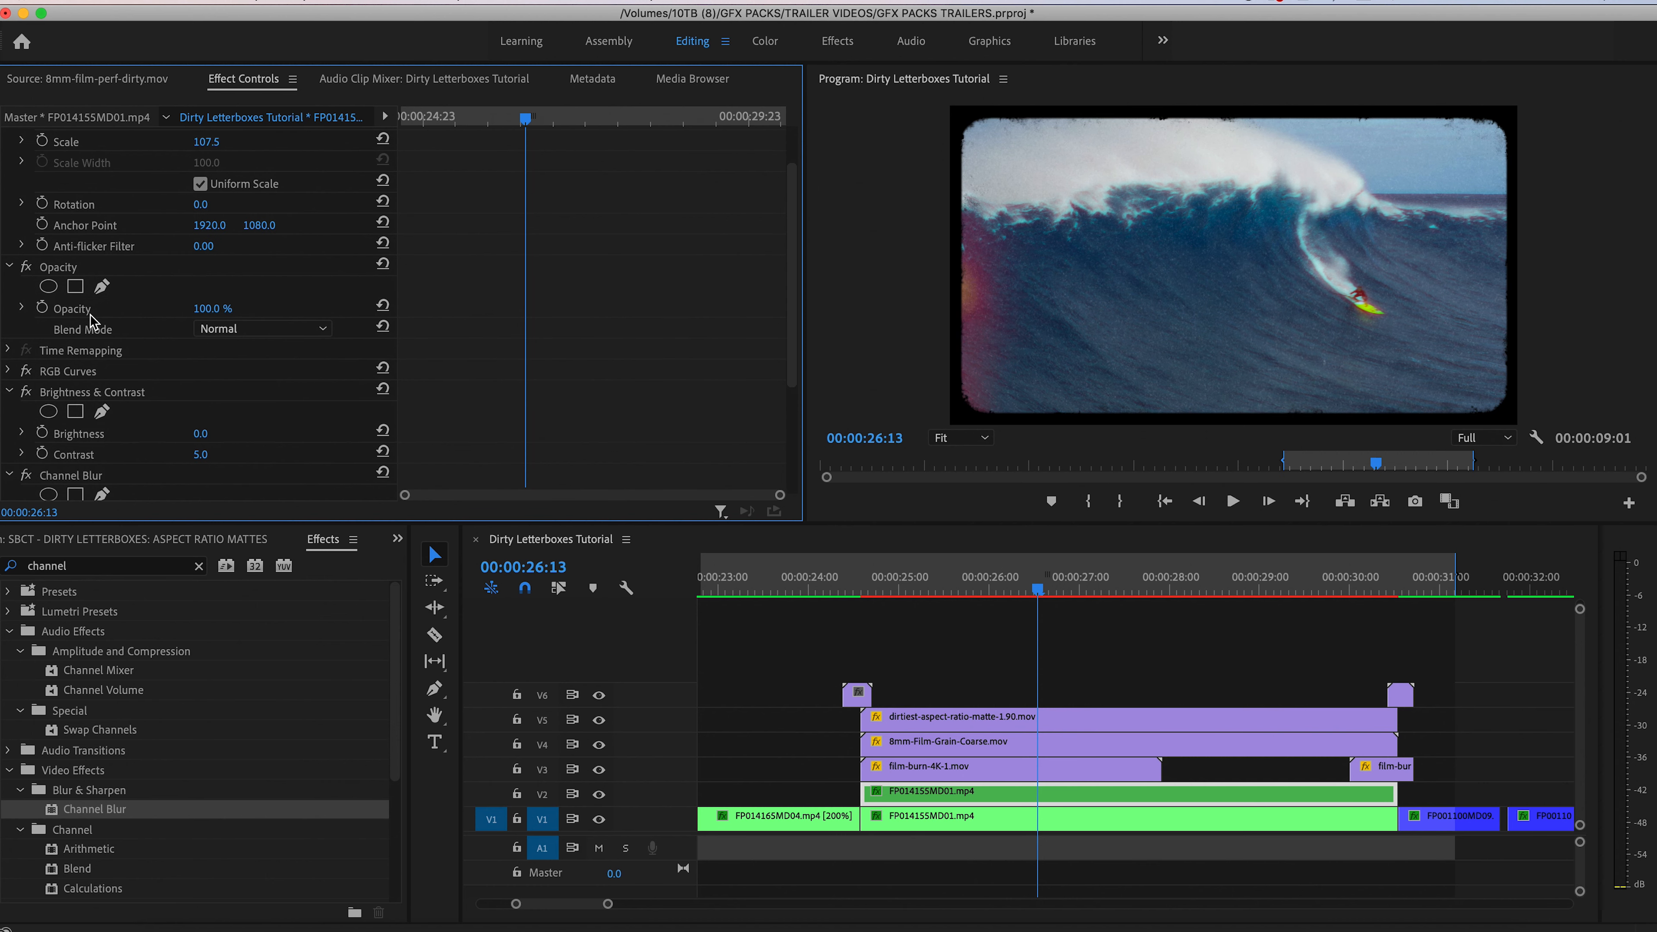
left_click(260, 328)
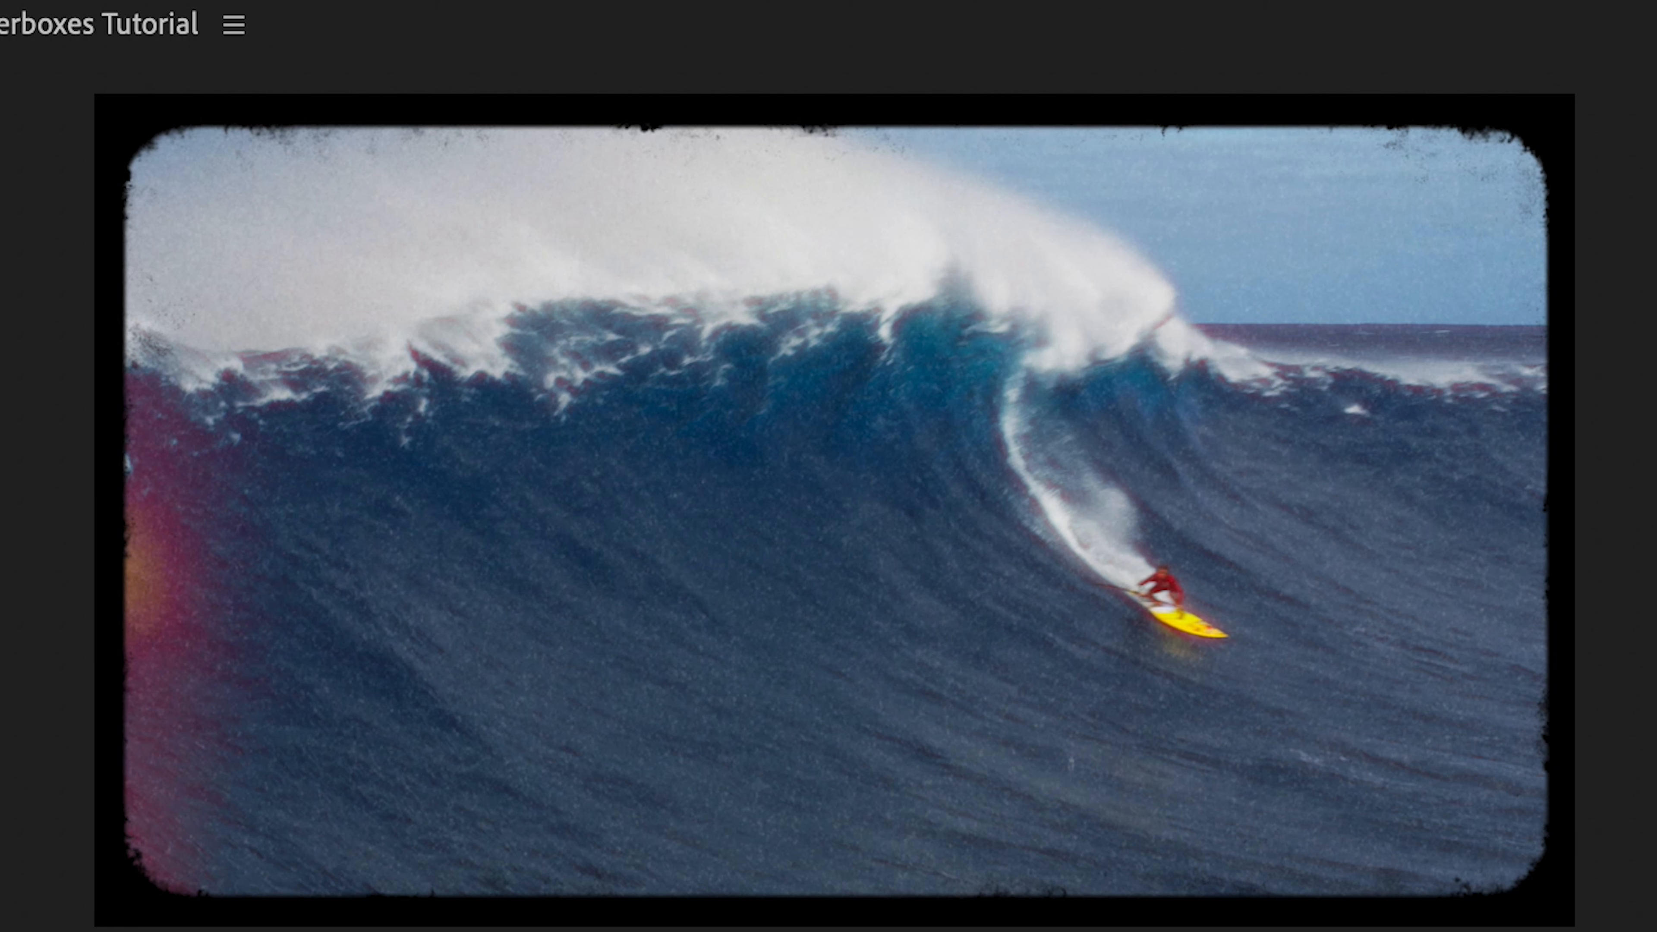
mouse_move(438, 485)
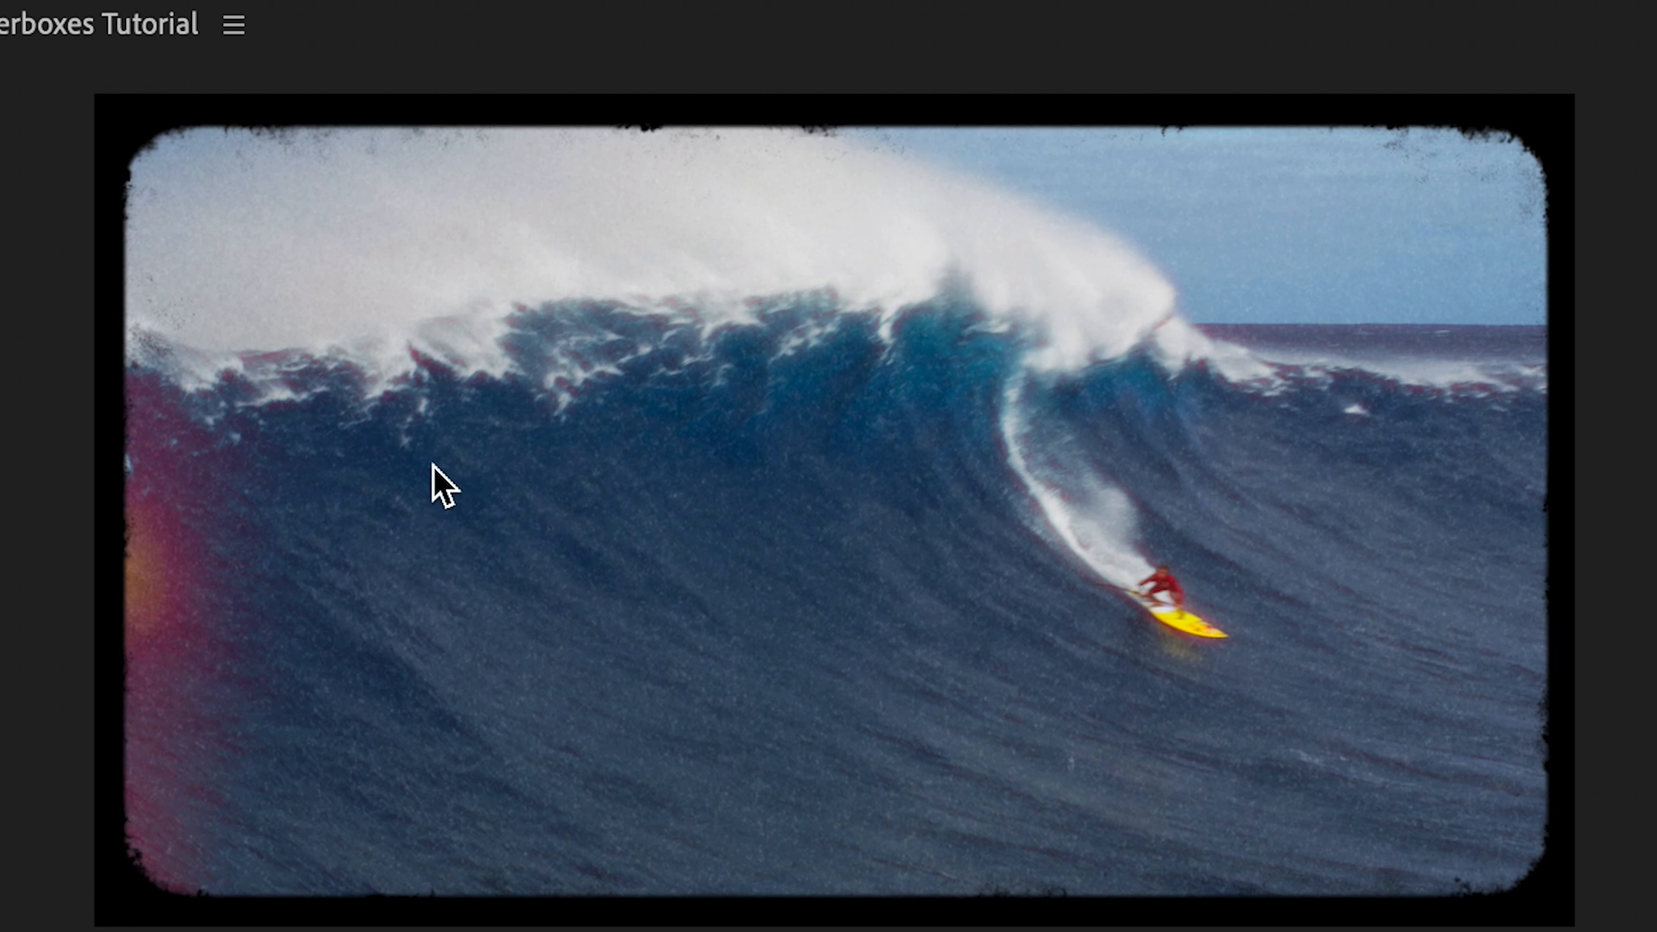
mouse_move(720, 311)
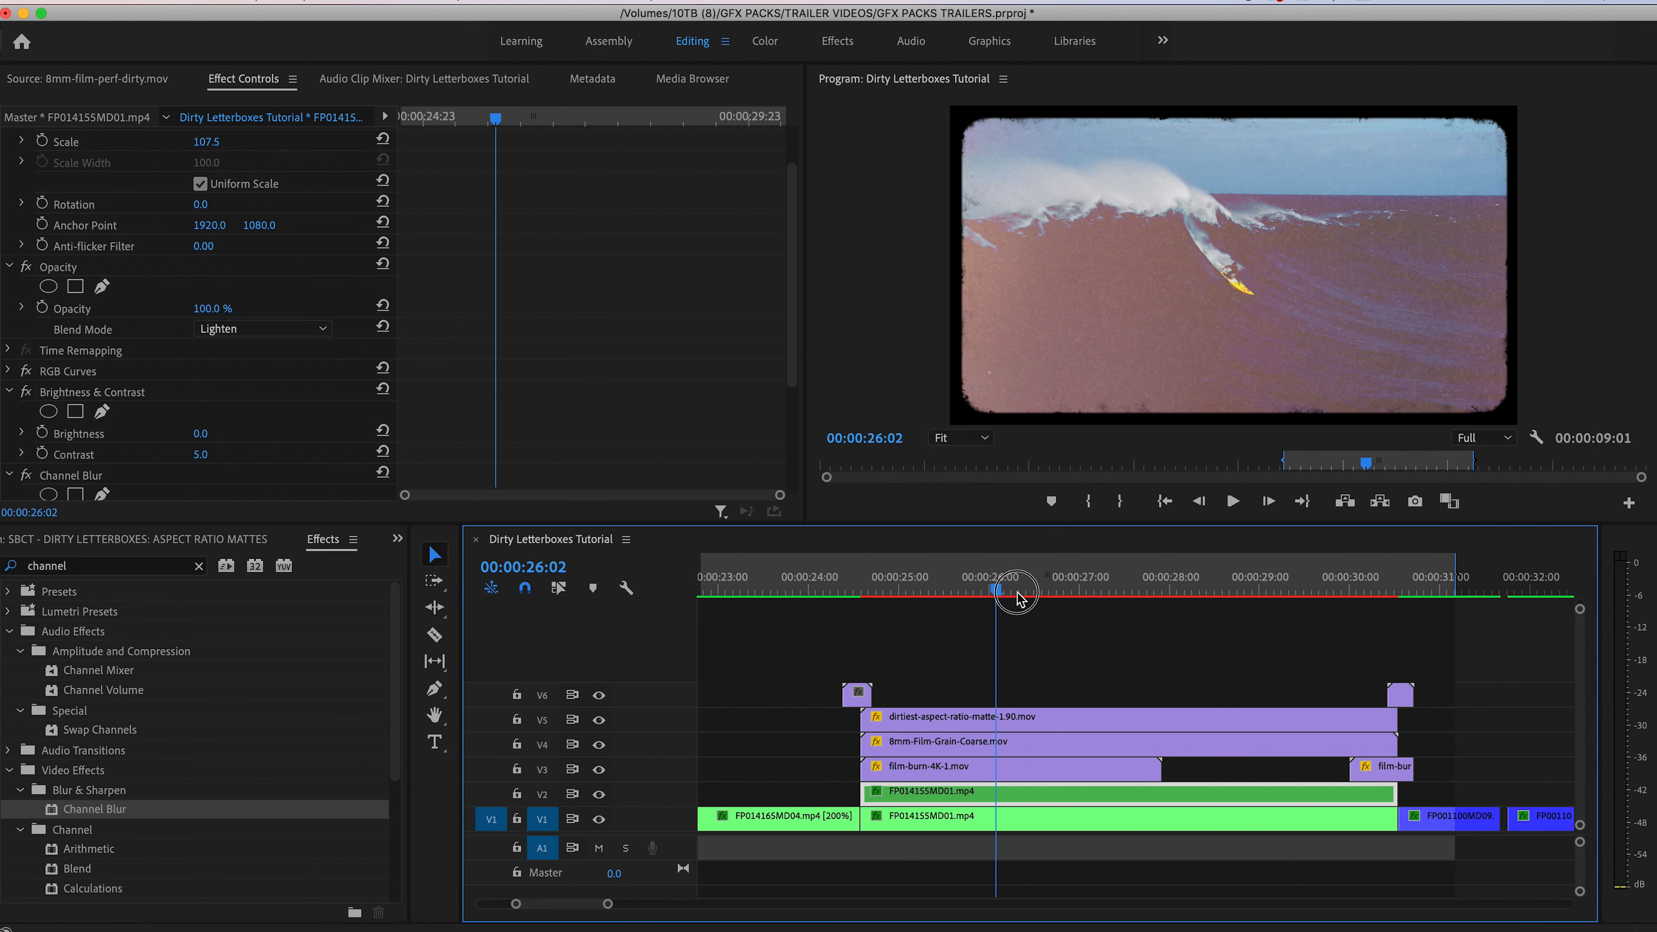
left_click_drag(1009, 590, 1208, 590)
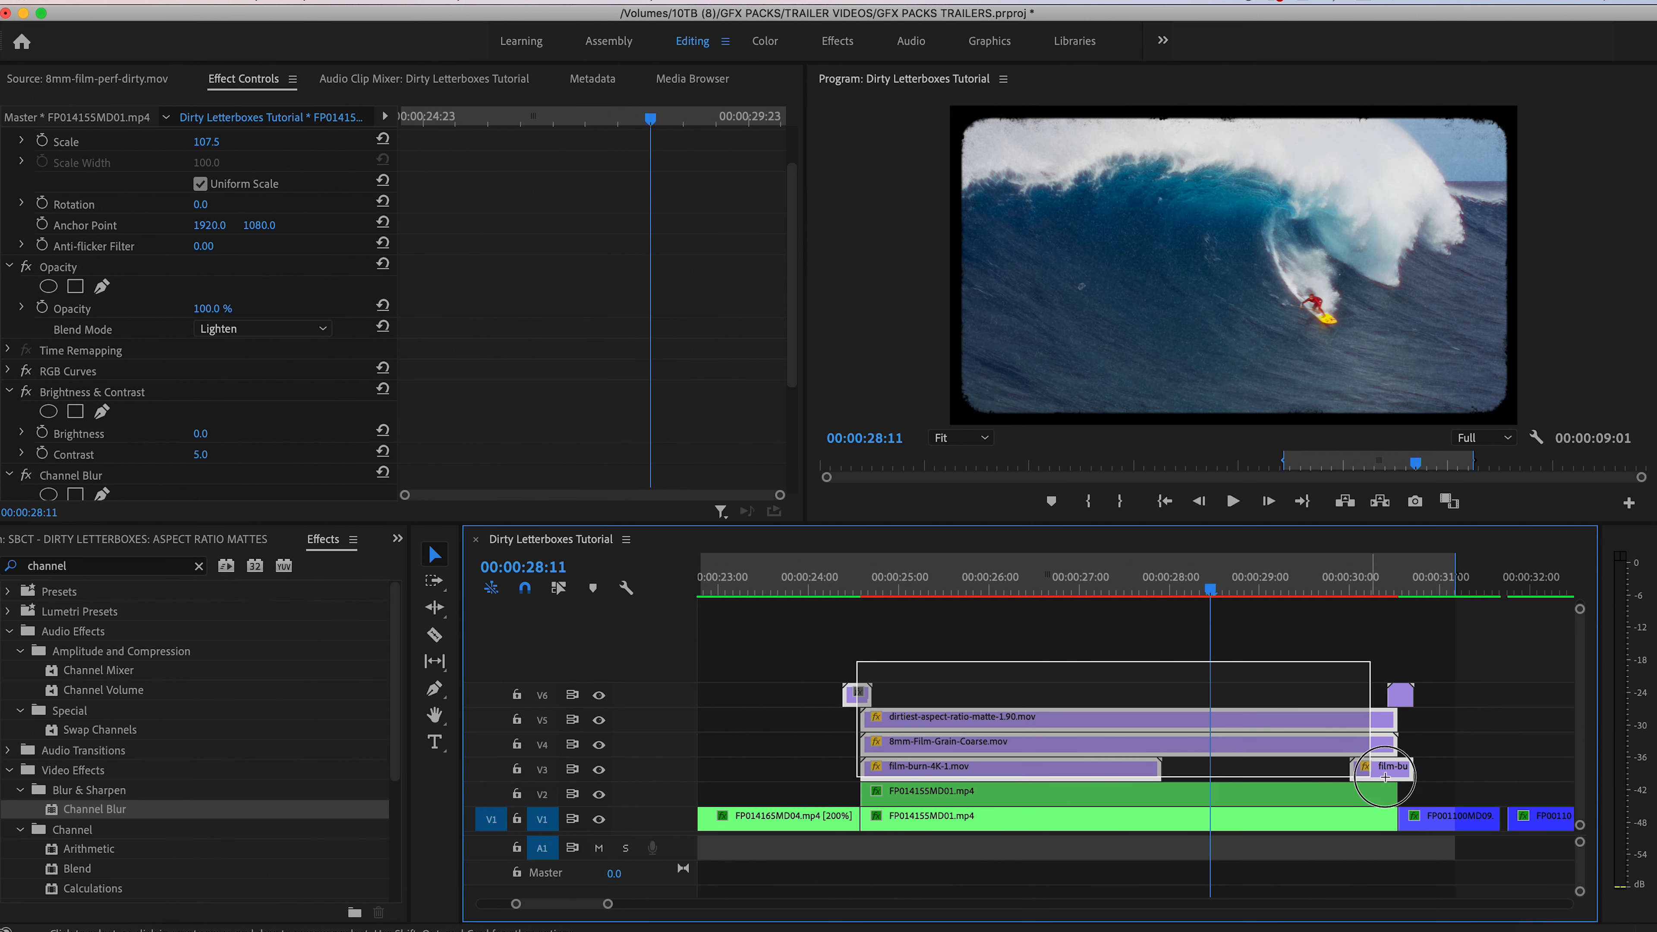
left_click(955, 790)
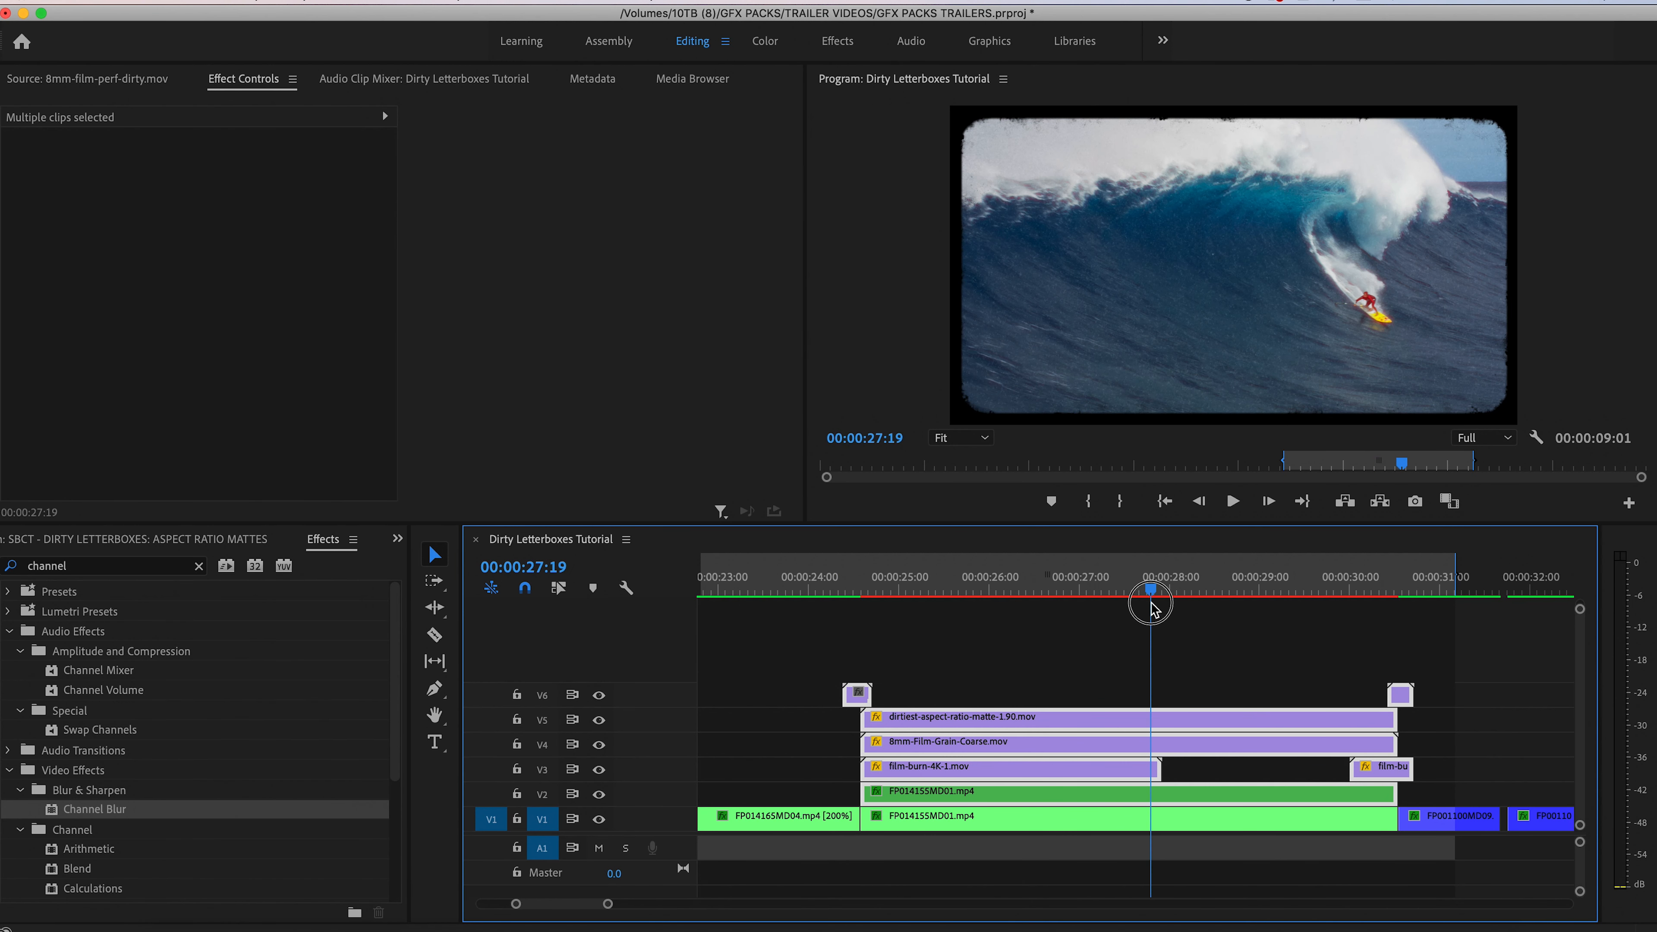
left_click_drag(1152, 610, 932, 610)
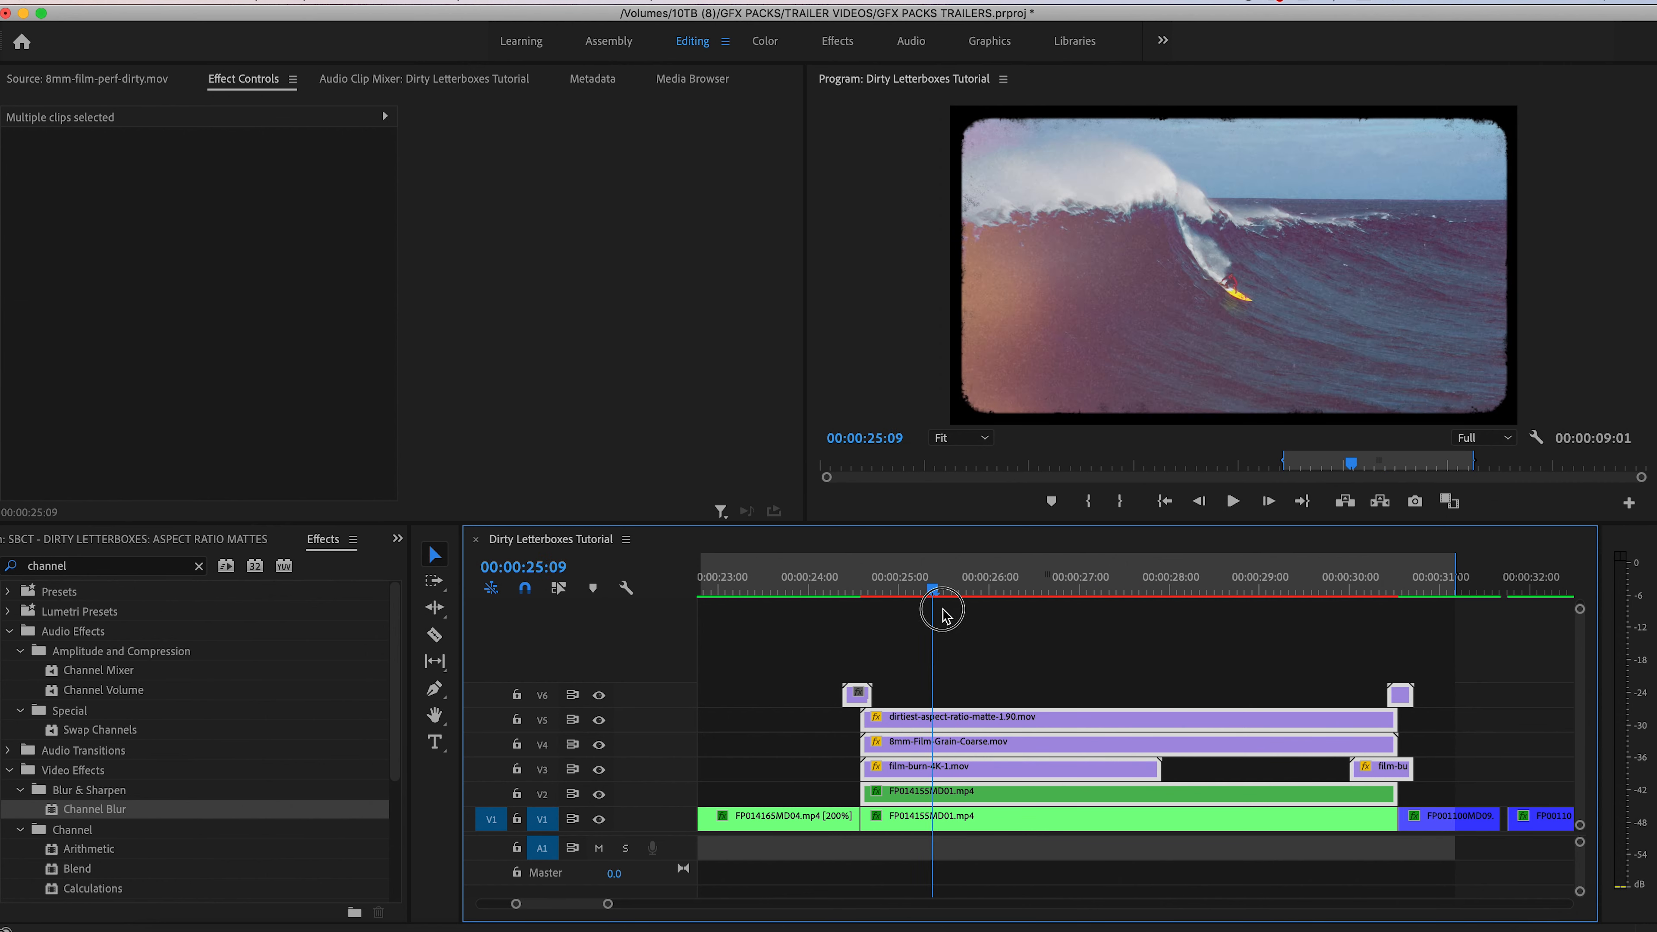